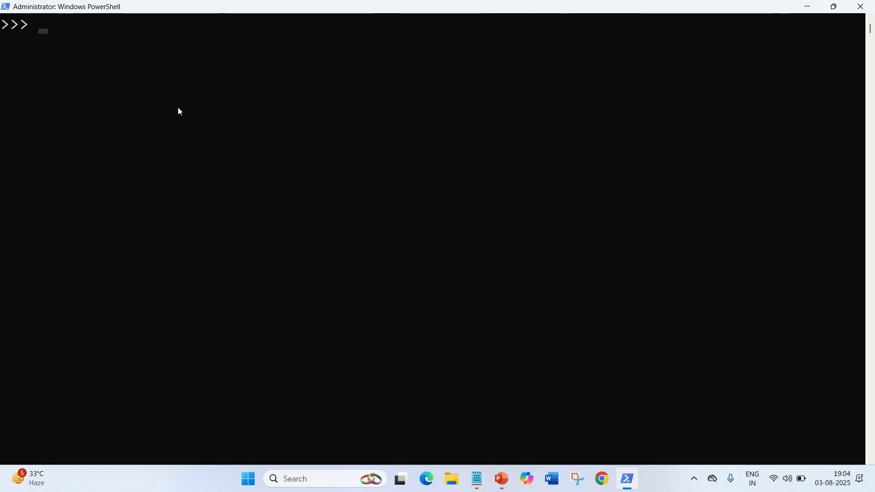
Run 'from pyspark.sql import functions as A' at the PySpark prompt
{"action": "type", "text": "from"}
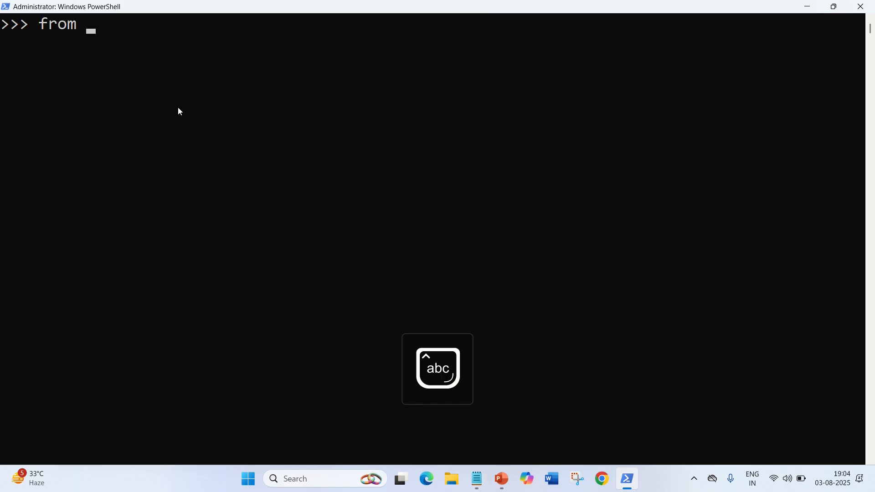
{"action": "type", "text": "pyspark"}
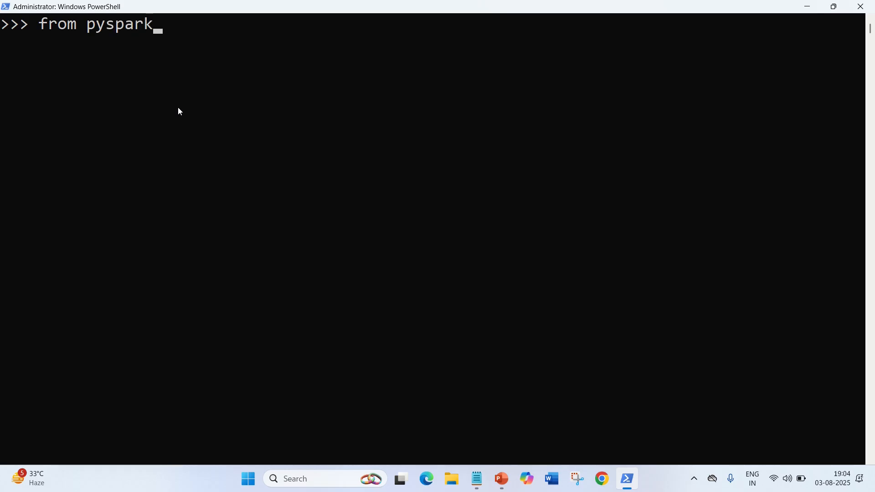
{"action": "type", "text": ".sql"}
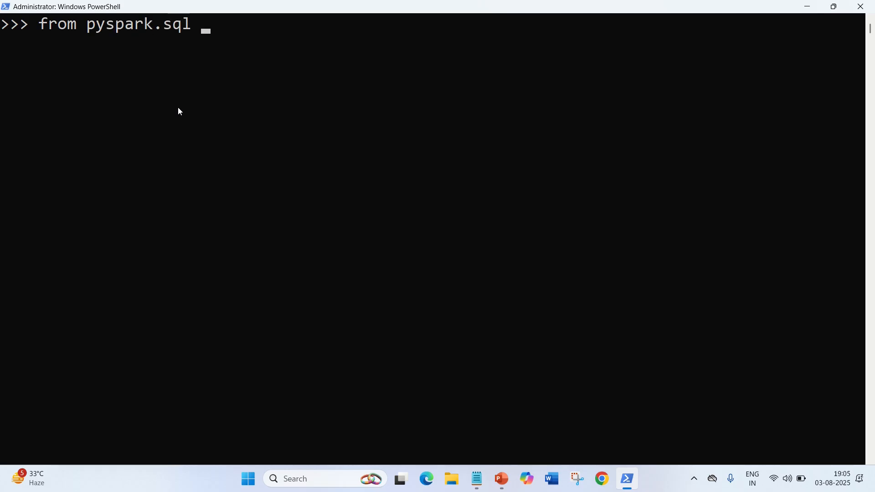
{"action": "type", "text": "import"}
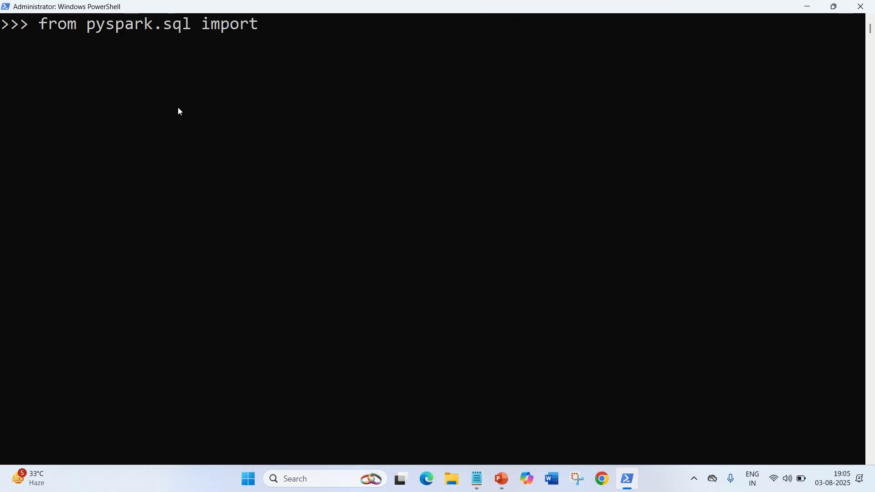
{"action": "type", "text": "functio"}
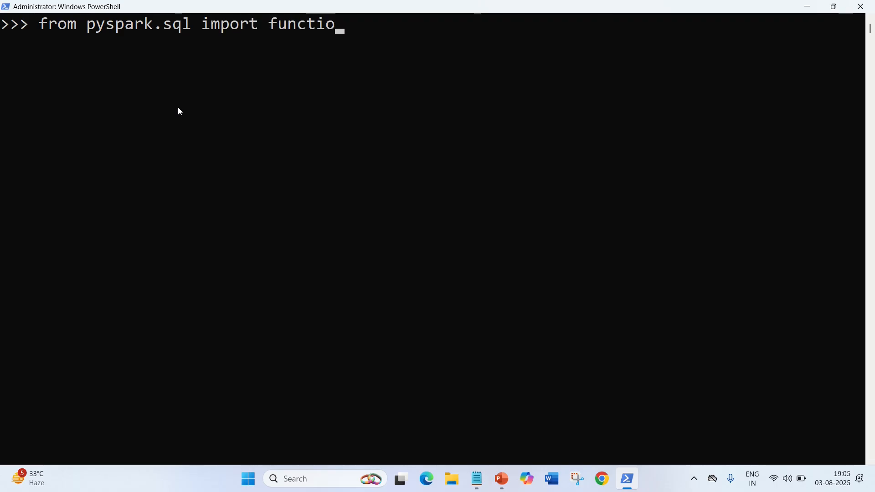
{"action": "type", "text": "ns"}
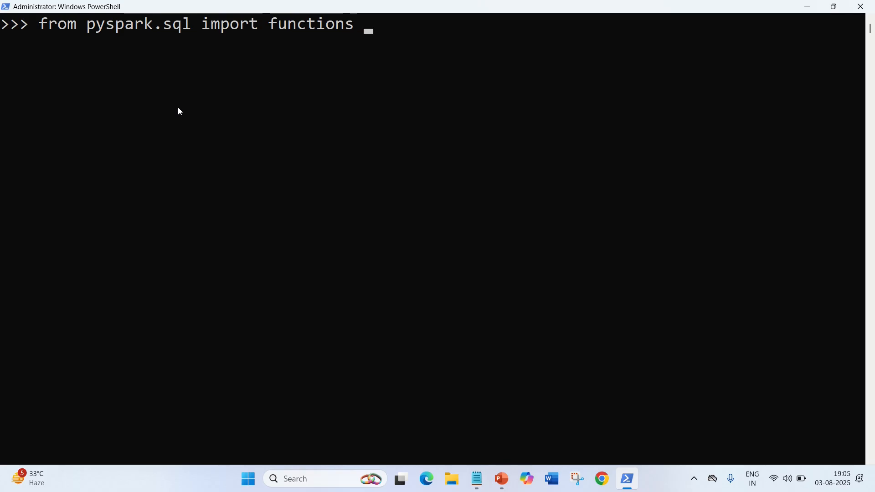
{"action": "type", "text": "as A"}
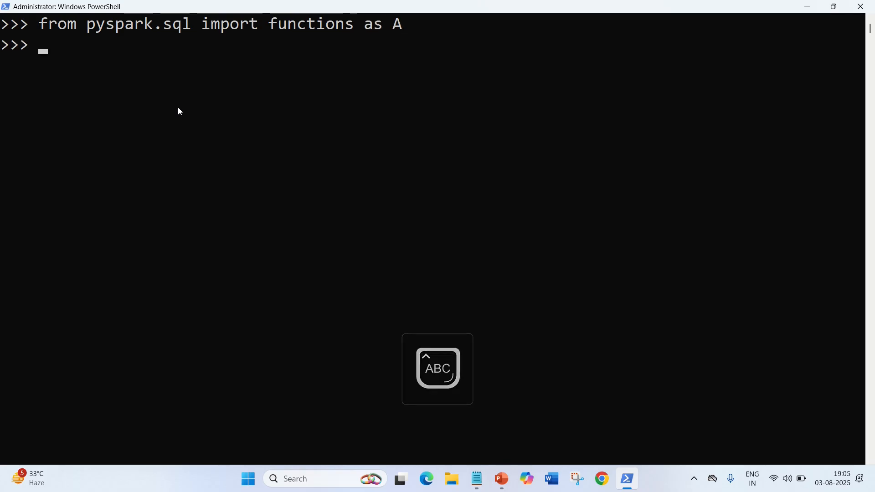
{"action": "key", "text": "CapsLock"}
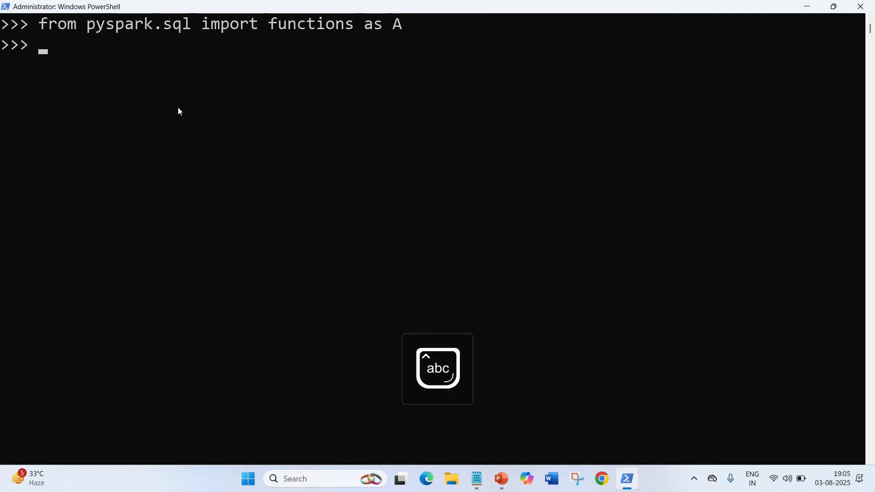
Enter df = spark.read with header and inferSchema True, reading csv 'D:/titanic.csv'
{"action": "type", "text": "df"}
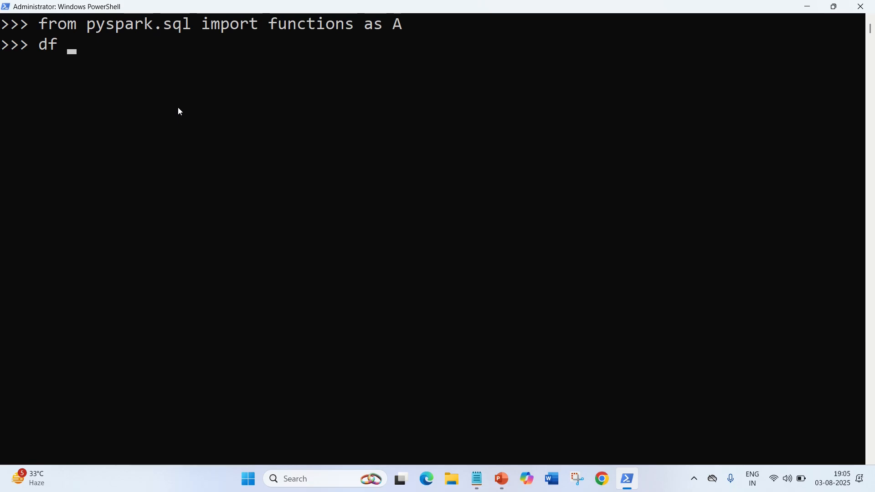
{"action": "type", "text": "="}
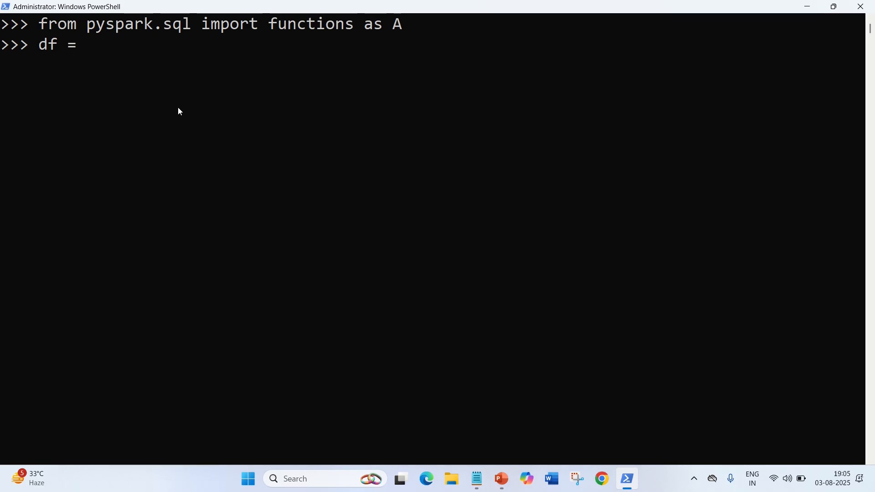
{"action": "type", "text": "spar"}
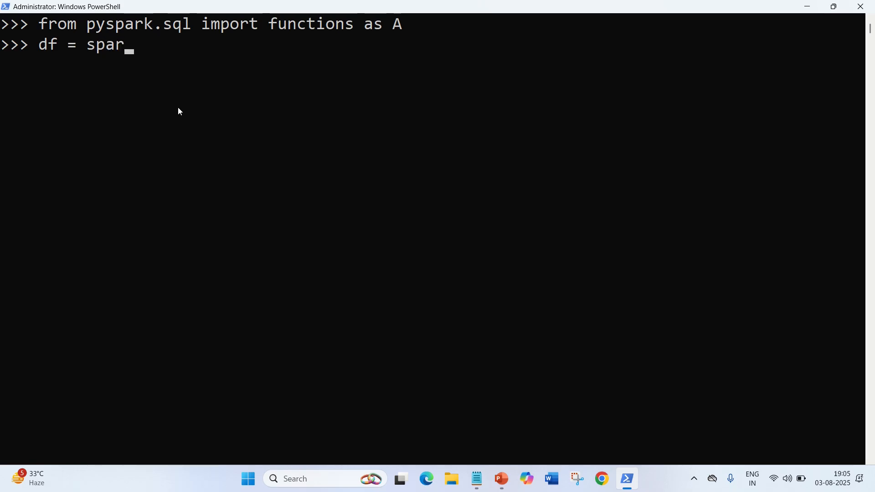
{"action": "type", "text": "k.read.o"}
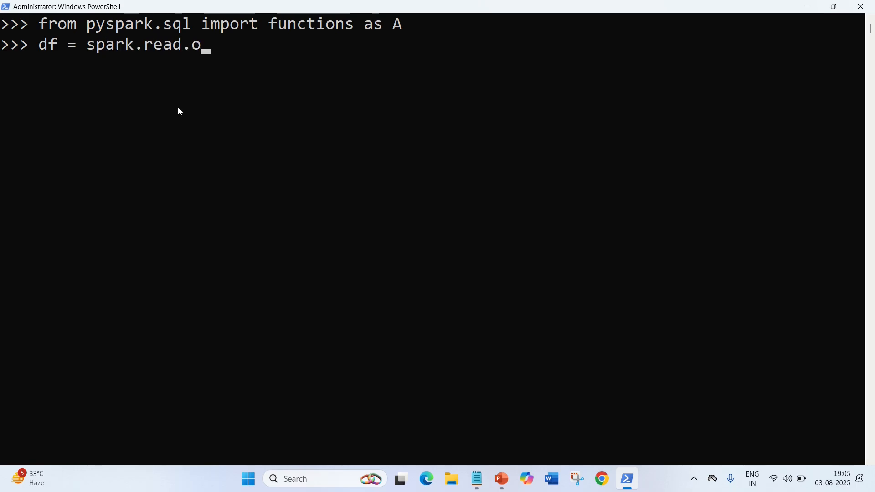
{"action": "type", "text": "ption"}
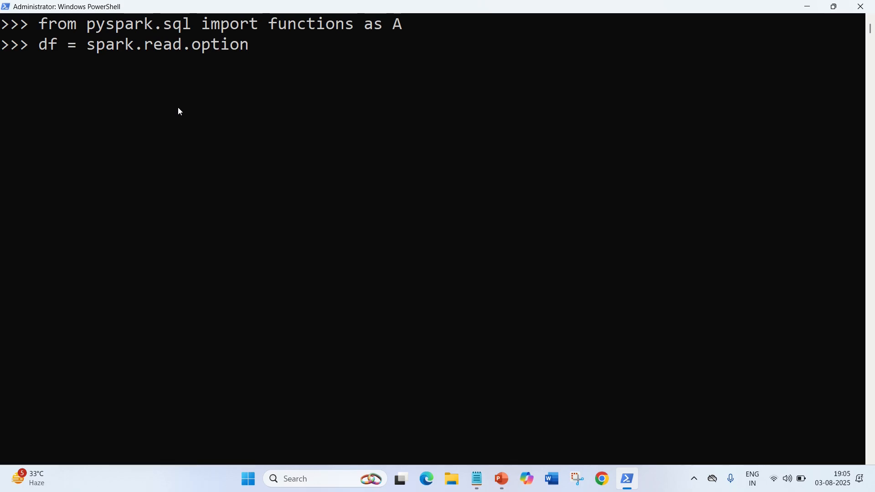
{"action": "type", "text": "(\""}
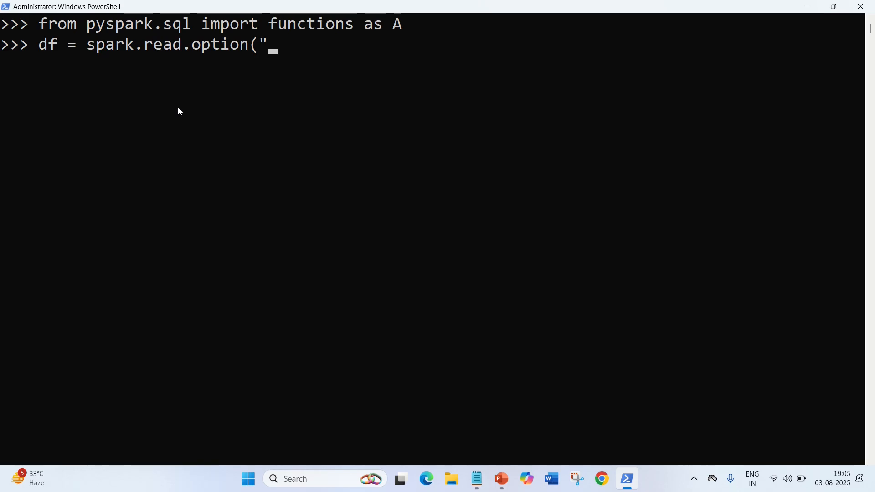
{"action": "type", "text": "header\","}
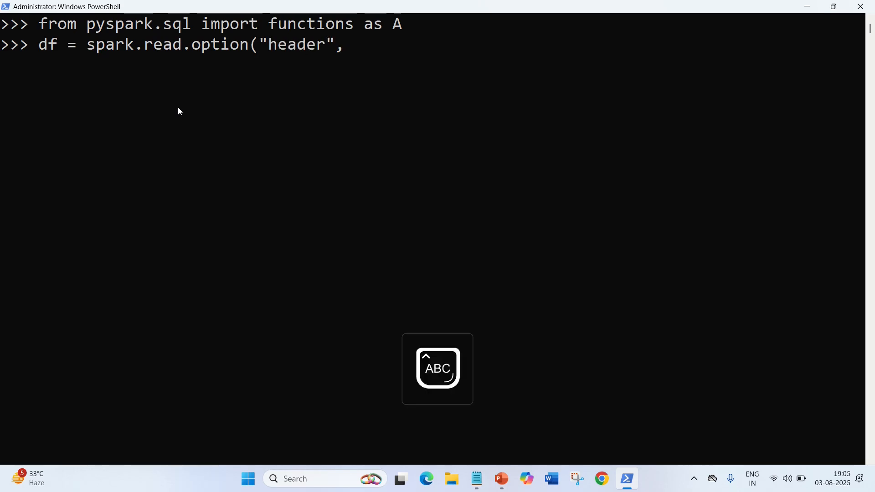
{"action": "type", "text": "True"}
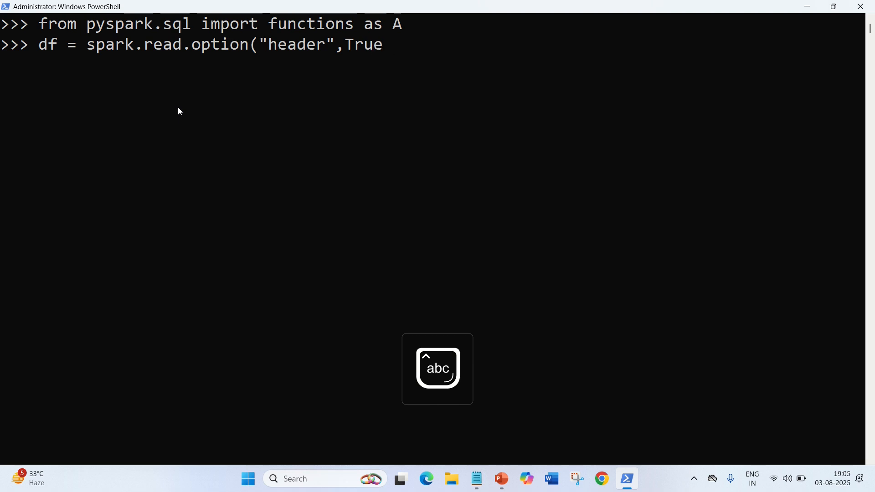
{"action": "type", "text": ")"}
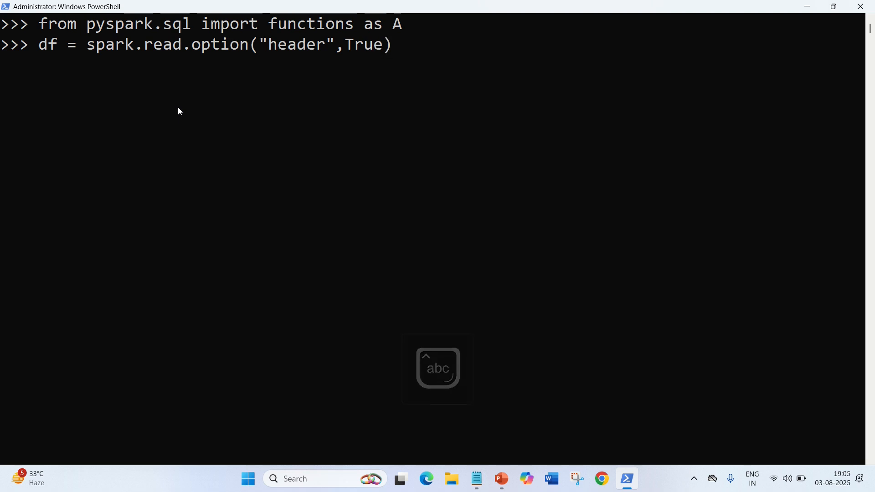
{"action": "type", "text": ".option"}
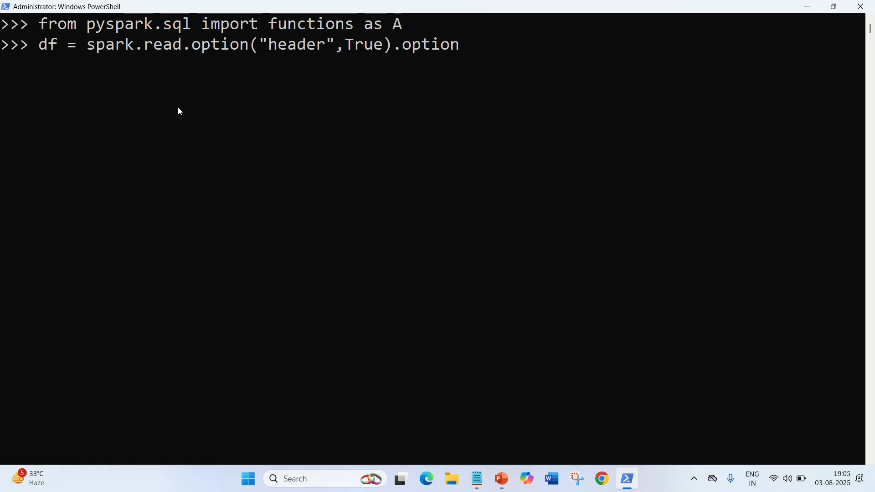
{"action": "type", "text": "("}
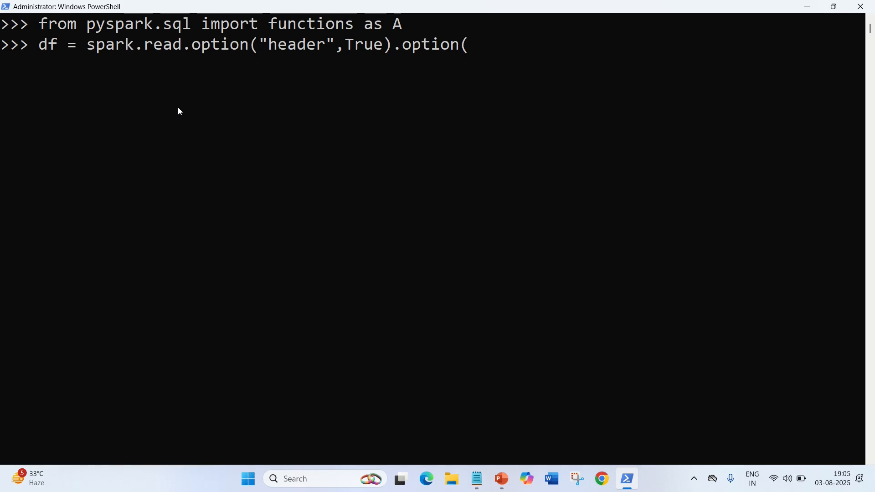
{"action": "type", "text": "\""}
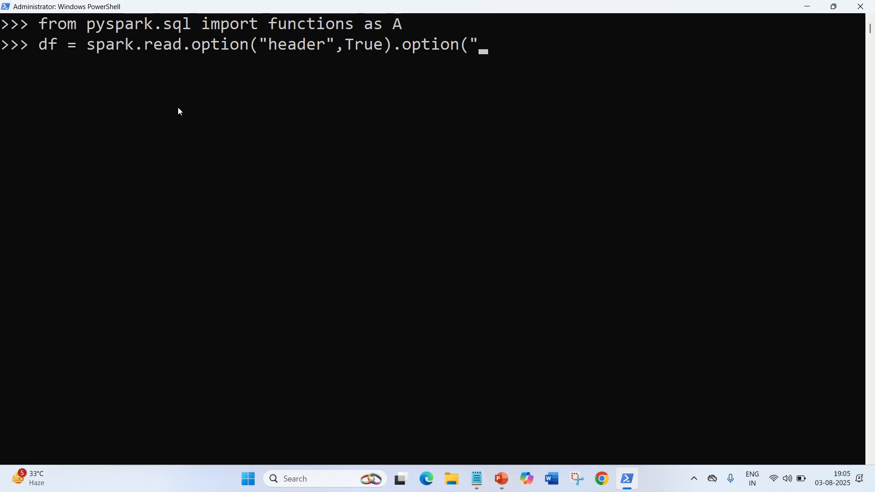
{"action": "type", "text": "infer"}
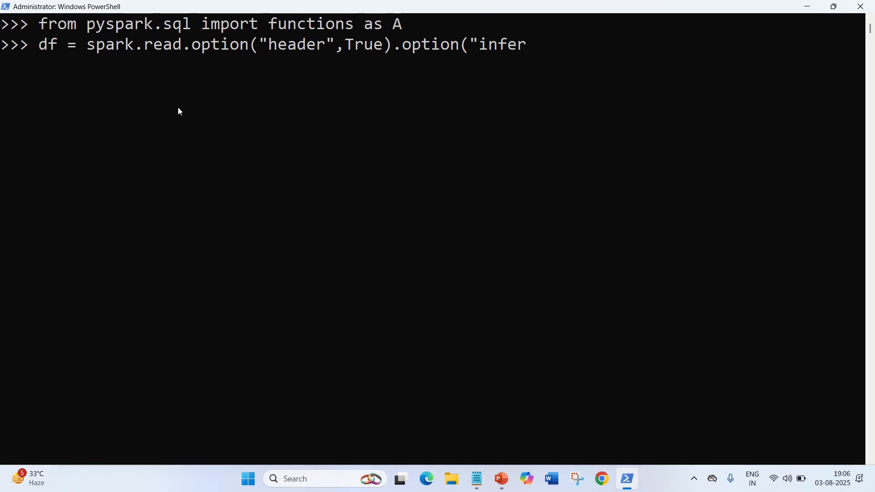
{"action": "type", "text": "Sch"}
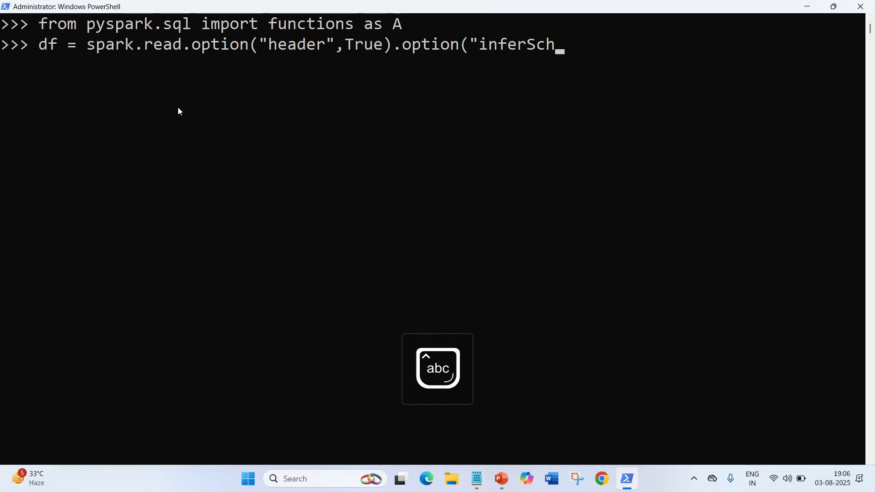
{"action": "type", "text": "ema"}
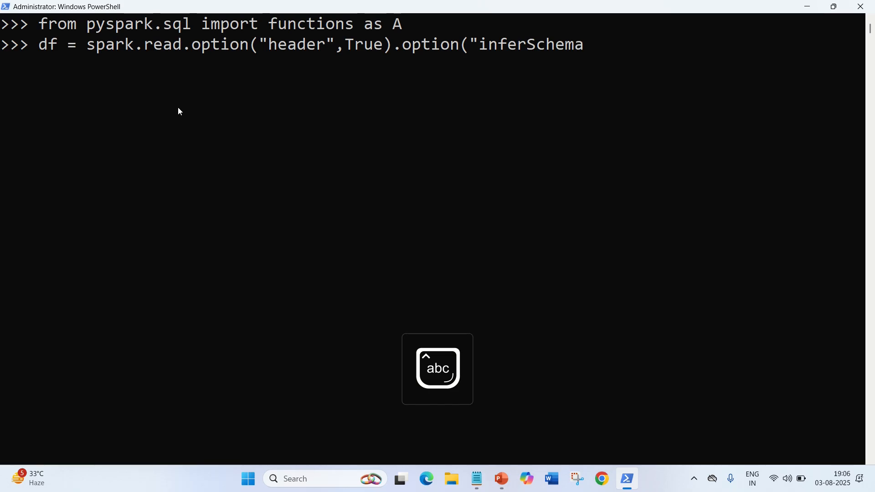
{"action": "type", "text": "\",Try"}
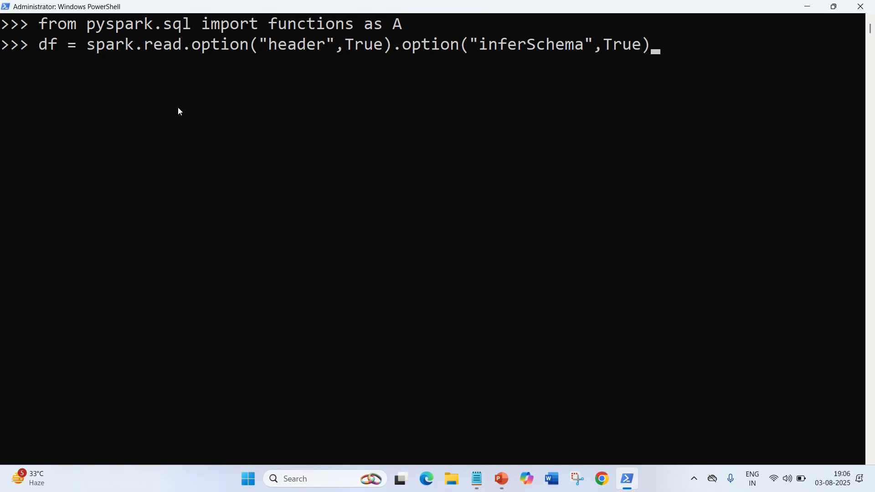
{"action": "type", "text": ".csv("}
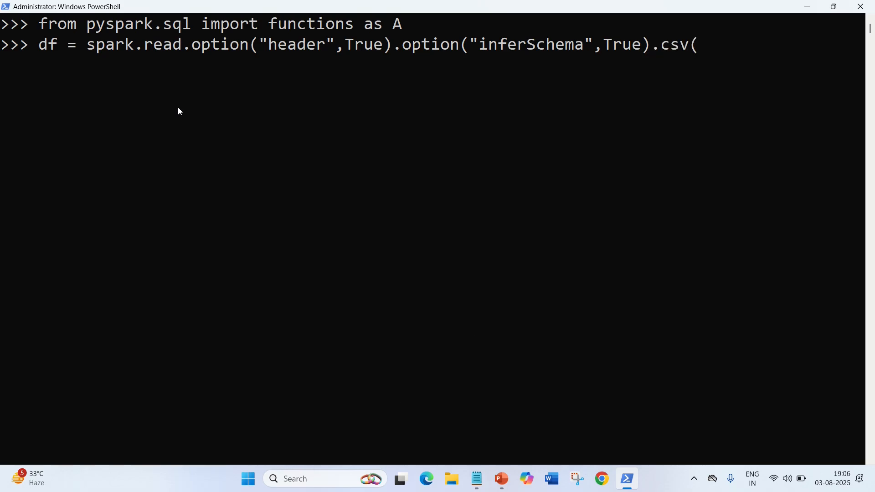
{"action": "type", "text": "\"D:"}
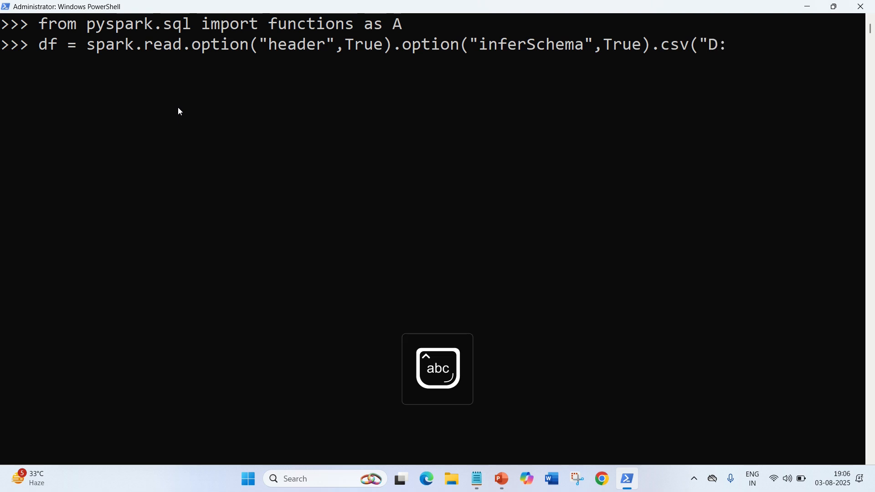
{"action": "type", "text": "/"}
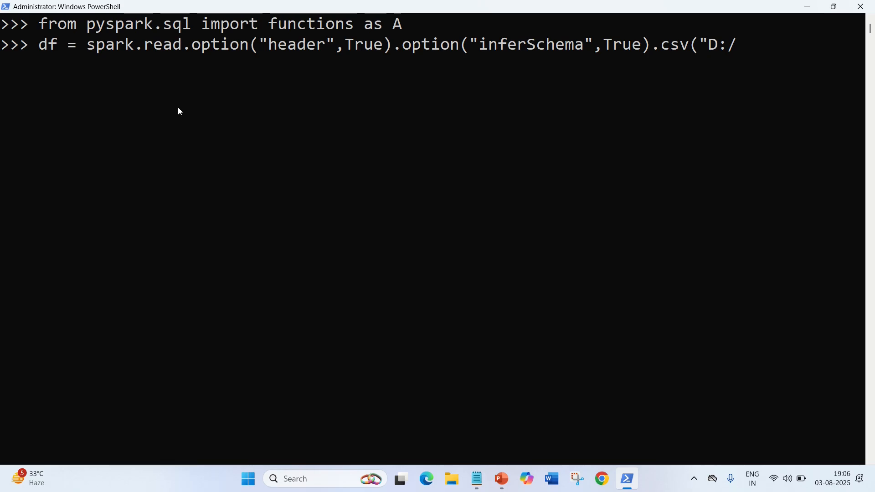
{"action": "type", "text": "titanic."}
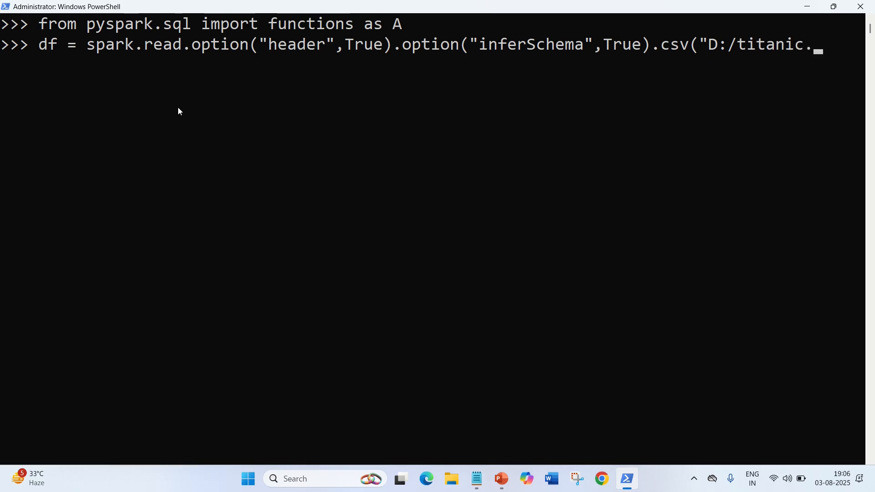
{"action": "type", "text": "csv\")"}
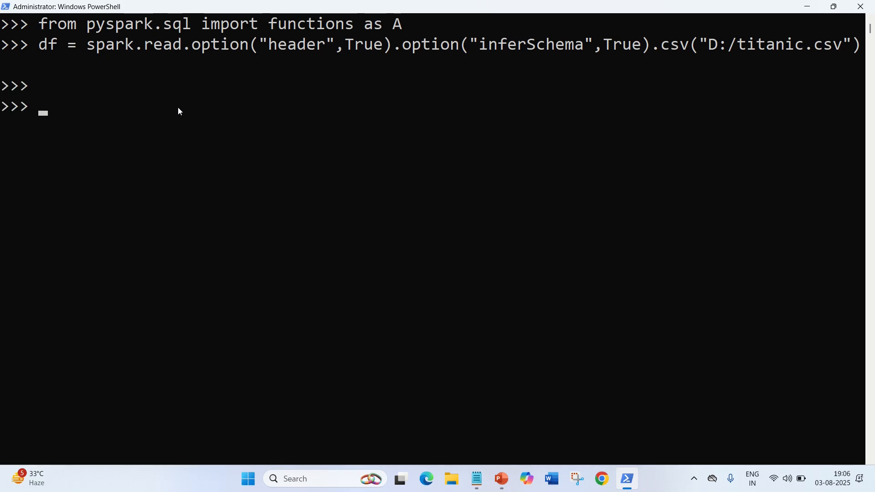
Print the top three rows with df.show(3)
{"action": "type", "text": "df.show"}
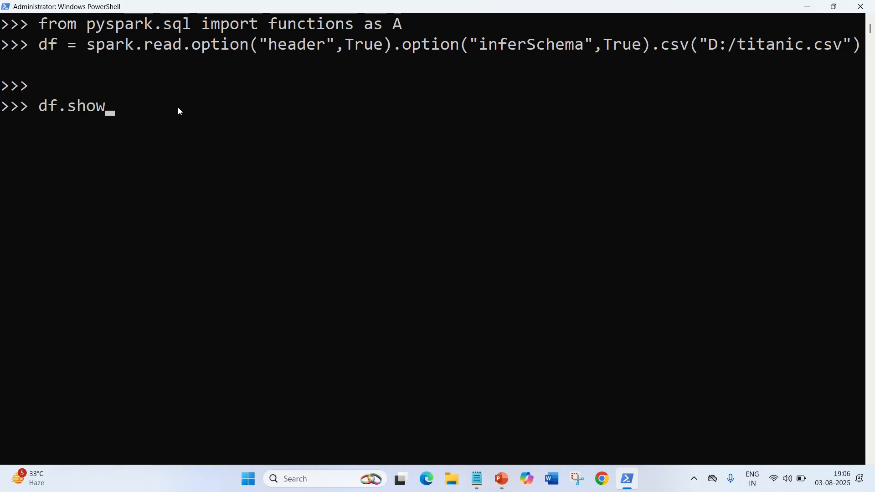
{"action": "type", "text": "(3)"}
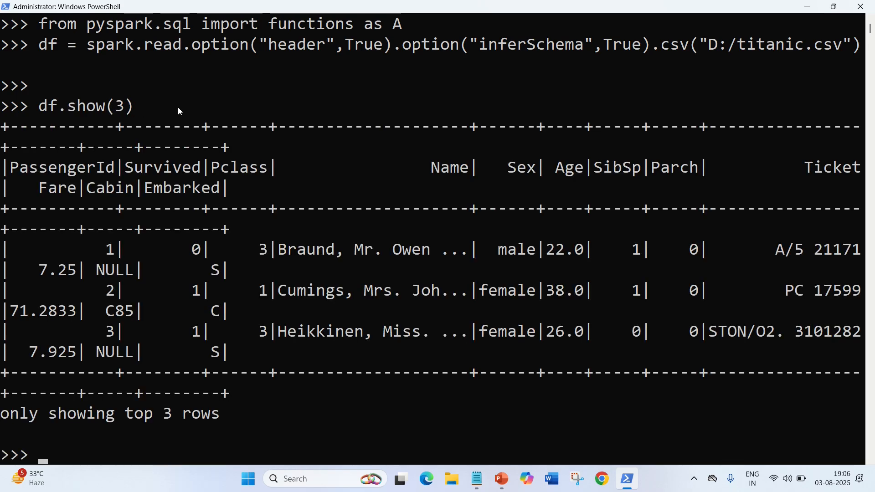
{"action": "mouse_move", "coordinate": [210, 192]}
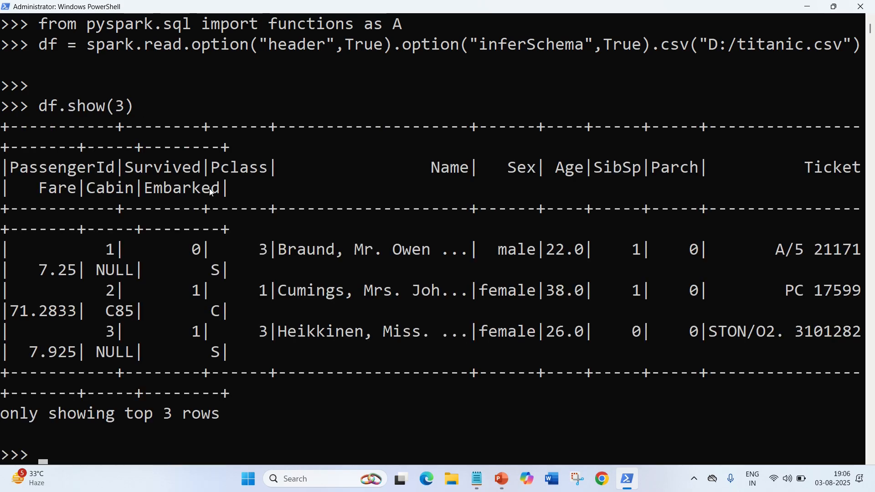
Enter df.printSchema and select the Survived column name in the output
{"action": "type", "text": "d"}
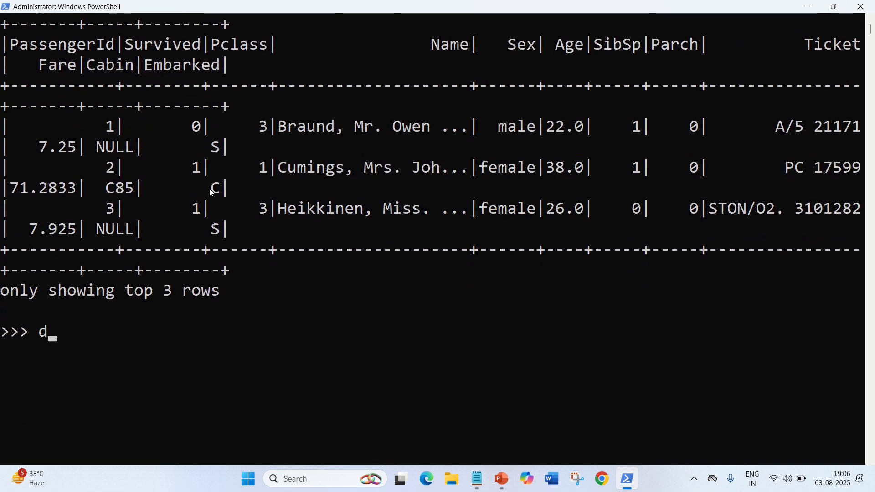
{"action": "type", "text": "f.print"}
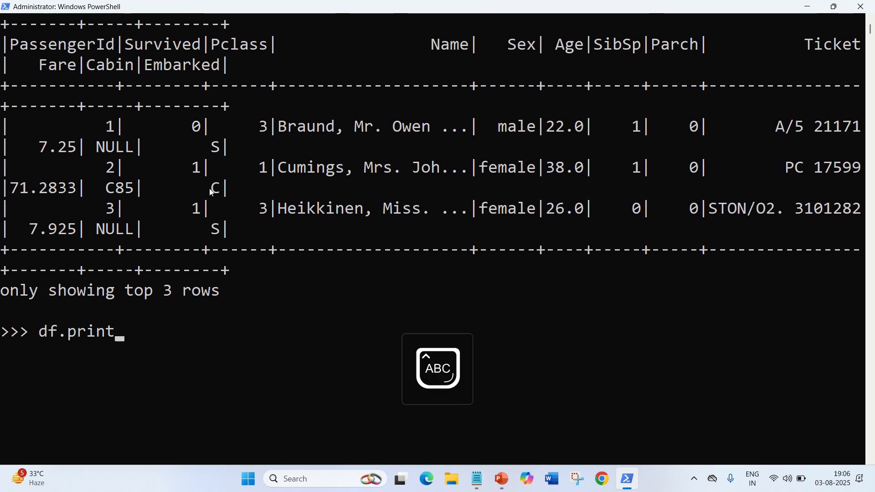
{"action": "type", "text": "Schema"}
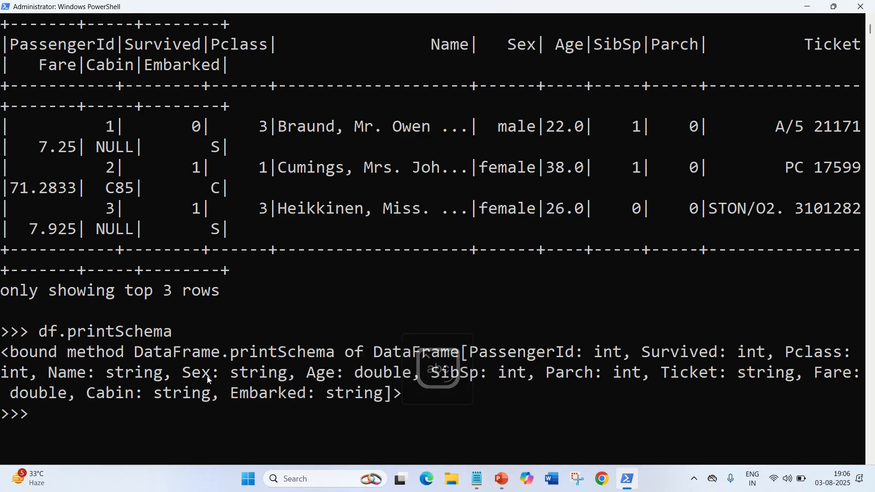
{"action": "scroll", "scroll_direction": "down", "scroll_amount": 3}
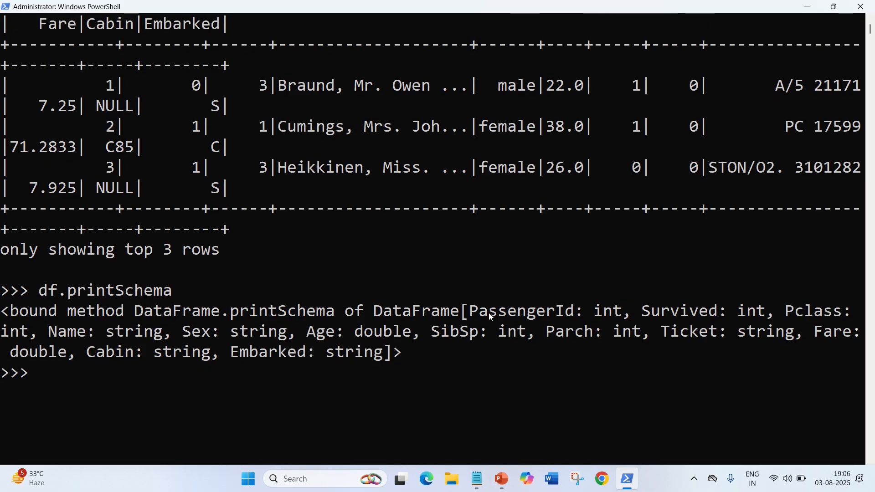
{"action": "double_click", "coordinate": [521, 311]}
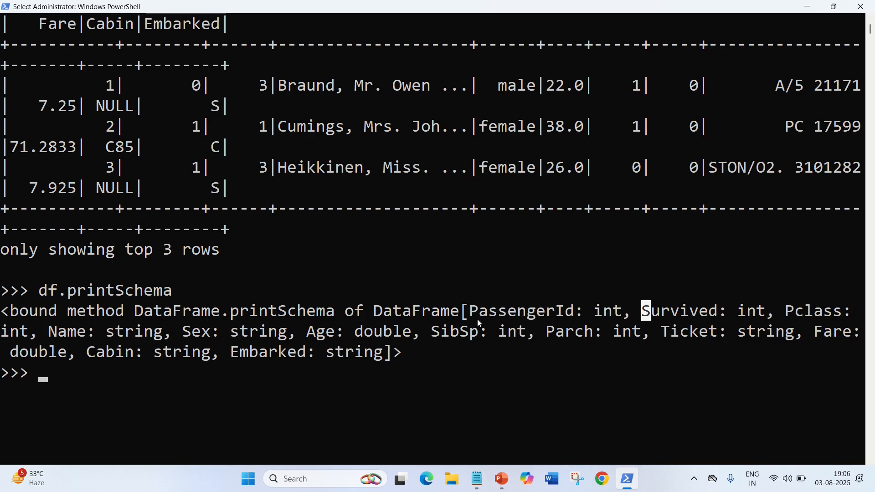
{"action": "mouse_move", "coordinate": [304, 340]}
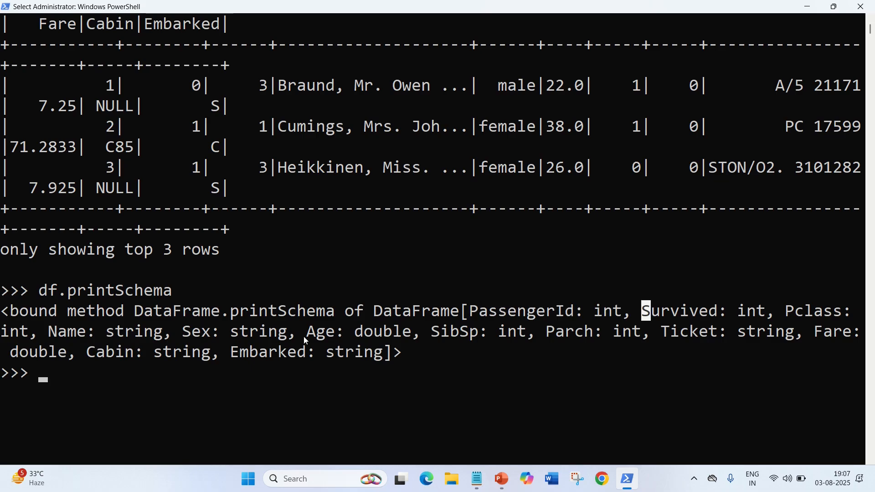
{"action": "mouse_move", "coordinate": [589, 331]}
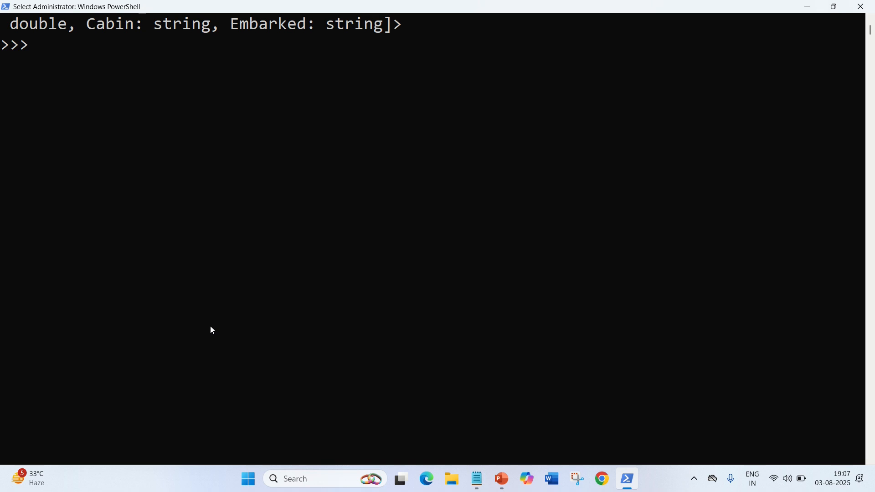
{"action": "mouse_move", "coordinate": [236, 317]}
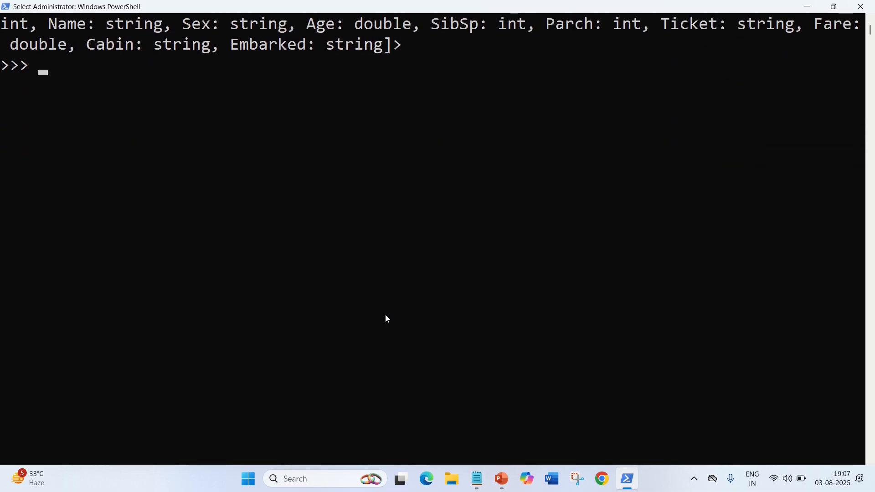
Type A.count(A.when(A.col("Age").isNull(),1)).alias("Missing_Age") without running it
{"action": "type", "text": "A,"}
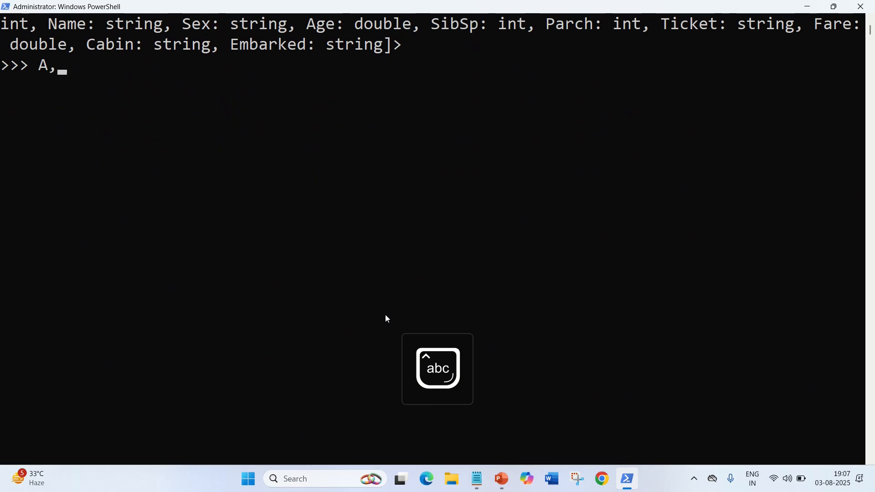
{"action": "type", "text": ".coun"}
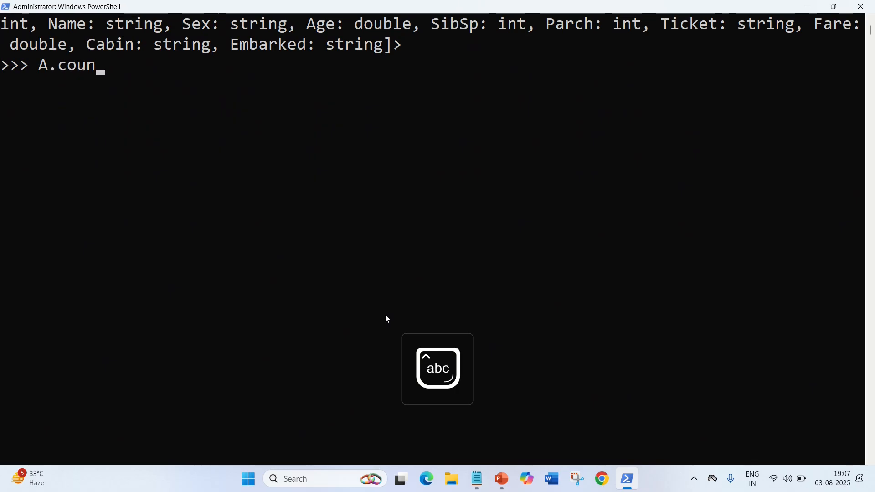
{"action": "type", "text": "t"}
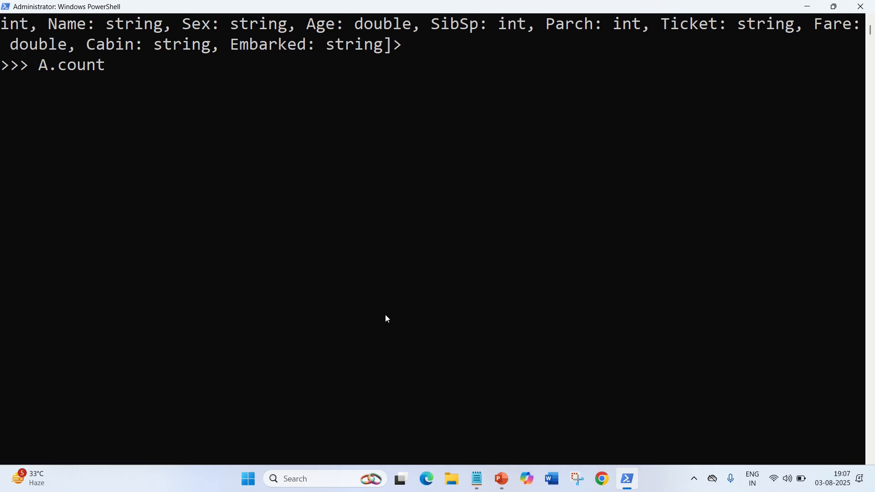
{"action": "type", "text": "(A"}
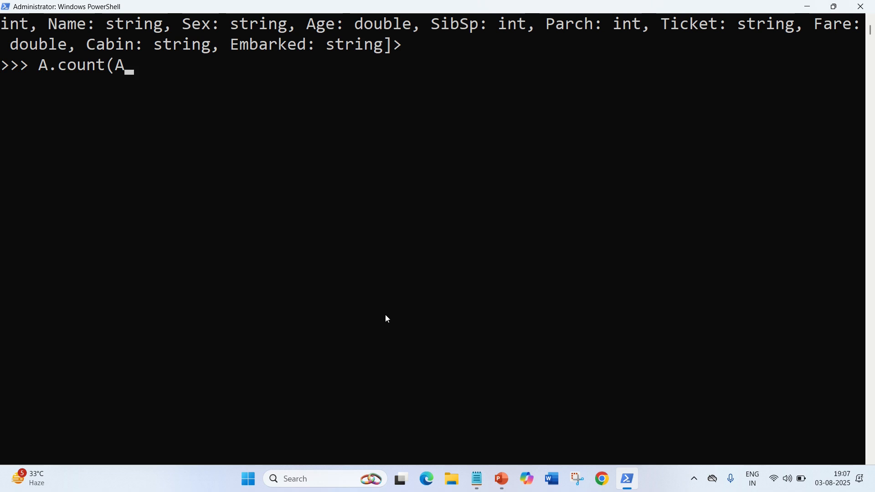
{"action": "type", "text": ".when"}
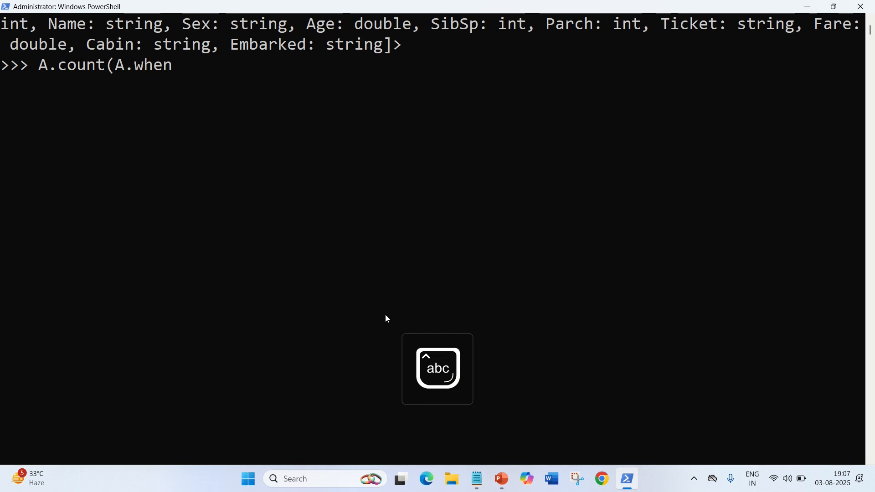
{"action": "type", "text": "(A"}
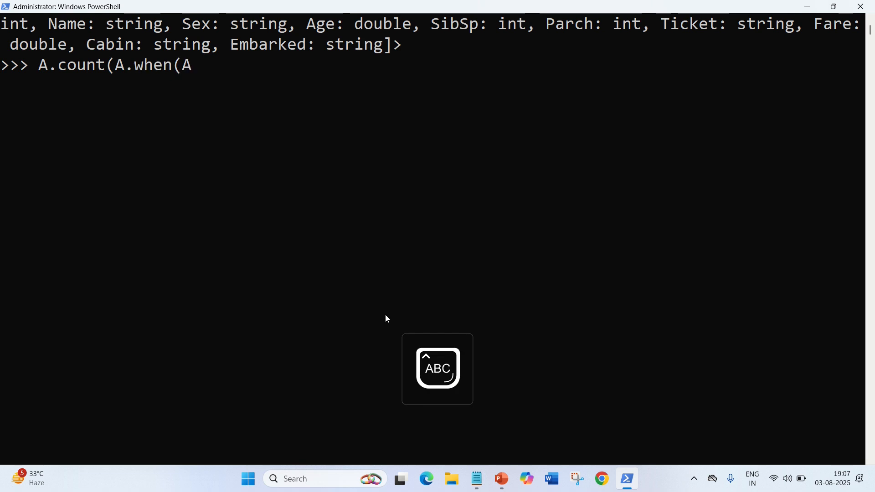
{"action": "type", "text": "."}
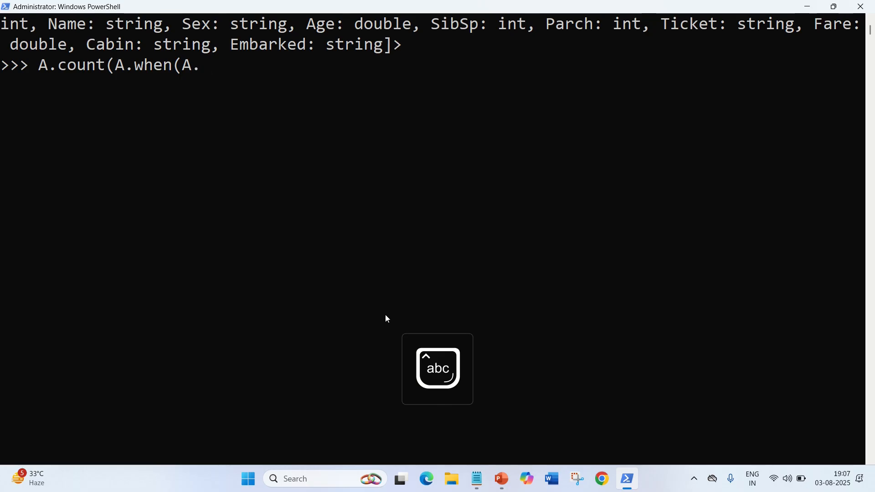
{"action": "type", "text": "col("}
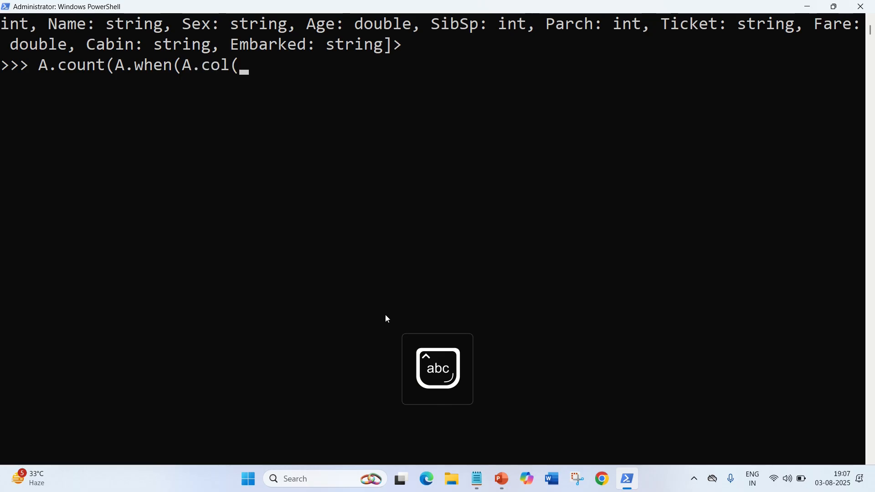
{"action": "type", "text": "\"Age\""}
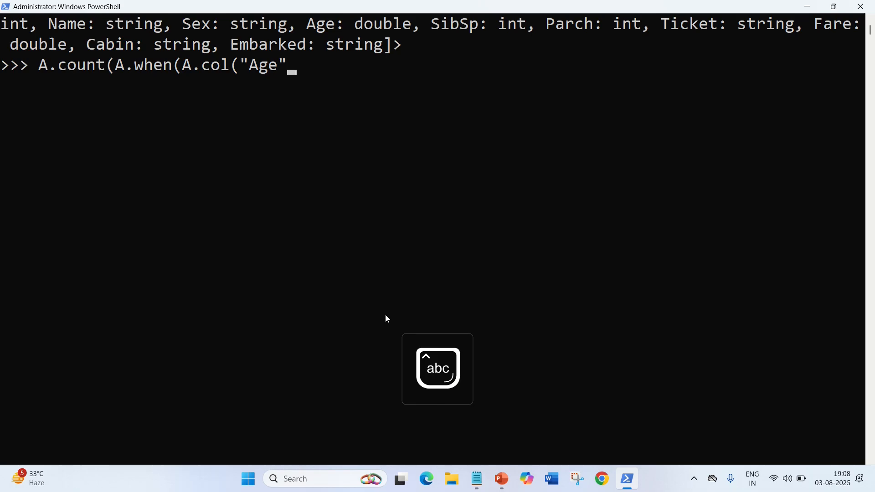
{"action": "type", "text": "."}
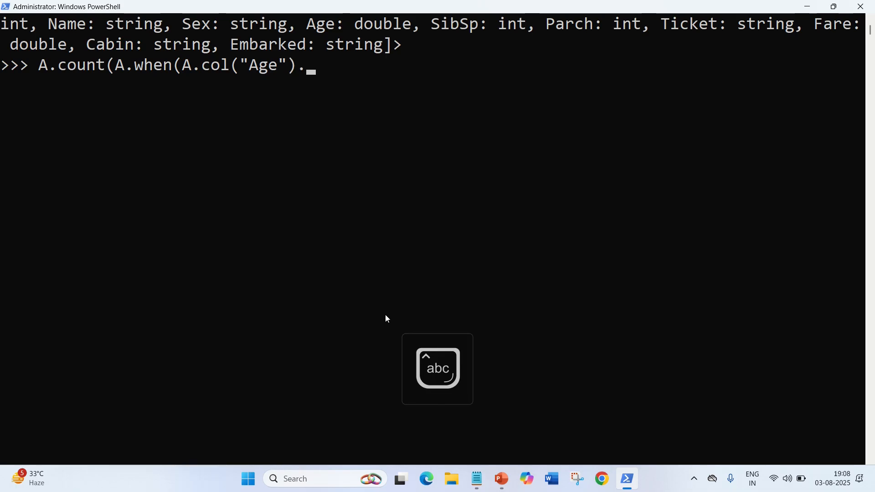
{"action": "type", "text": "isNull"}
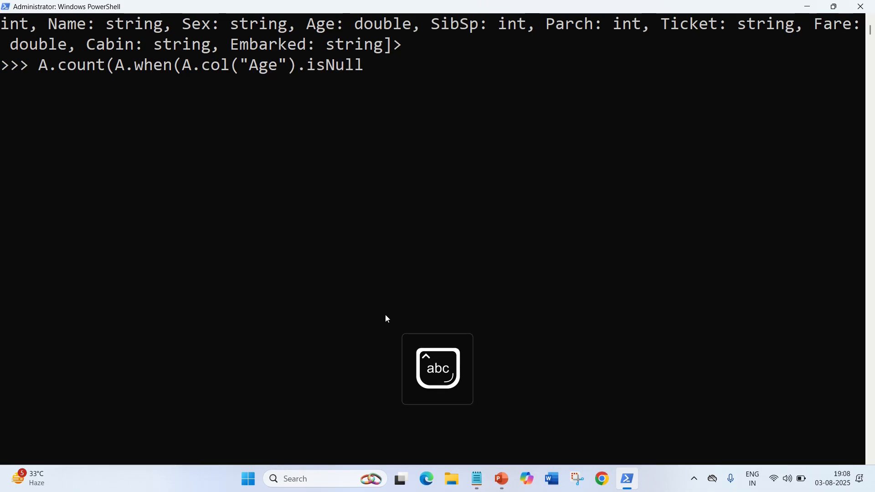
{"action": "type", "text": "("}
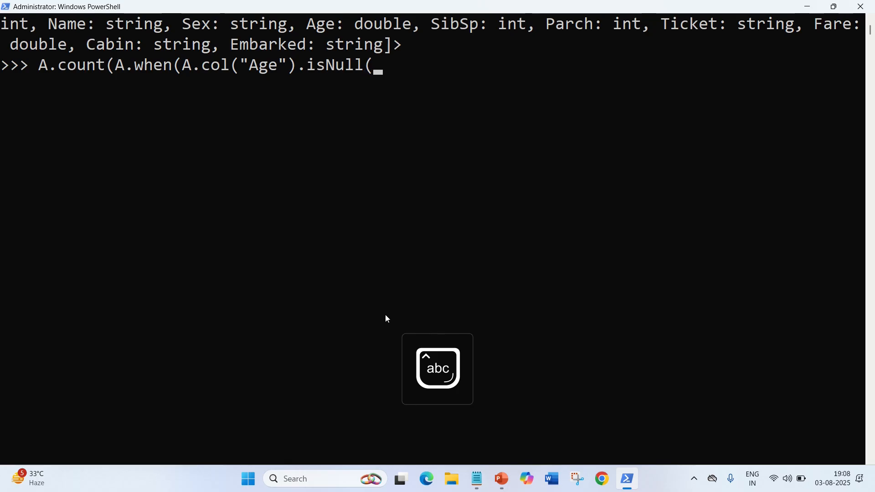
{"action": "type", "text": ")"}
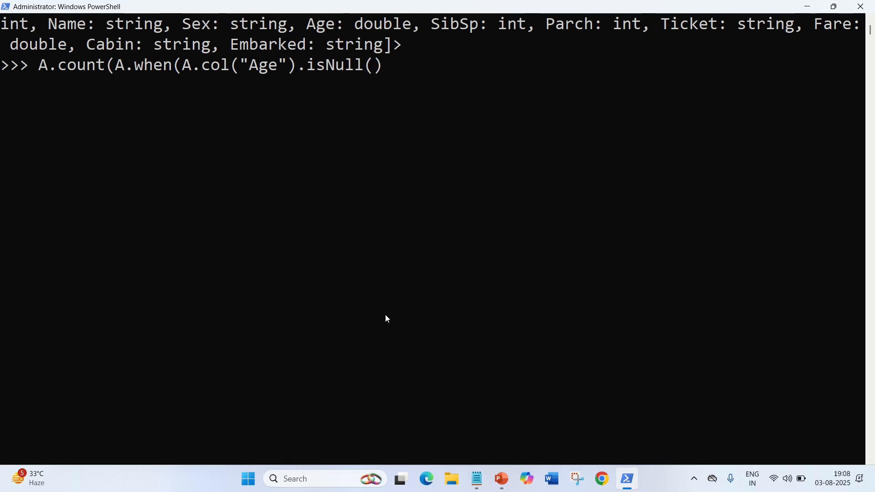
{"action": "type", "text": ","}
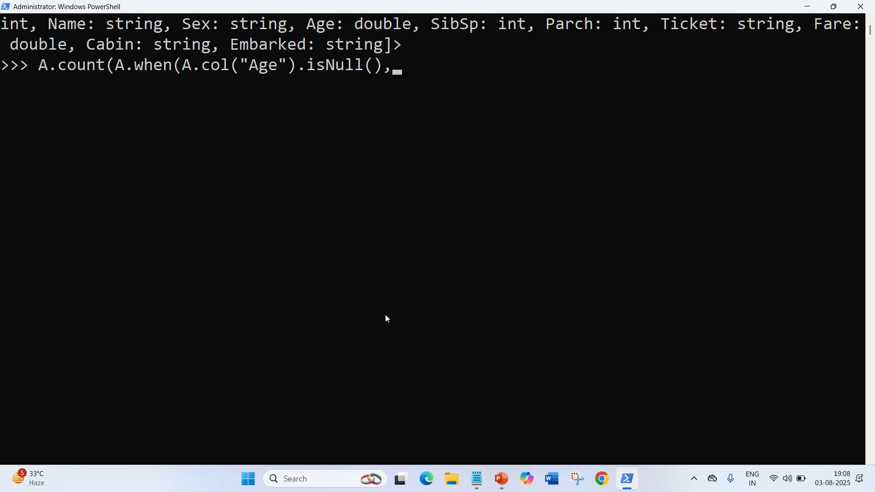
{"action": "type", "text": "1)"}
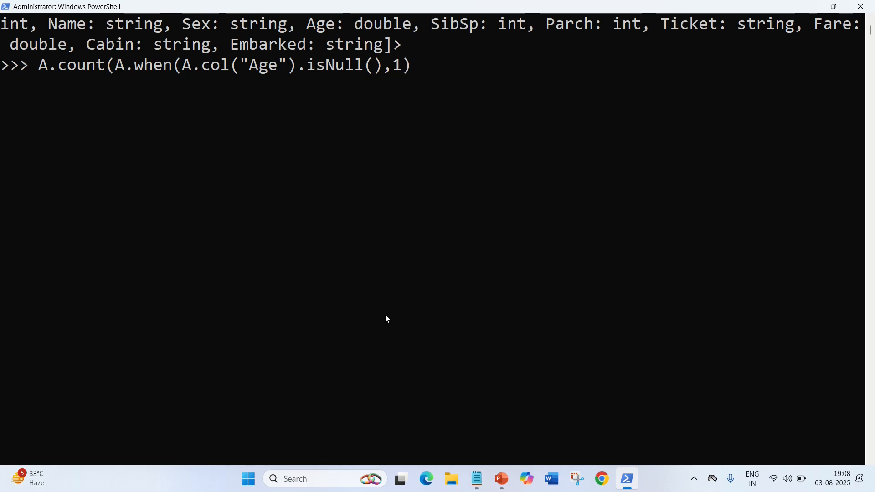
{"action": "type", "text": ")."}
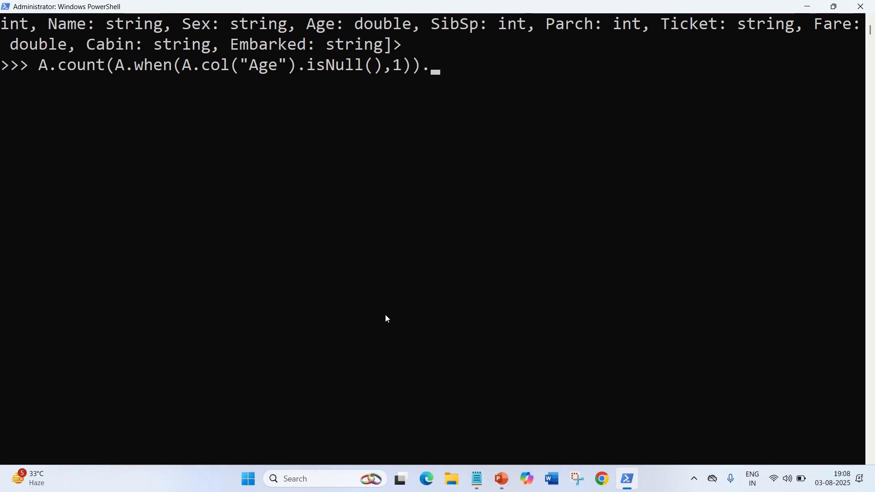
{"action": "type", "text": "alias("}
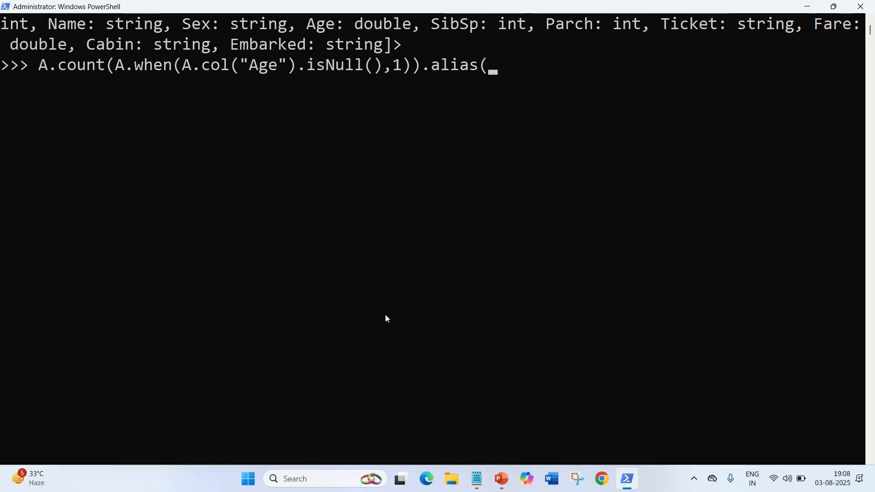
{"action": "type", "text": "\"Mi"}
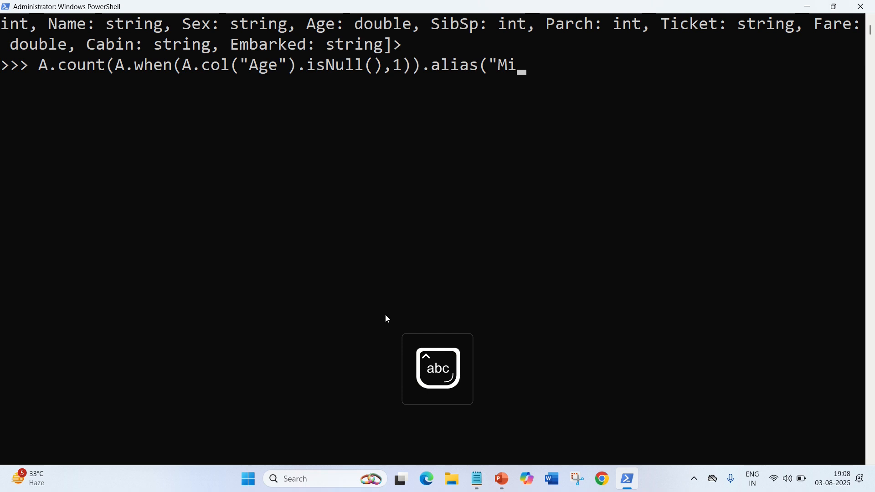
{"action": "type", "text": "ssing_A"}
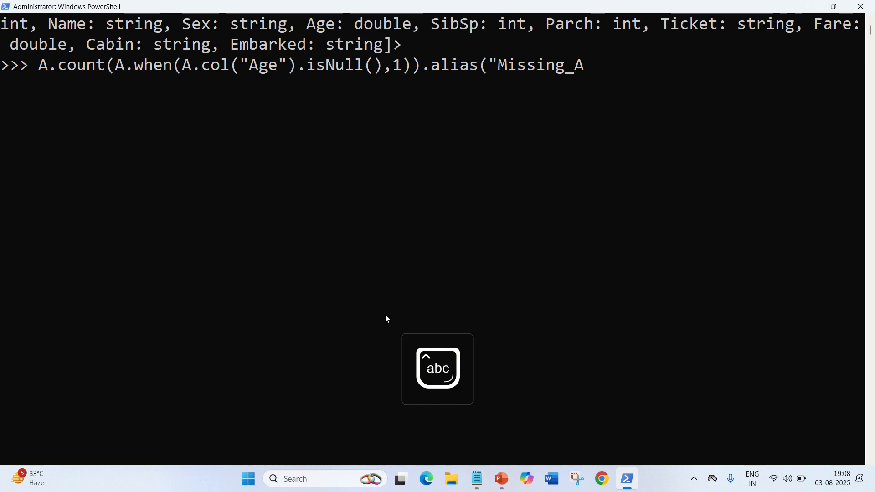
{"action": "type", "text": "ge\""}
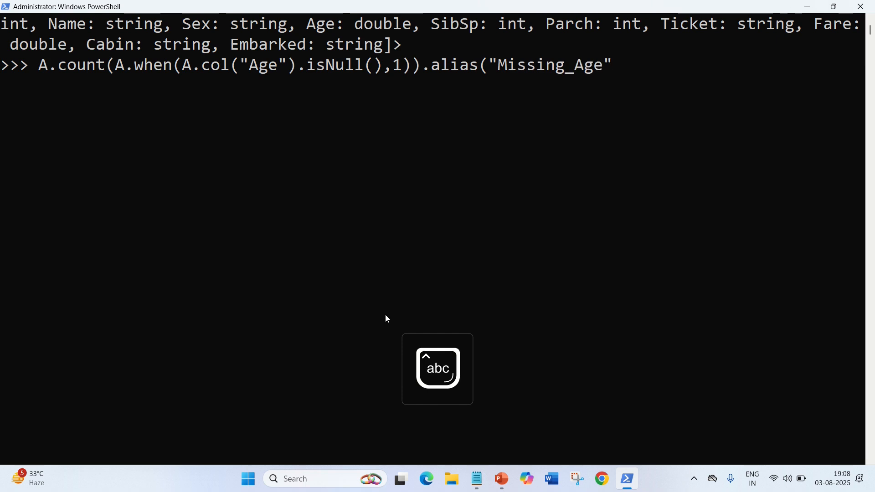
{"action": "type", "text": ")"}
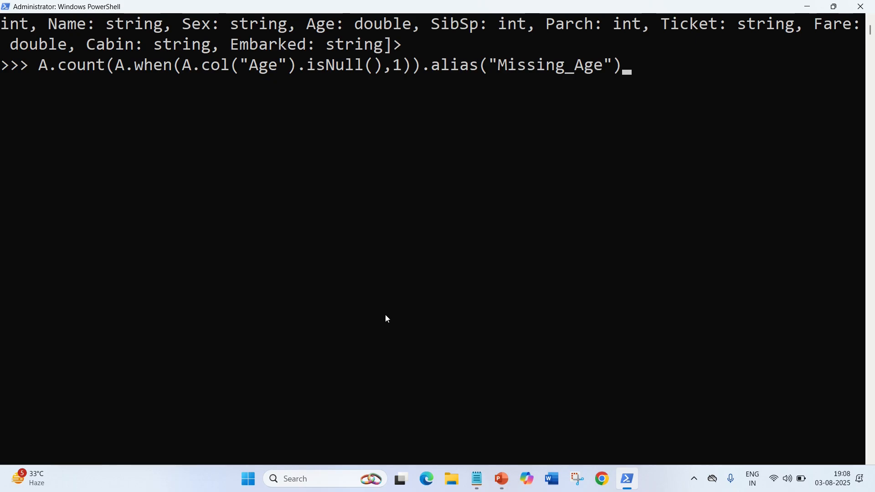
{"action": "mouse_move", "coordinate": [434, 245]}
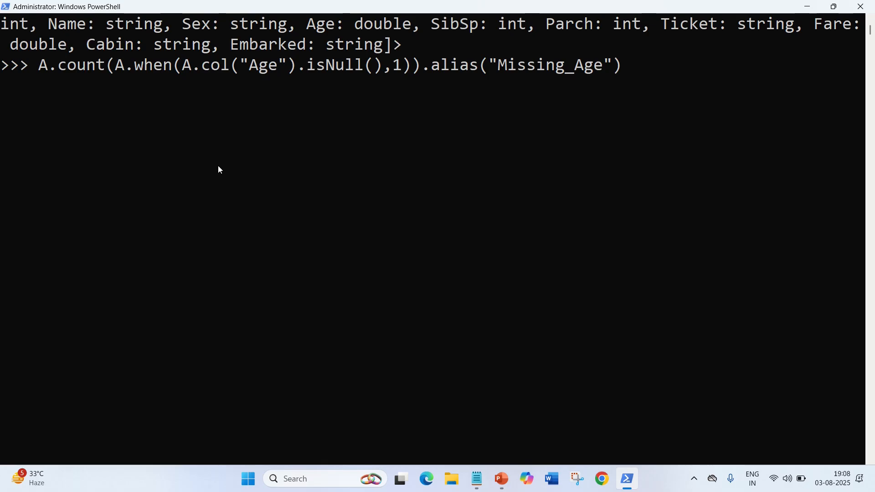
{"action": "mouse_move", "coordinate": [114, 93]}
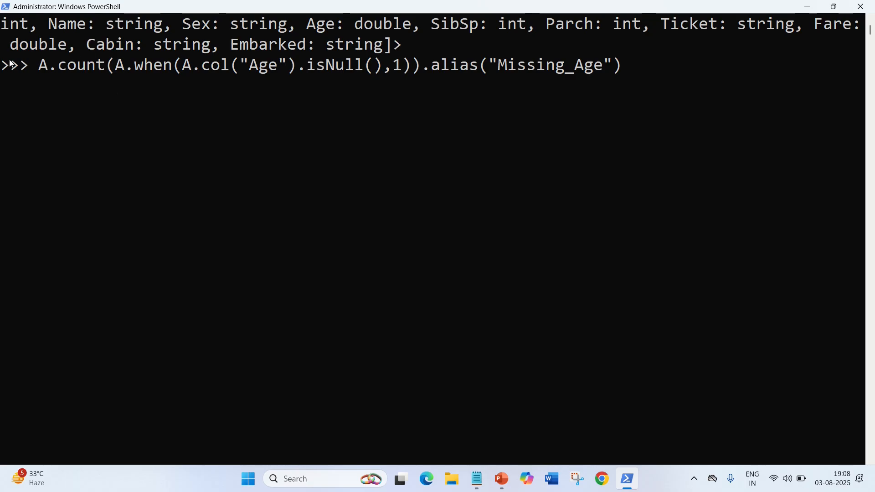
{"action": "mouse_move", "coordinate": [75, 90]}
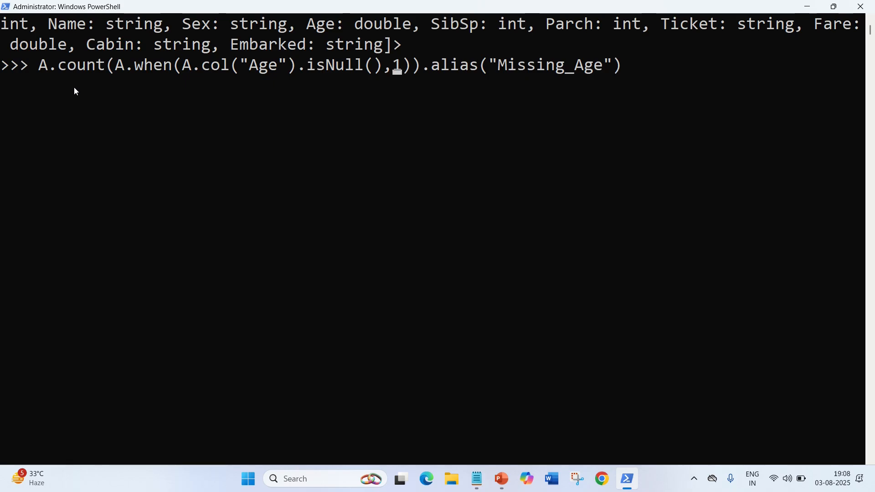
Prefix the expression with df.select( and select the count expression for copying
{"action": "type", "text": "df.selec"}
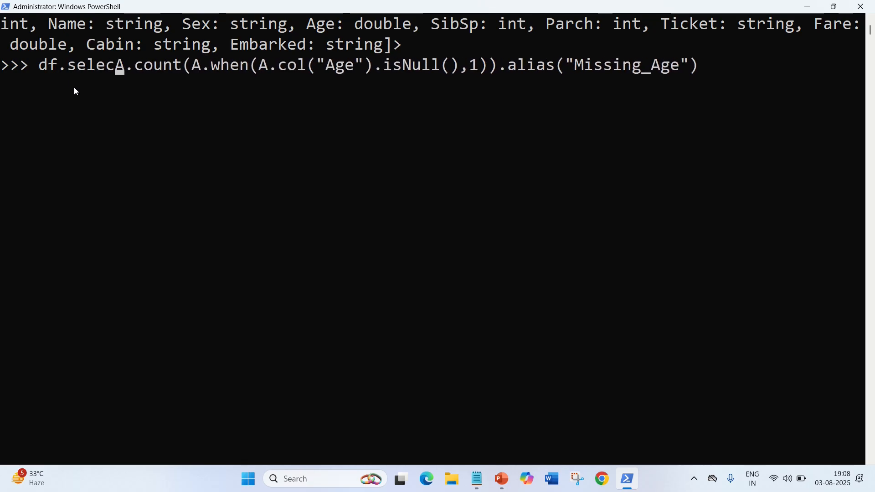
{"action": "type", "text": "t("}
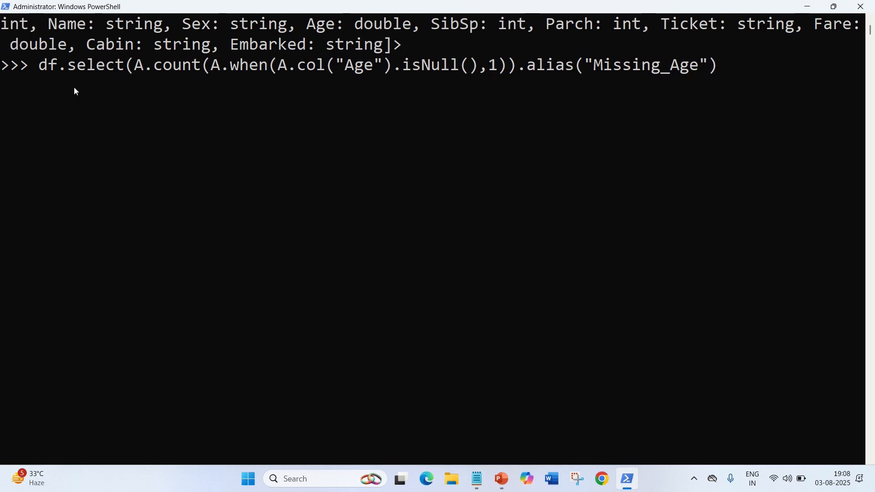
{"action": "mouse_move", "coordinate": [714, 53]}
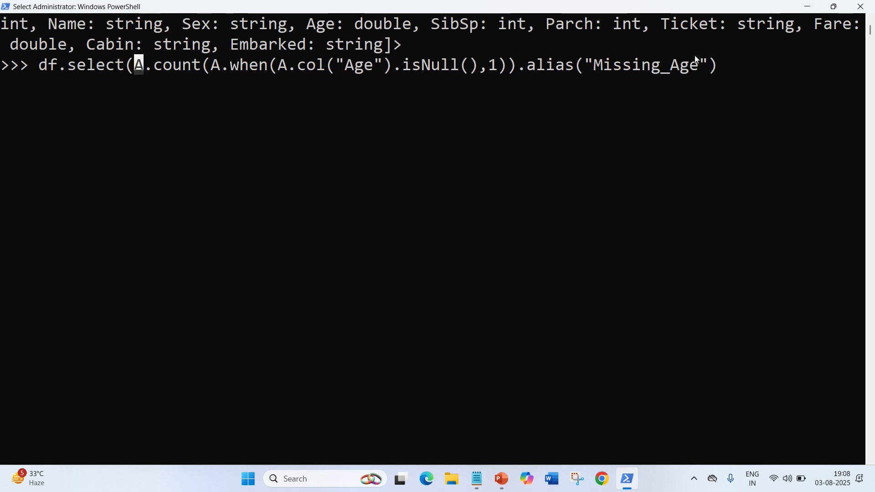
{"action": "left_click_drag", "start_coordinate": [134, 65], "coordinate": [708, 64]}
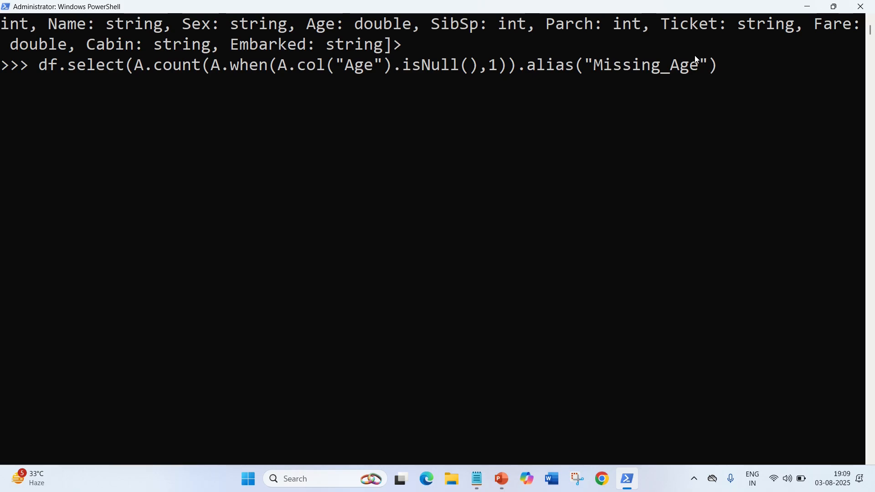
Add a second count expression, renaming its column to Cabin
{"action": "type", "text": ",A.count(A.when(A.col(\"Age\").isNull(),1)).alias(\"Missing_Age\")"}
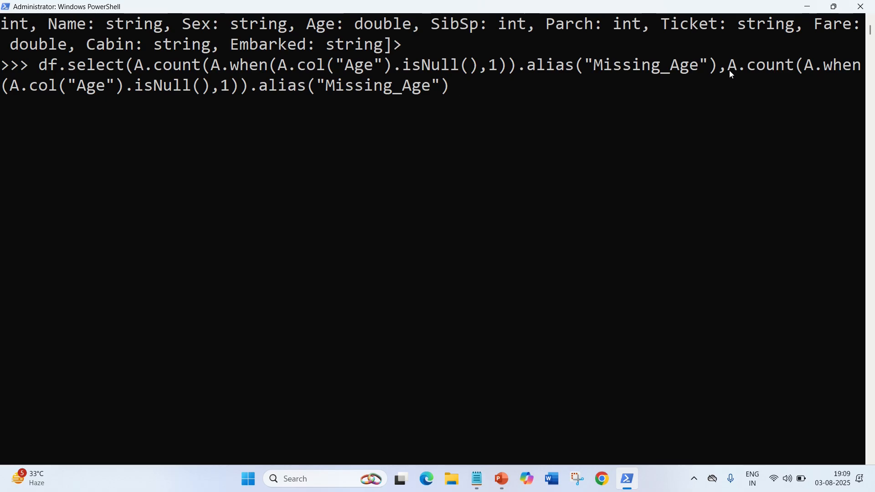
{"action": "mouse_move", "coordinate": [193, 91]}
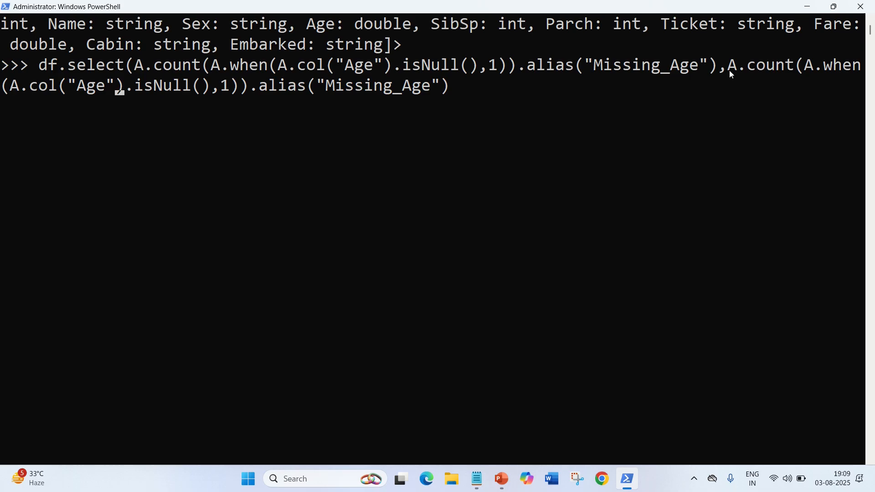
{"action": "type", "text": "Cab"}
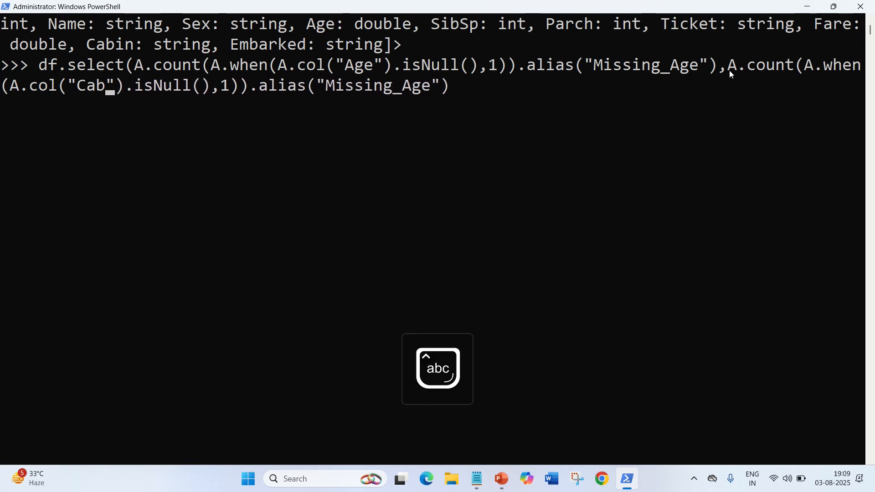
{"action": "type", "text": "in"}
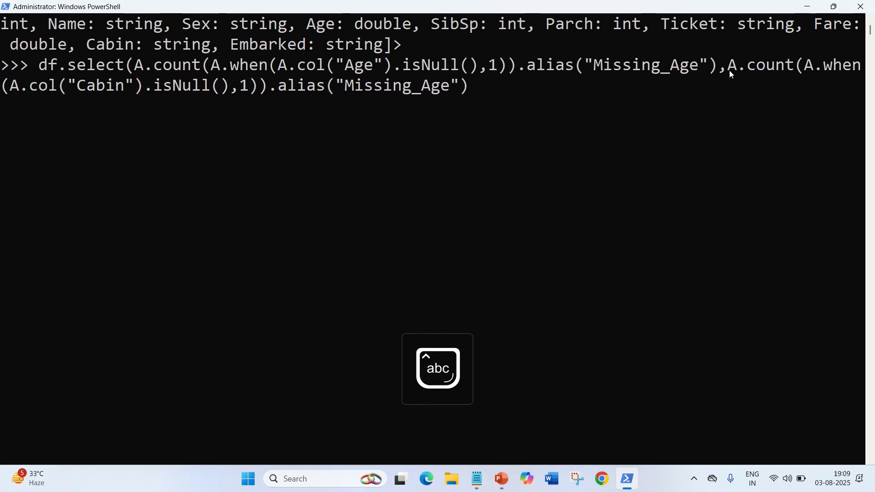
{"action": "key", "text": "BackSpace"}
{"action": "type", "text": "Cabin"}
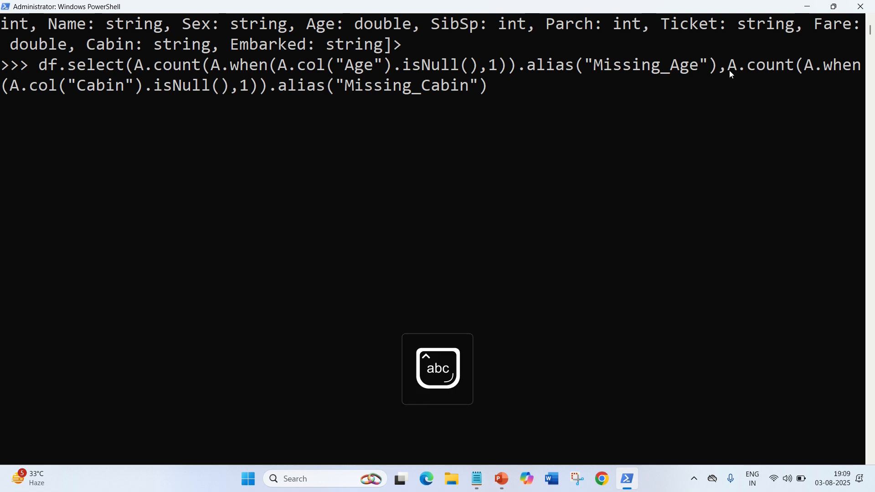
Add a third count for Embarked and append .show() to run the select
{"action": "type", "text": ","}
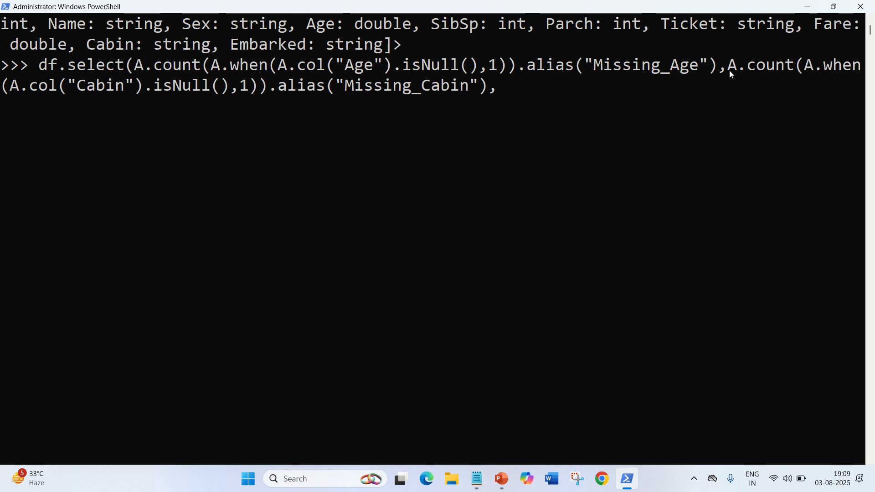
{"action": "type", "text": "A.count(A.when(A.col(\"Age\").isNull(),1)).alias(\"Missing_Age\")"}
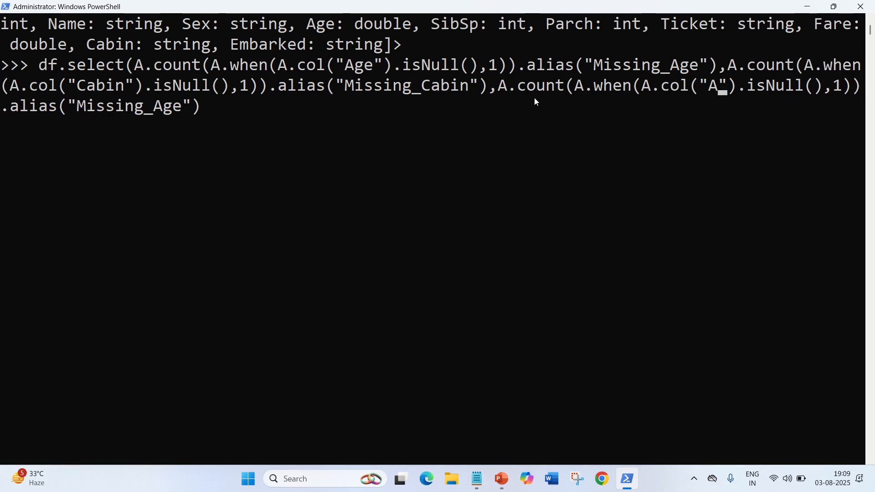
{"action": "type", "text": "mbarked"}
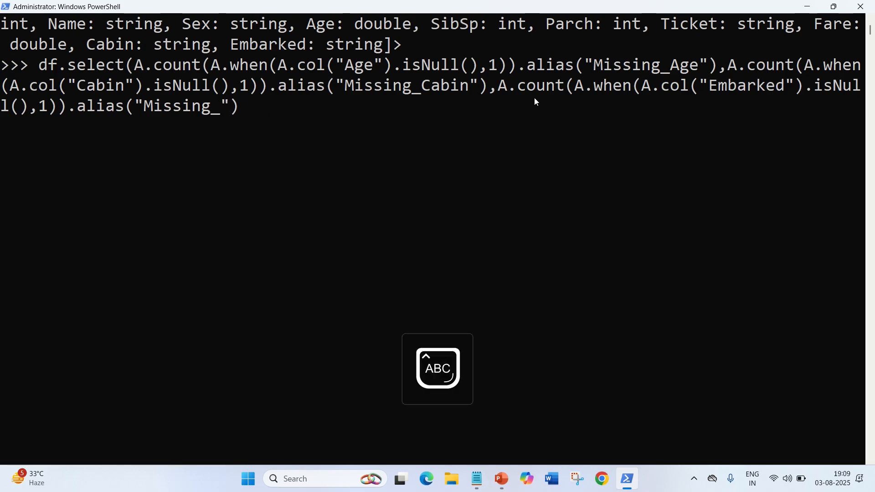
{"action": "type", "text": "Embarke"}
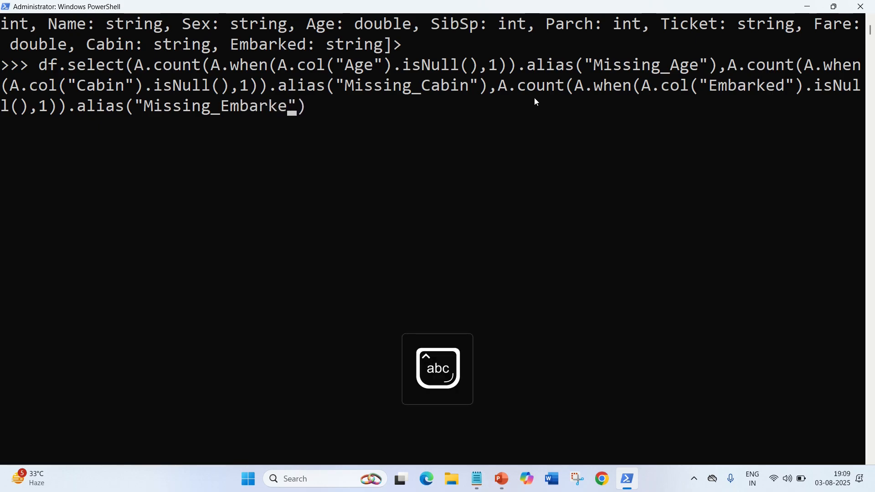
{"action": "type", "text": "d"}
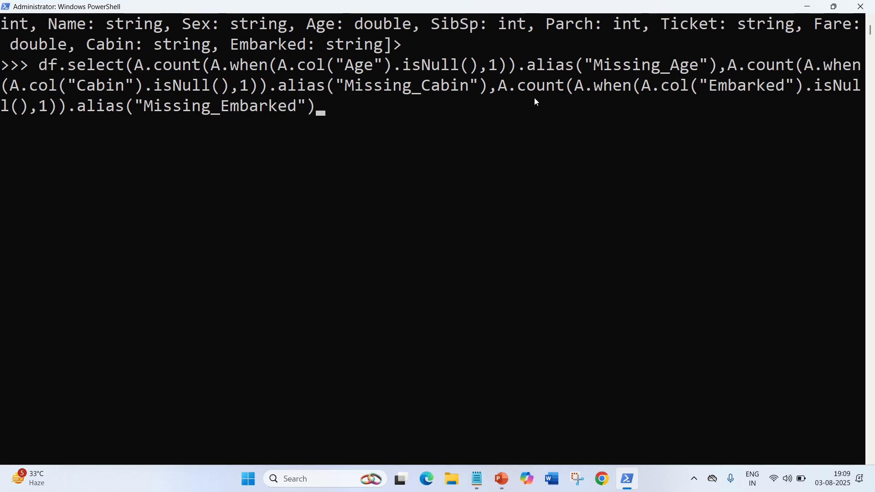
{"action": "type", "text": ").show()"}
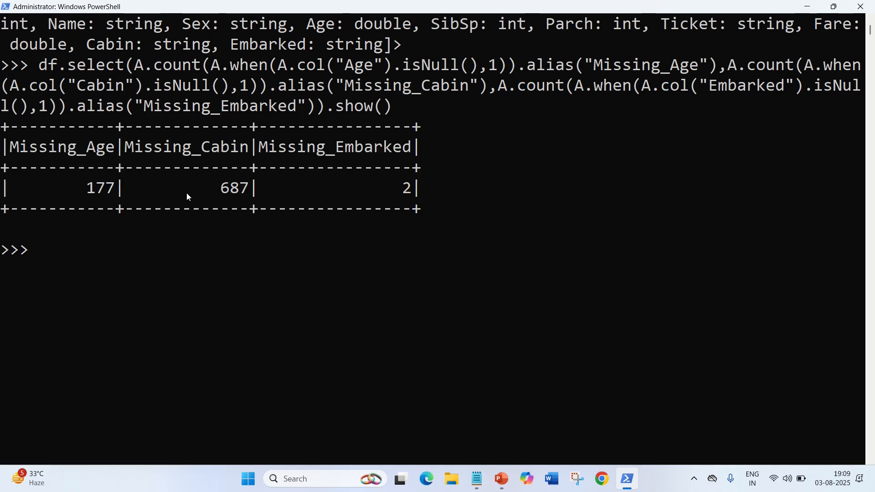
{"action": "mouse_move", "coordinate": [91, 171]}
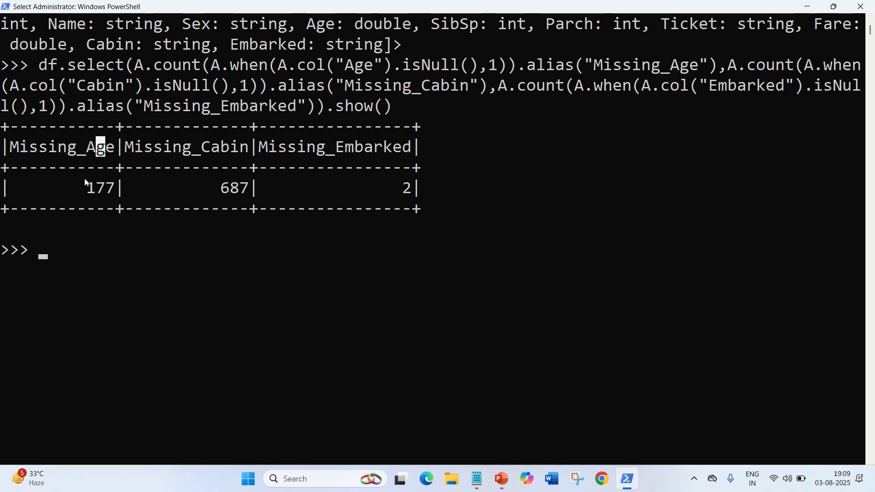
Highlight the Missing_Age result, the 687 Cabin nulls, and the isNull check
{"action": "double_click", "coordinate": [99, 188]}
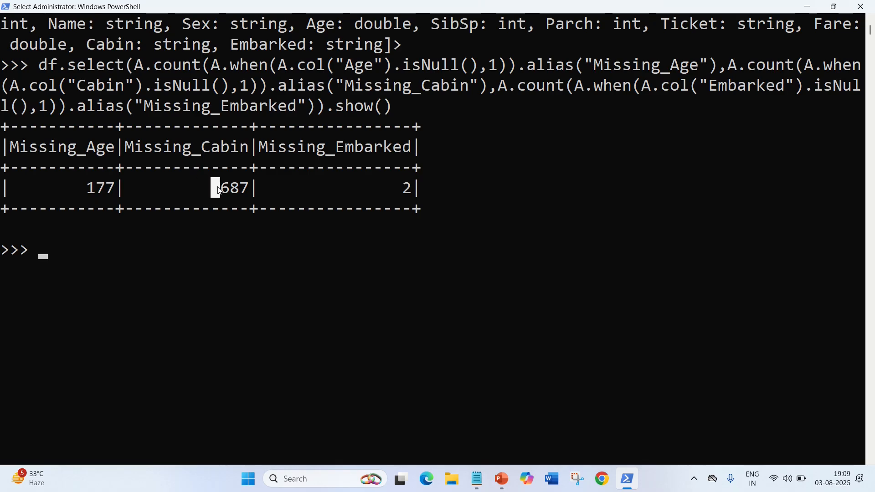
{"action": "double_click", "coordinate": [232, 187]}
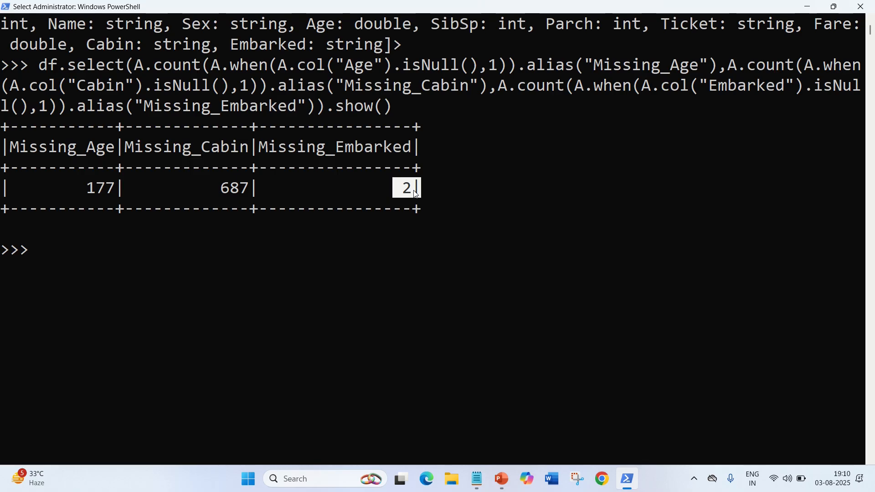
{"action": "mouse_move", "coordinate": [201, 126]}
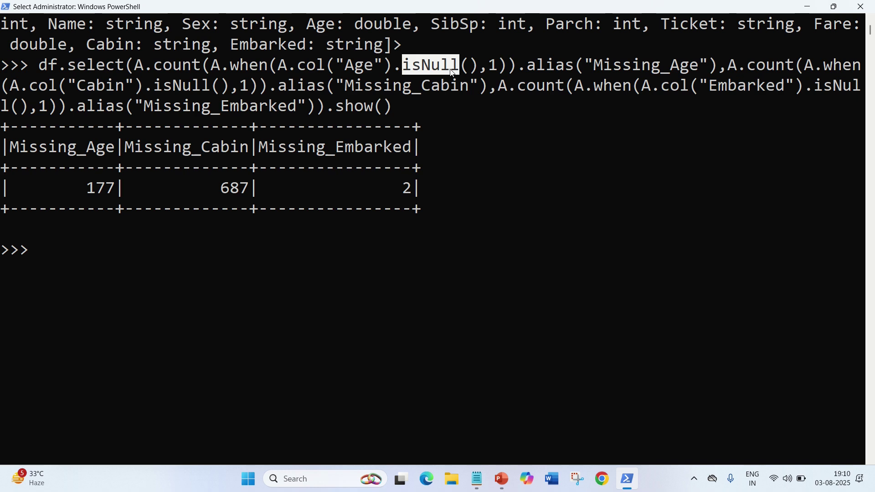
{"action": "mouse_move", "coordinate": [216, 75]}
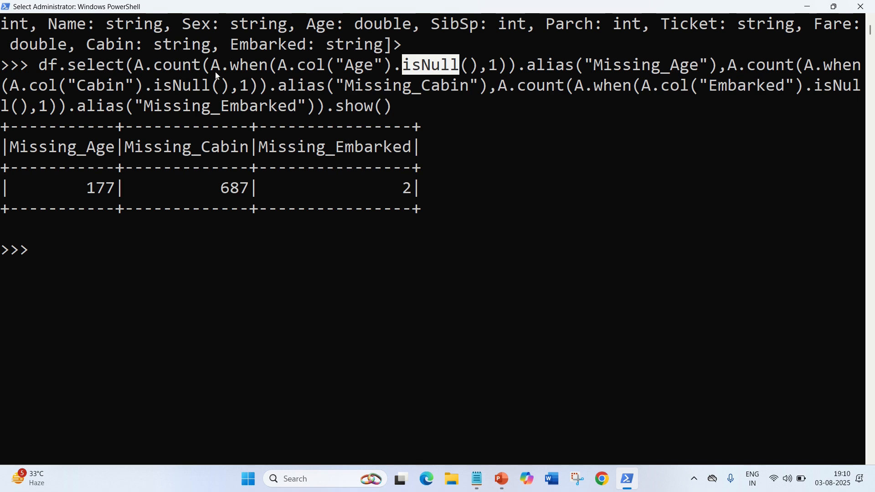
{"action": "double_click", "coordinate": [240, 64]}
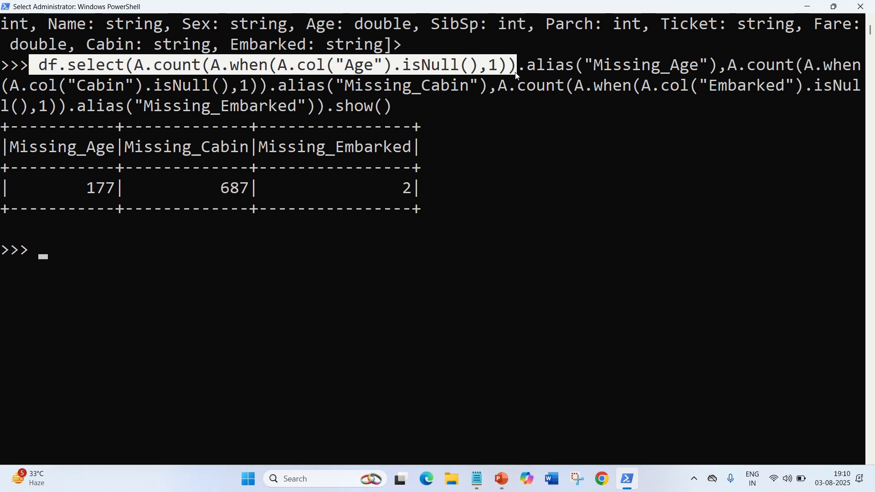
{"action": "mouse_move", "coordinate": [500, 77]}
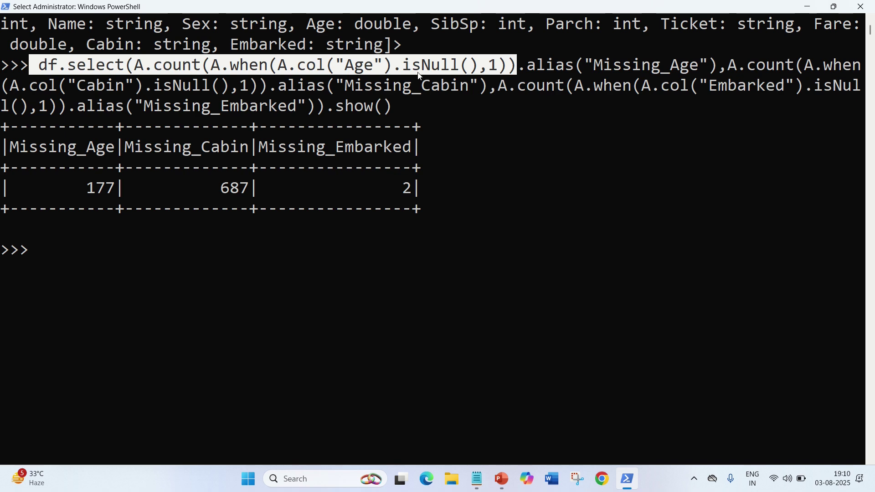
{"action": "mouse_move", "coordinate": [501, 67]}
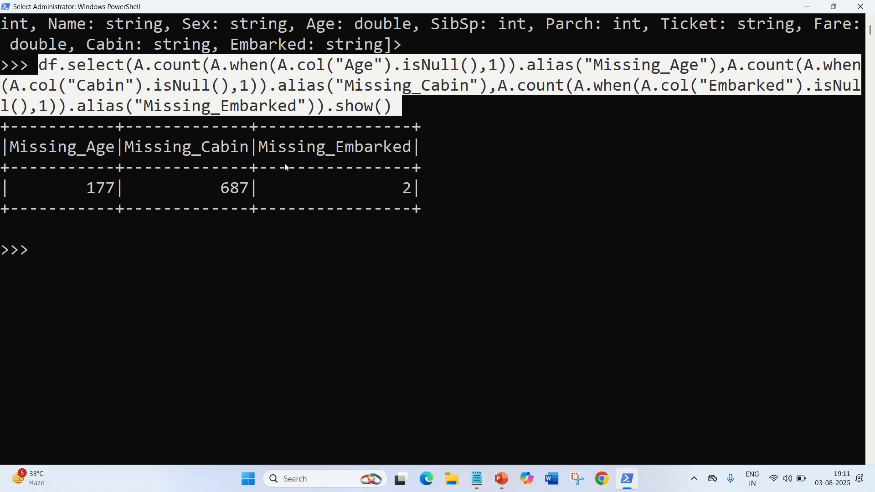
{"action": "mouse_move", "coordinate": [338, 173]}
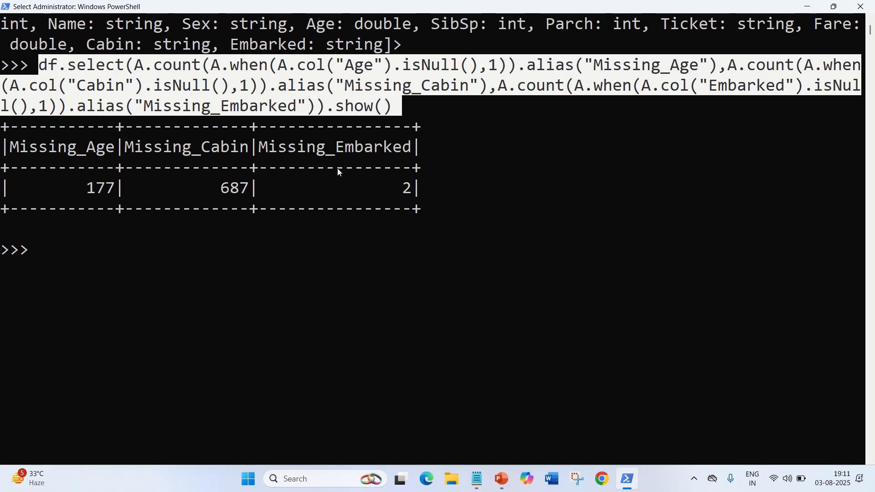
{"action": "mouse_move", "coordinate": [82, 259]}
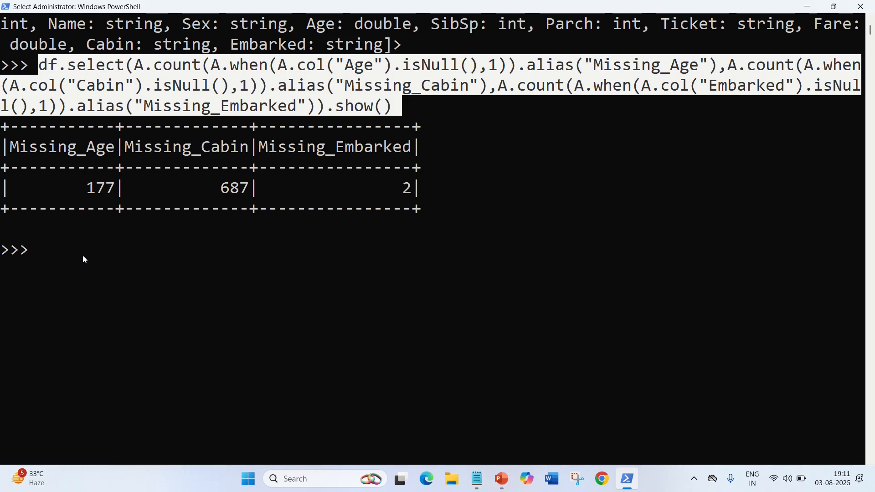
Run avg_age=df.select(A.avg("Age")).first()[0] and highlight the [0] index
{"action": "type", "text": "a"}
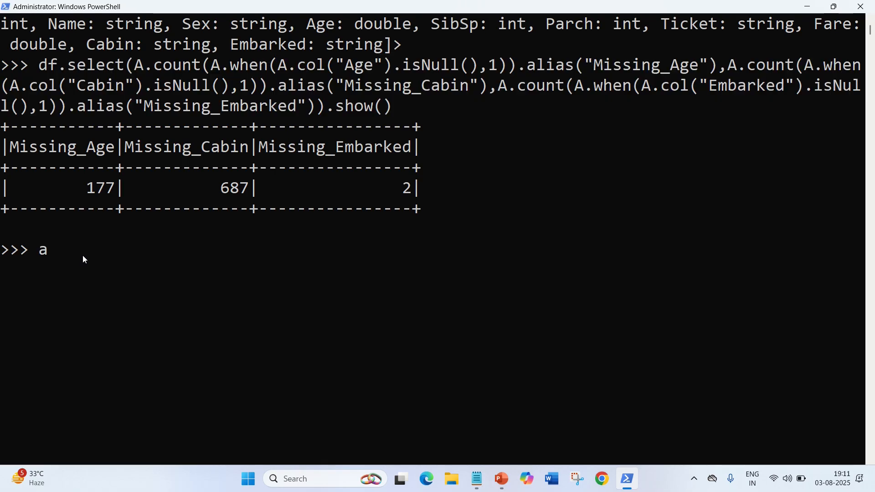
{"action": "type", "text": "v"}
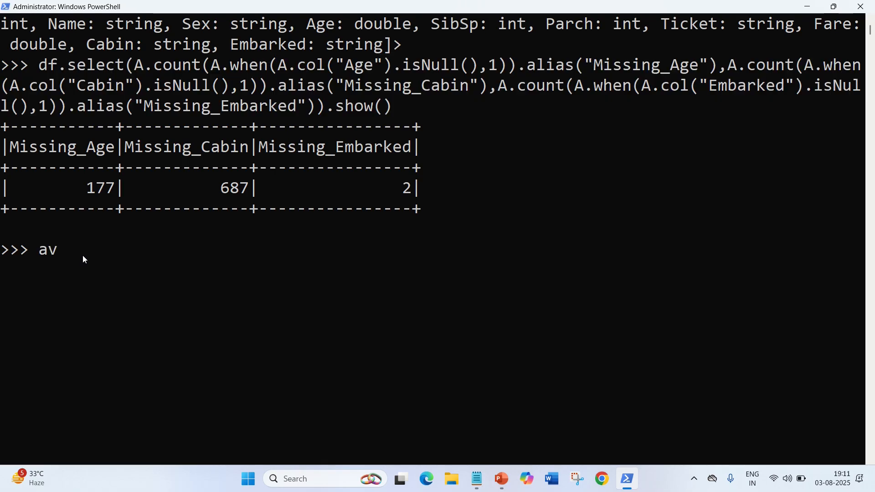
{"action": "type", "text": "g_age"}
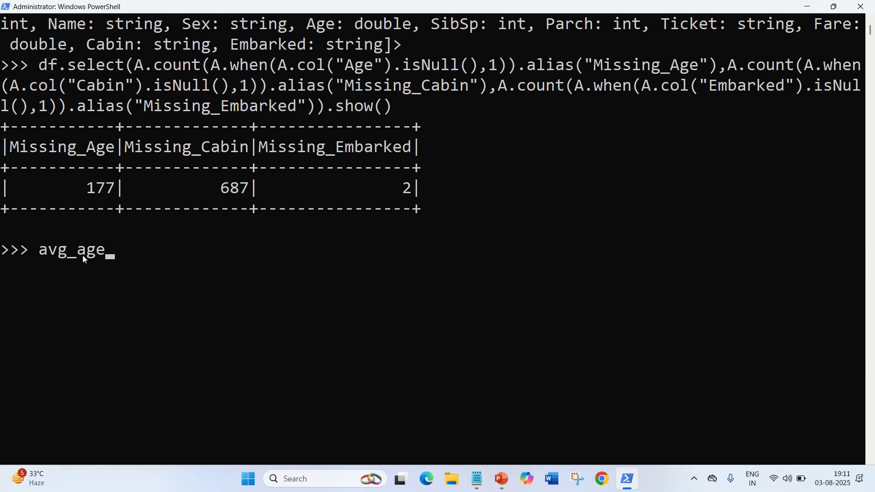
{"action": "type", "text": "="}
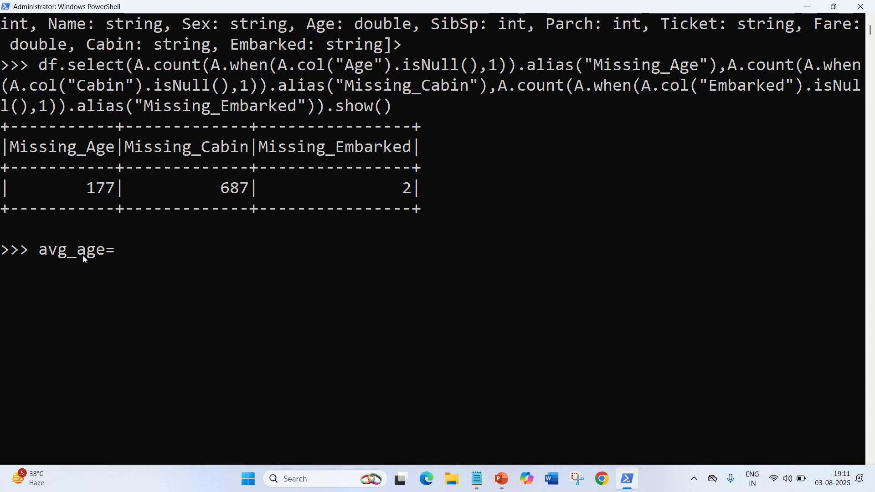
{"action": "type", "text": "df.selec"}
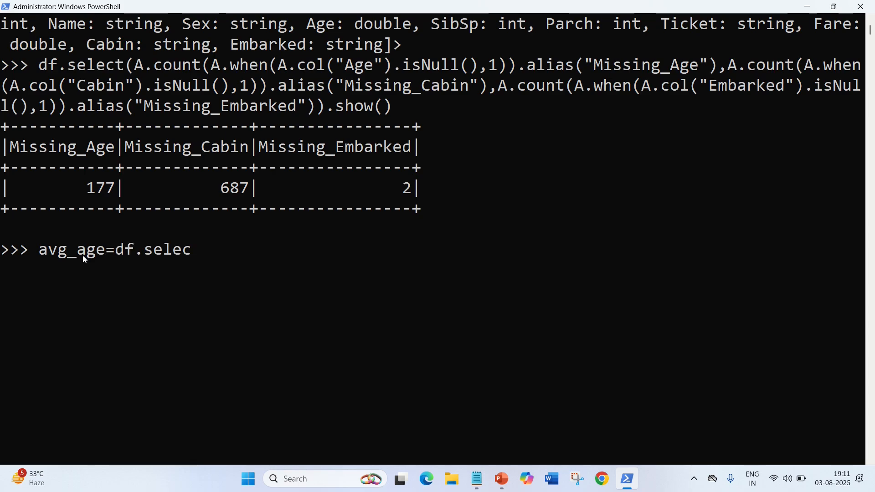
{"action": "type", "text": "t"}
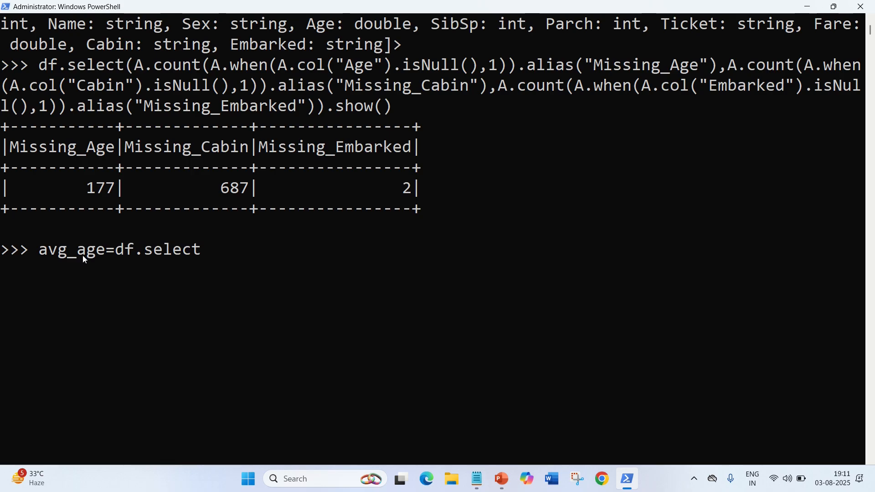
{"action": "type", "text": "(A."}
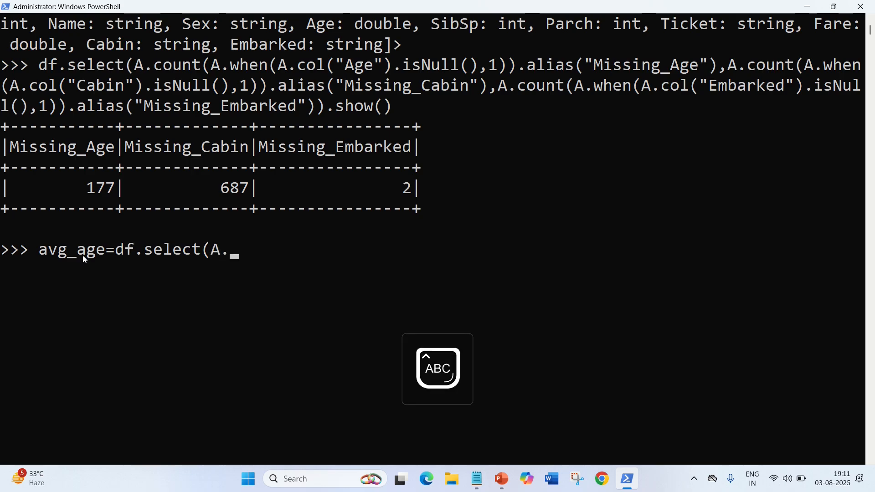
{"action": "type", "text": "a"}
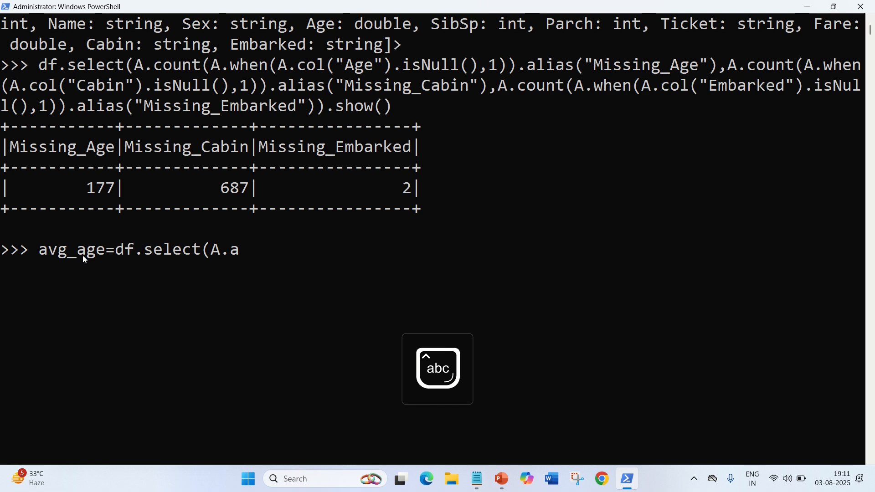
{"action": "type", "text": "vg"}
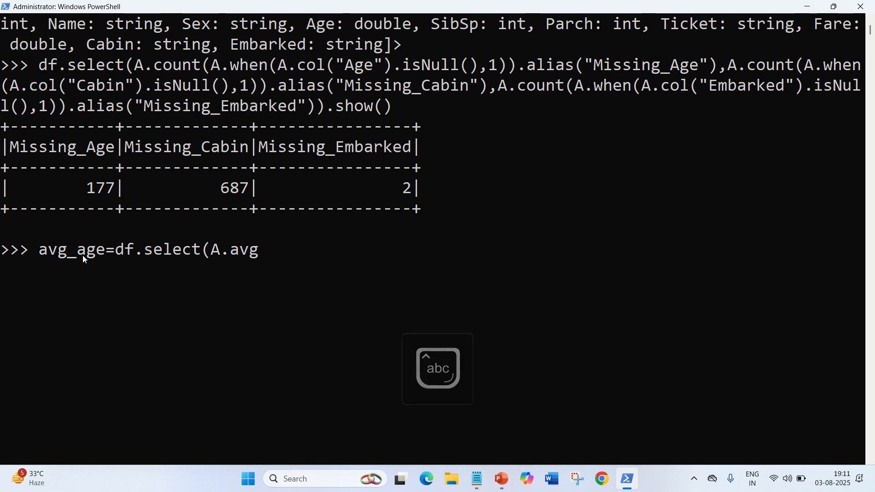
{"action": "type", "text": "(\"A"}
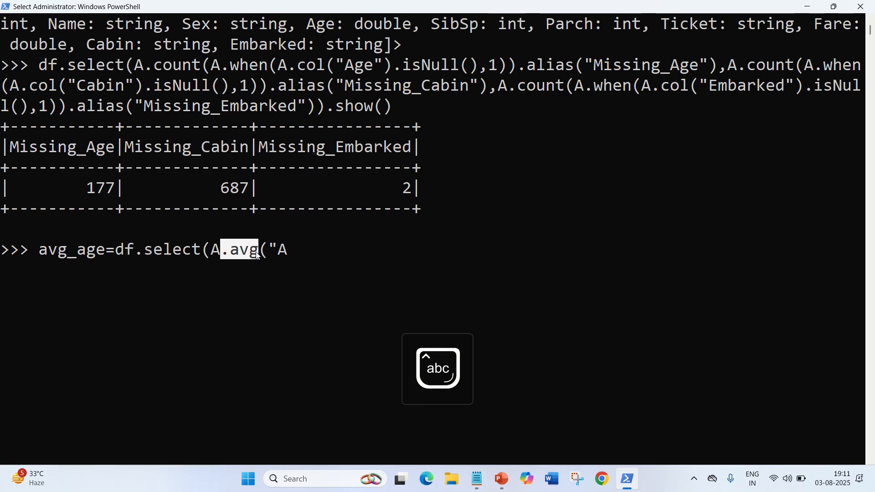
{"action": "type", "text": "ge"}
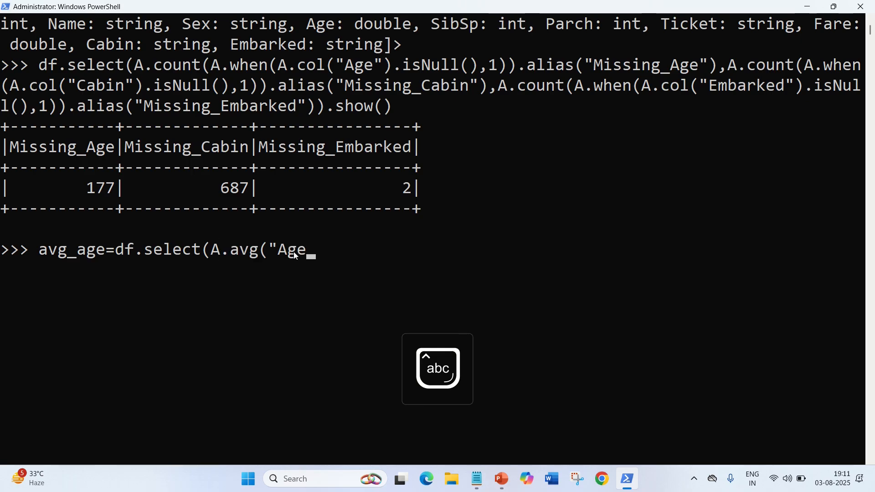
{"action": "type", "text": "\""}
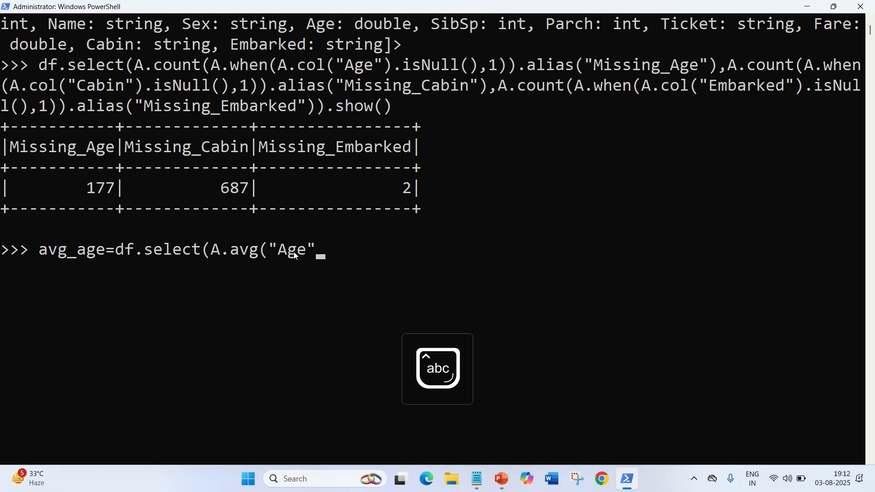
{"action": "type", "text": ")"}
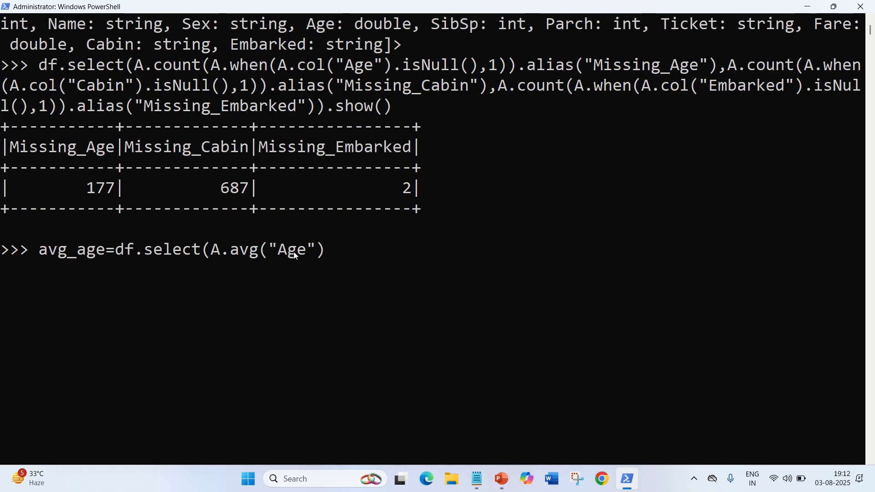
{"action": "type", "text": ")."}
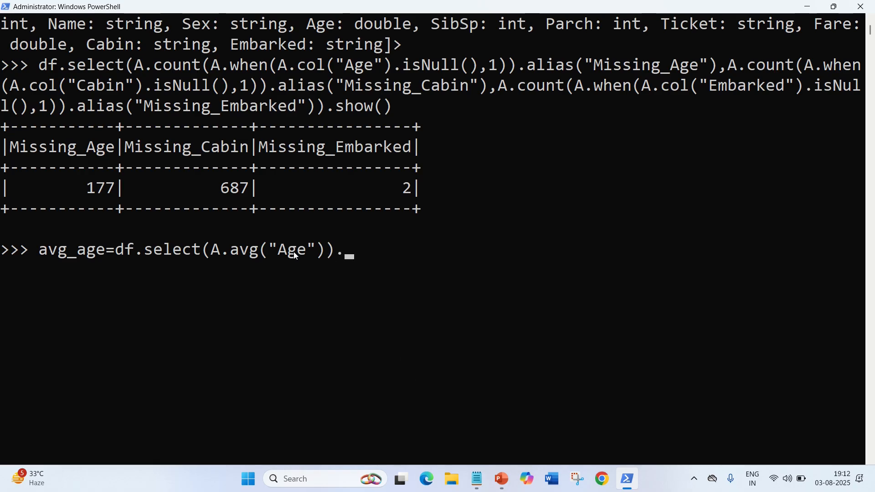
{"action": "type", "text": "fi"}
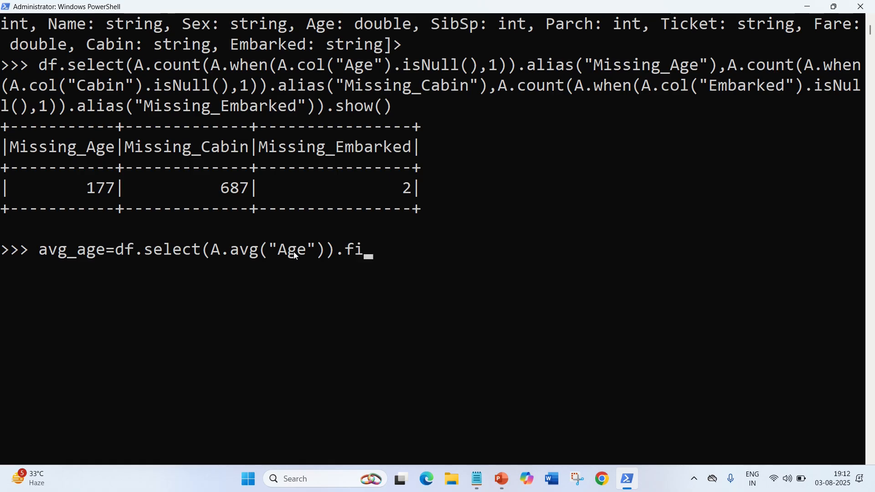
{"action": "type", "text": "rst()"}
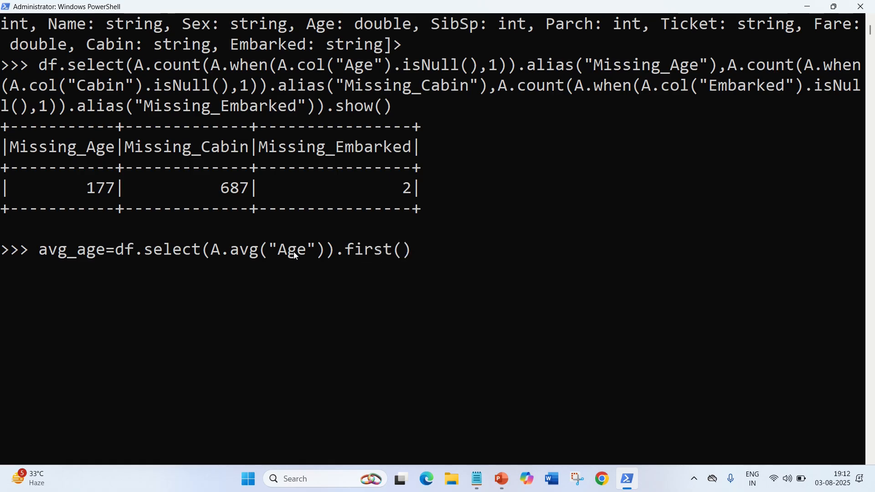
{"action": "type", "text": "[0]"}
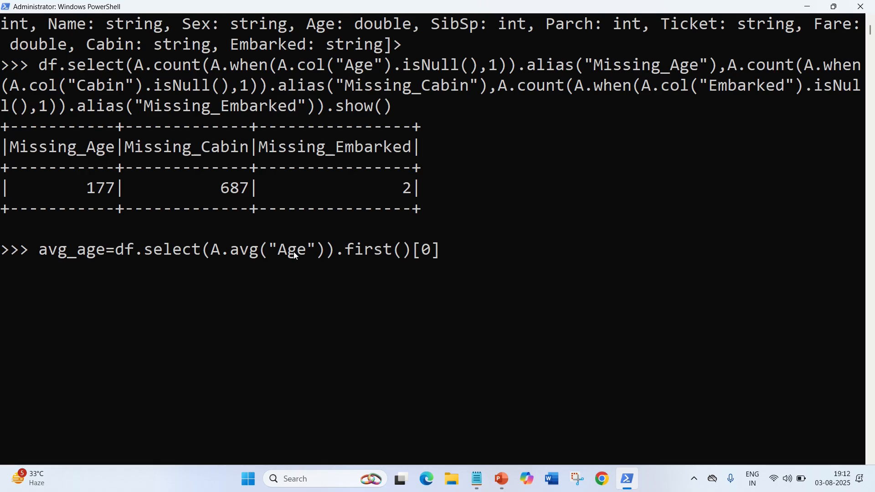
{"action": "key", "text": "Enter"}
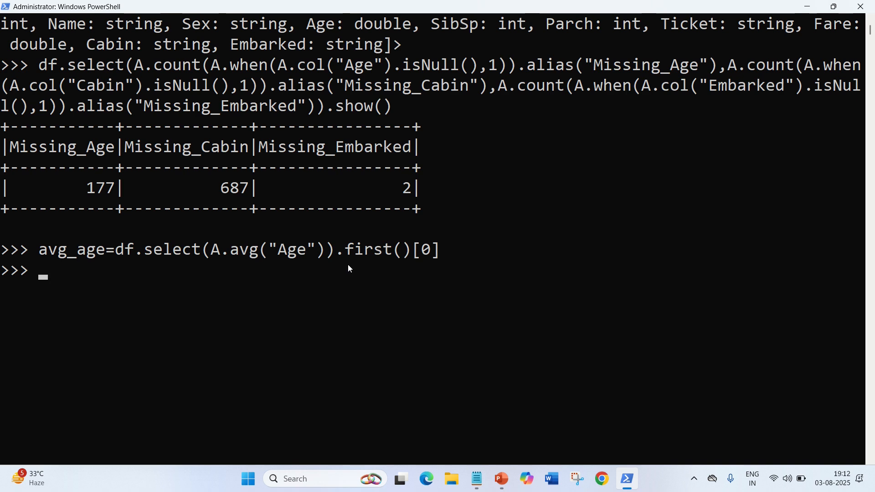
{"action": "mouse_move", "coordinate": [253, 263]}
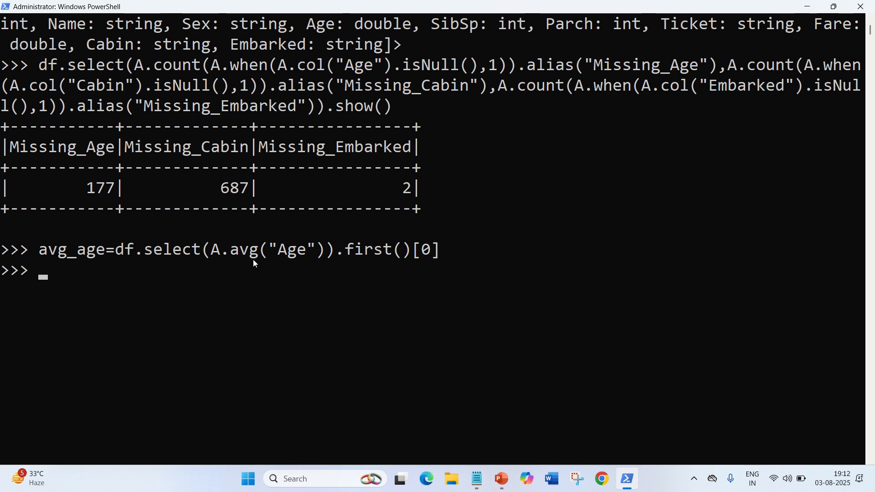
{"action": "mouse_move", "coordinate": [137, 253]}
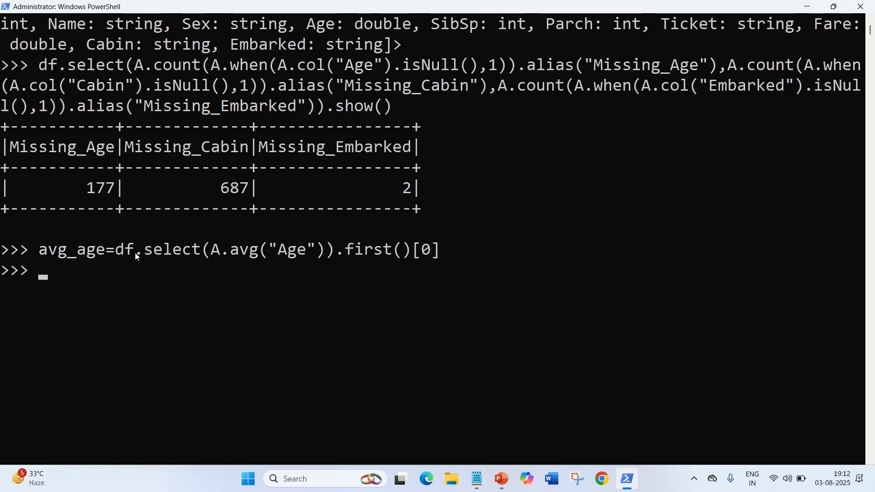
{"action": "left_click_drag", "start_coordinate": [115, 249], "coordinate": [418, 249]}
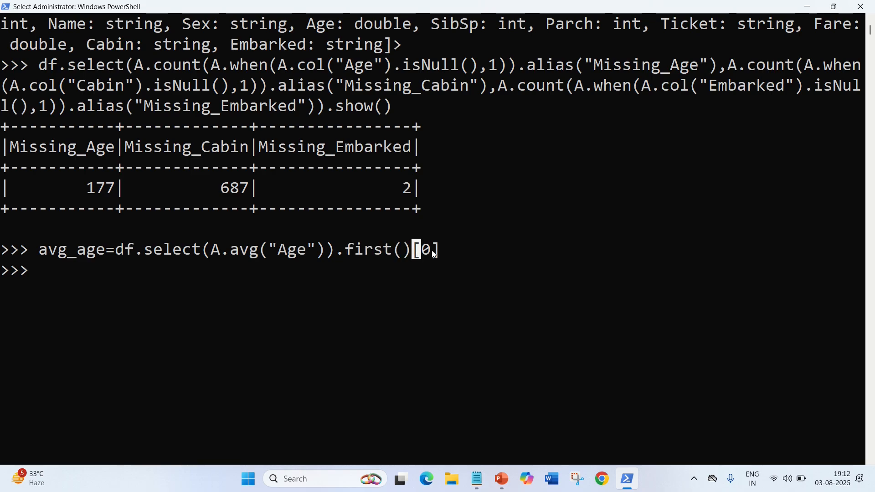
{"action": "mouse_move", "coordinate": [379, 278]}
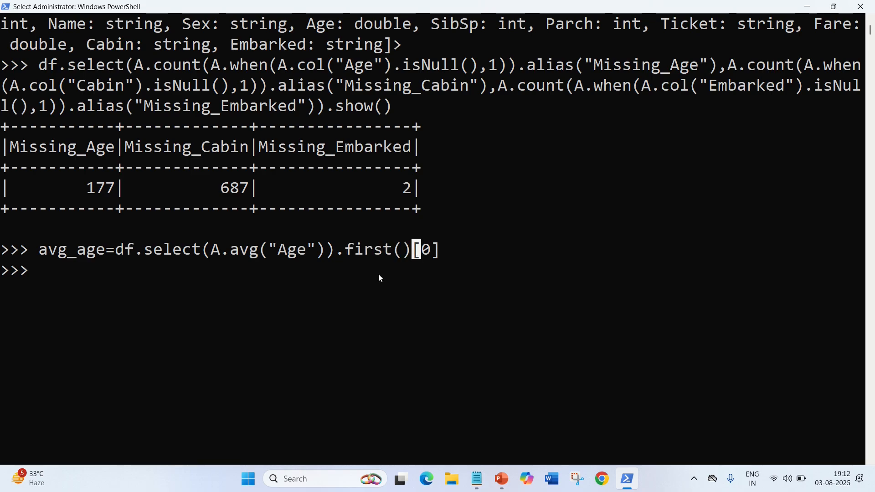
Discard a half-written avg_age .show line, then print the stored average age row
{"action": "type", "text": "avg_age=df.select(A.avg(\"Age\")).first()"}
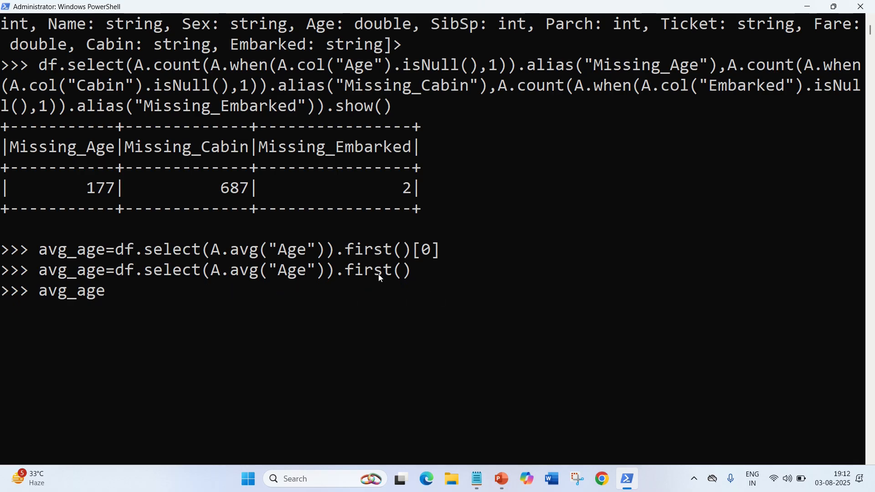
{"action": "type", "text": ".show"}
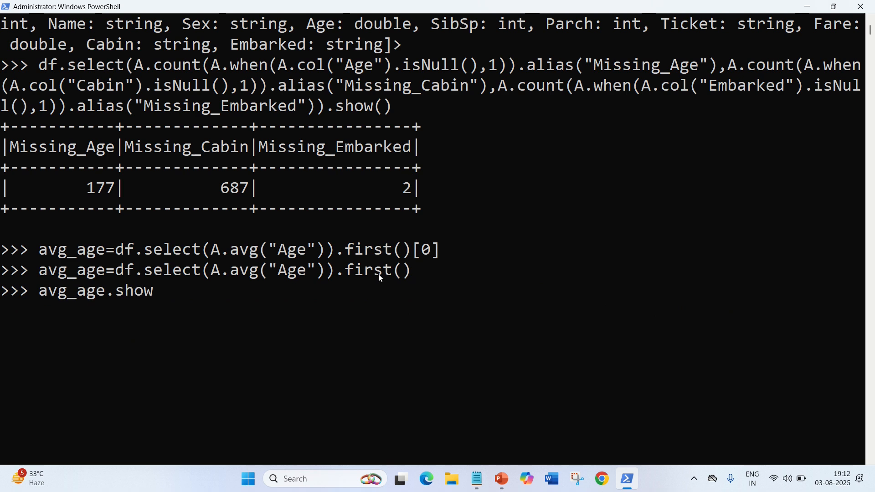
{"action": "key", "text": "Enter"}
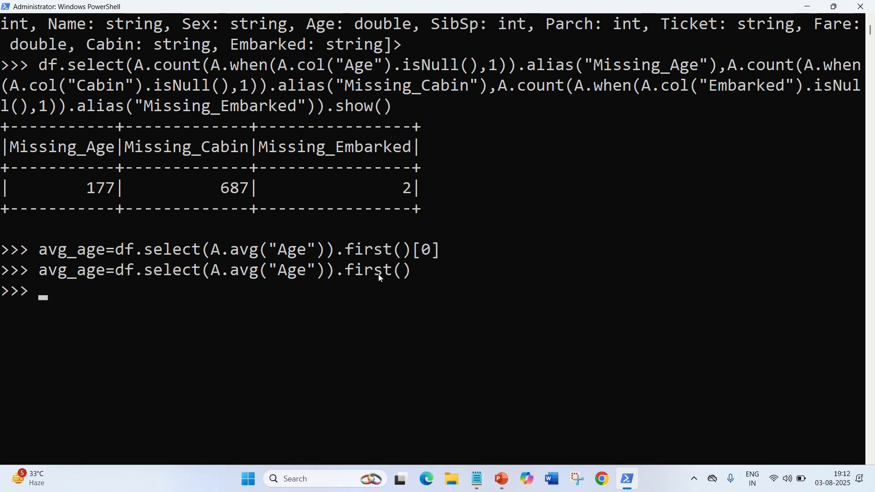
{"action": "type", "text": "print("}
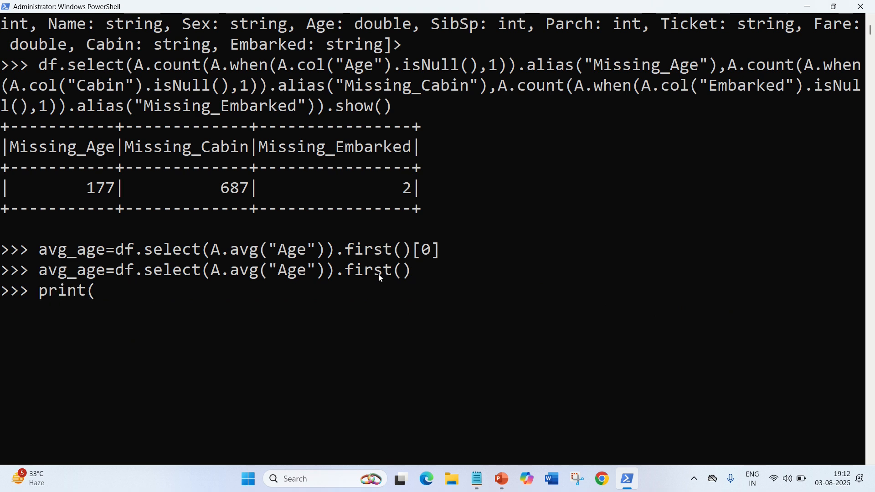
{"action": "type", "text": "avg_"}
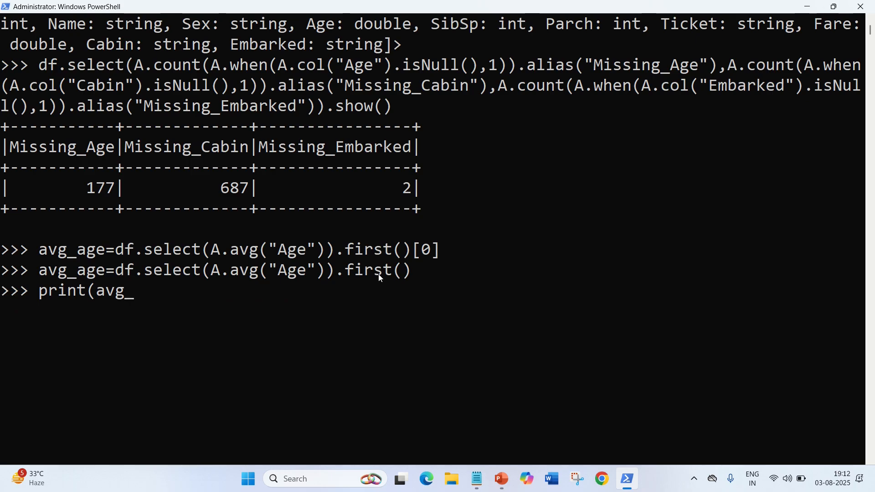
{"action": "key", "text": "Enter"}
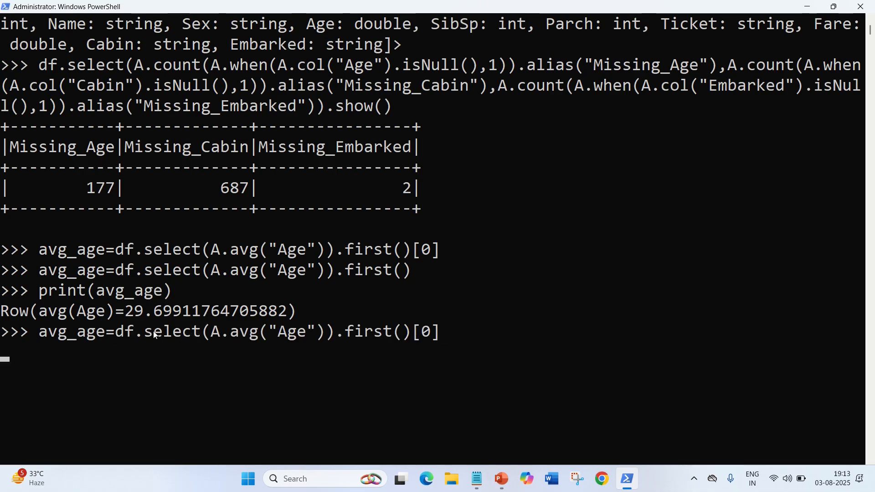
Print avg_age, showing the plain value 29.69911764705882
{"action": "type", "text": "df.show(3)"}
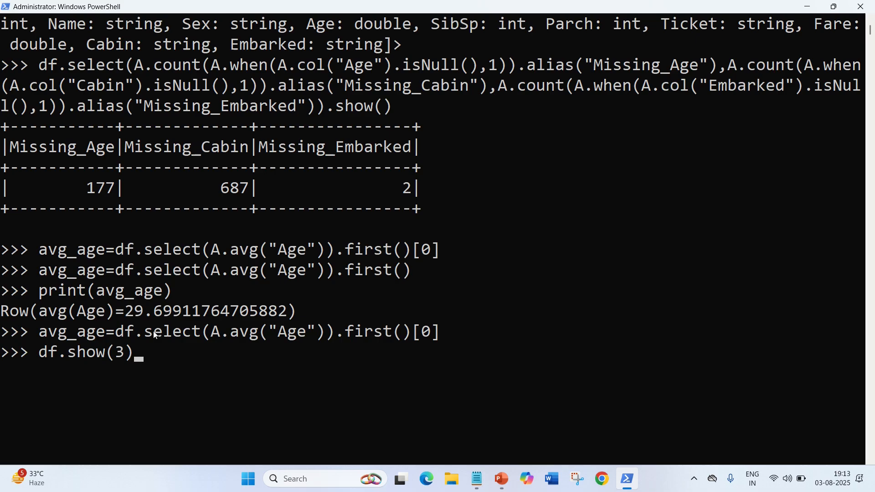
{"action": "type", "text": "print(avg_age)"}
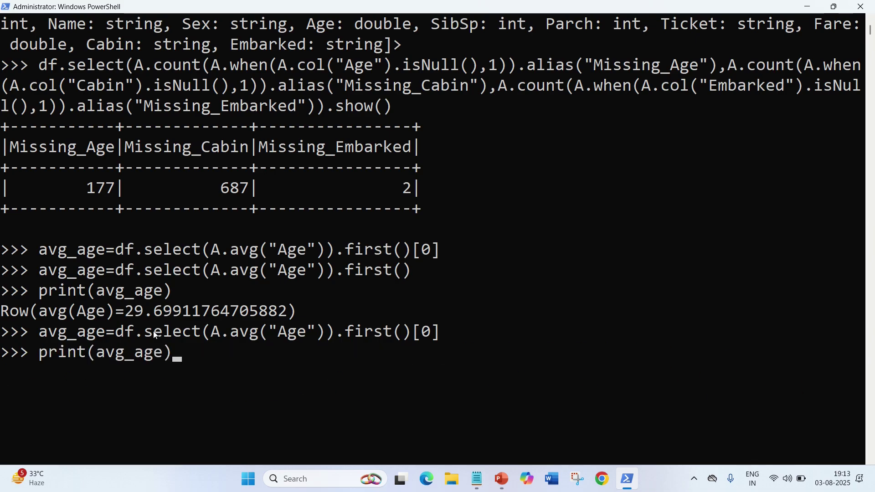
{"action": "key", "text": "Enter"}
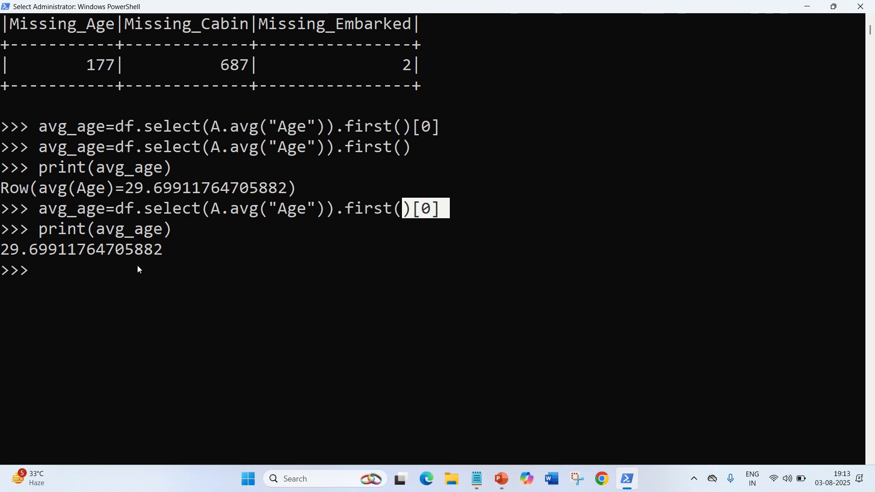
{"action": "mouse_move", "coordinate": [83, 272]}
{"action": "type", "text": "df"}
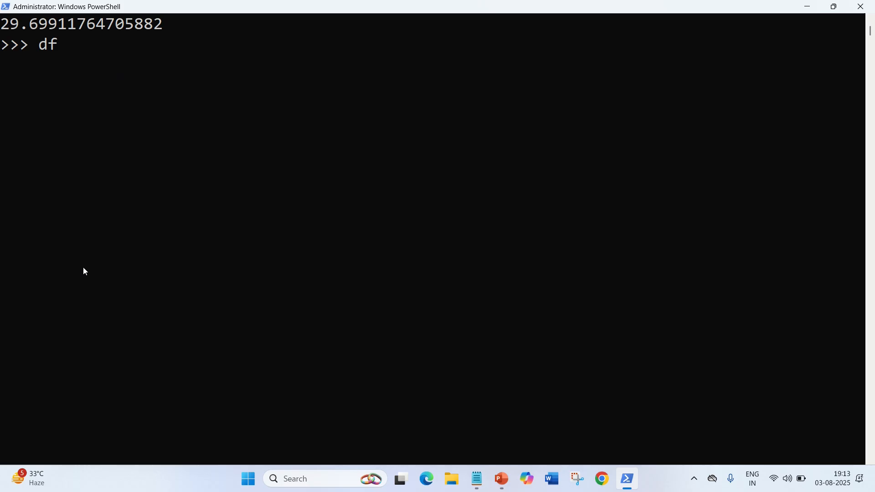
Run df=df.fillna({"Age":avg_age}) to fill missing ages with the mean age
{"action": "type", "text": "."}
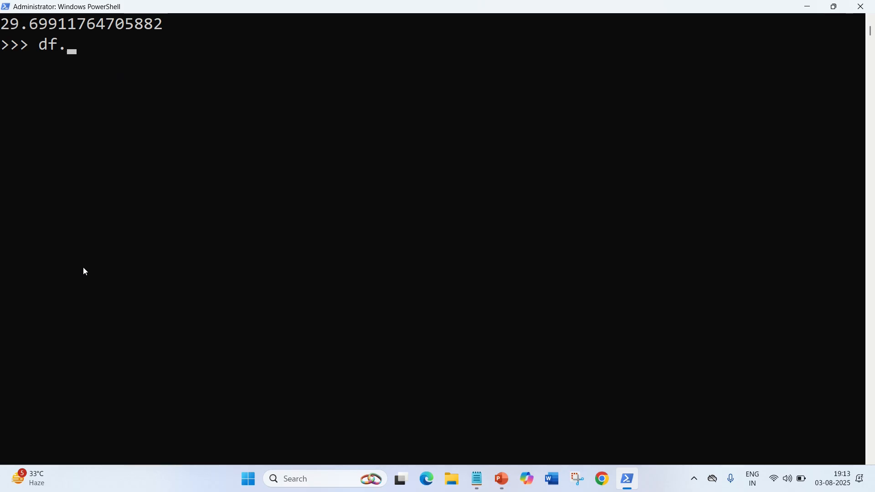
{"action": "type", "text": "=df"}
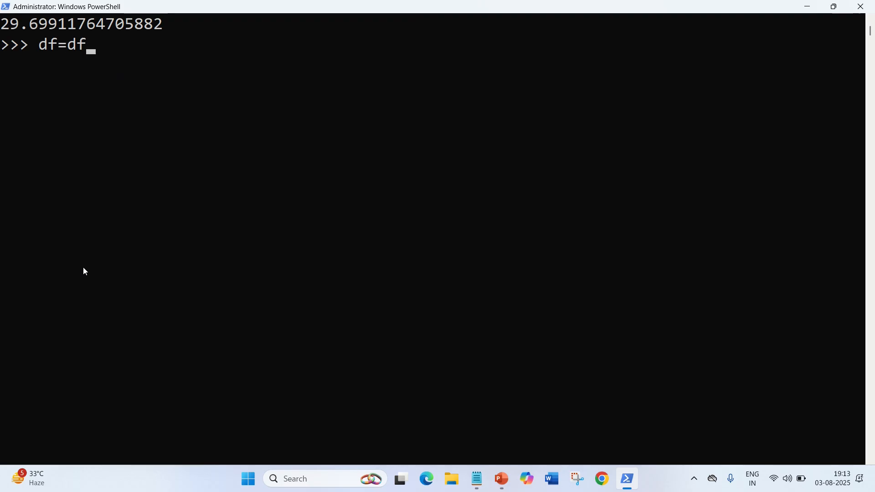
{"action": "type", "text": ".fill"}
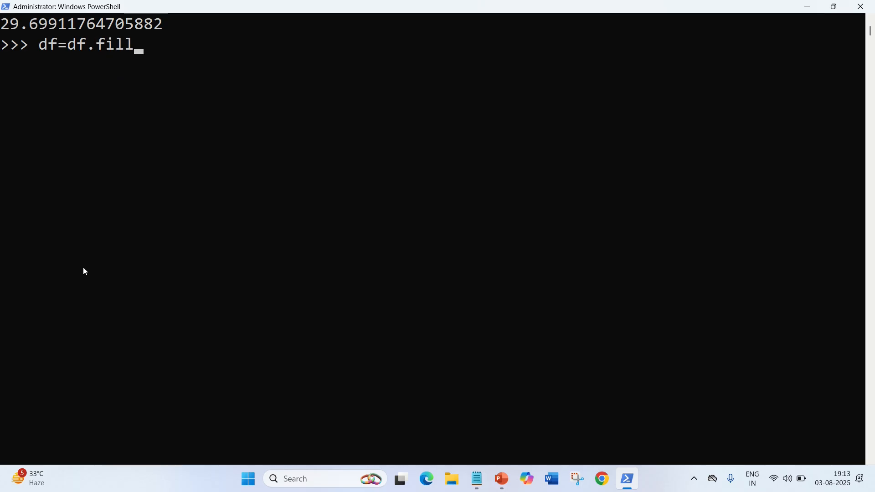
{"action": "type", "text": "na"}
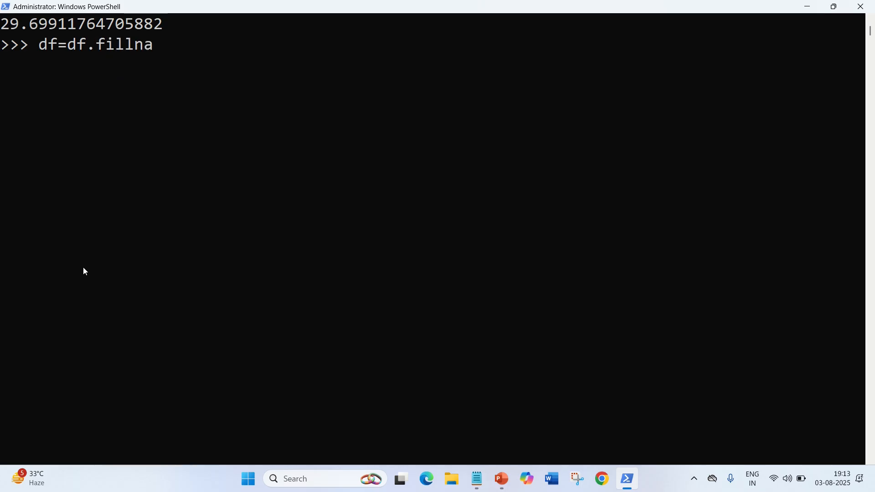
{"action": "type", "text": "("}
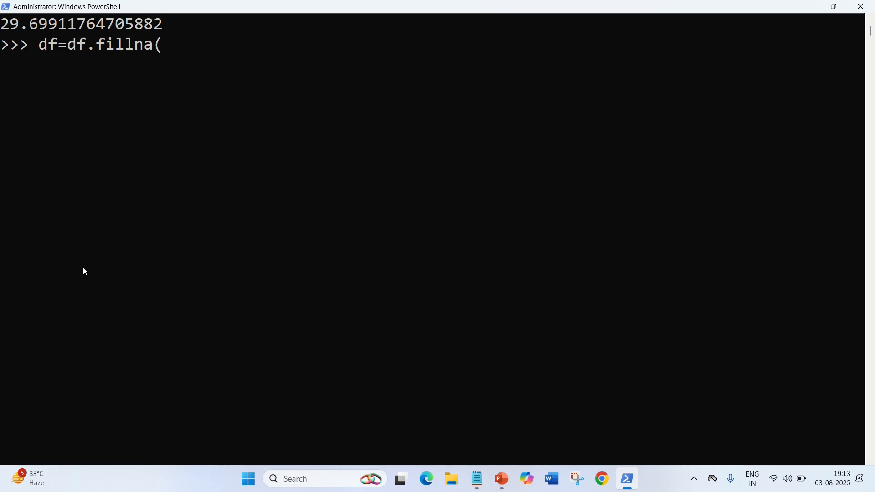
{"action": "type", "text": "{"}
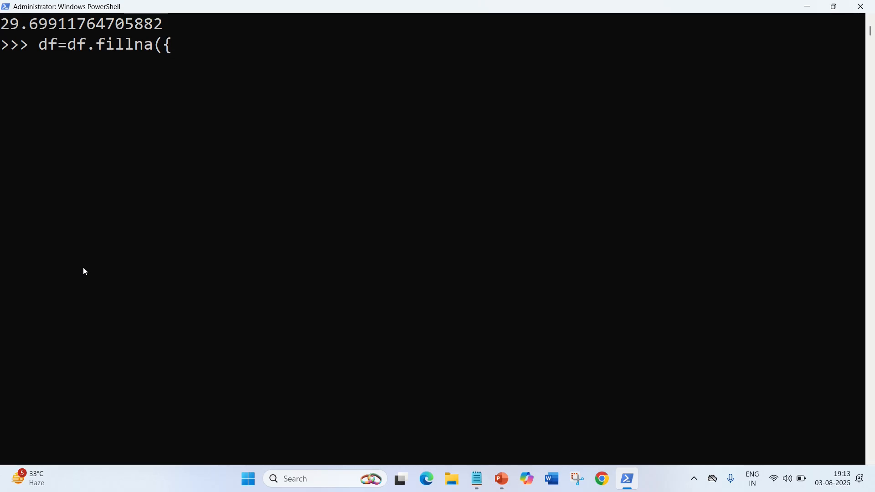
{"action": "type", "text": "\"Ag"}
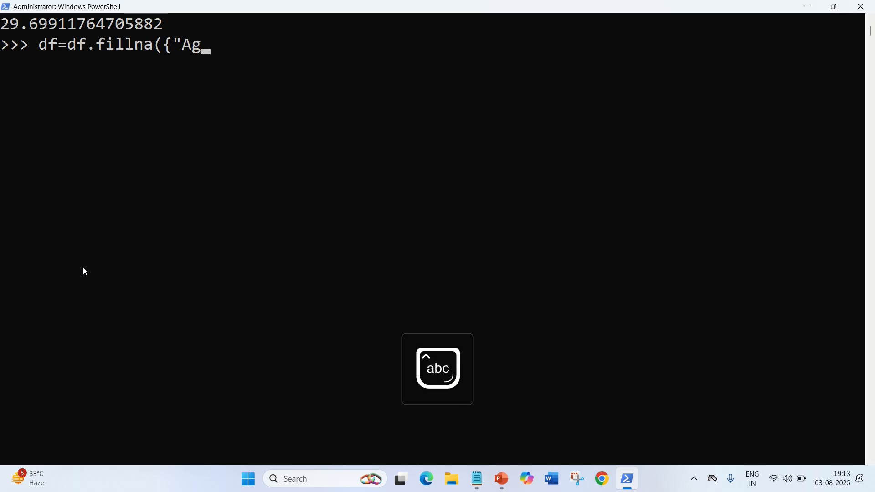
{"action": "type", "text": "e\""}
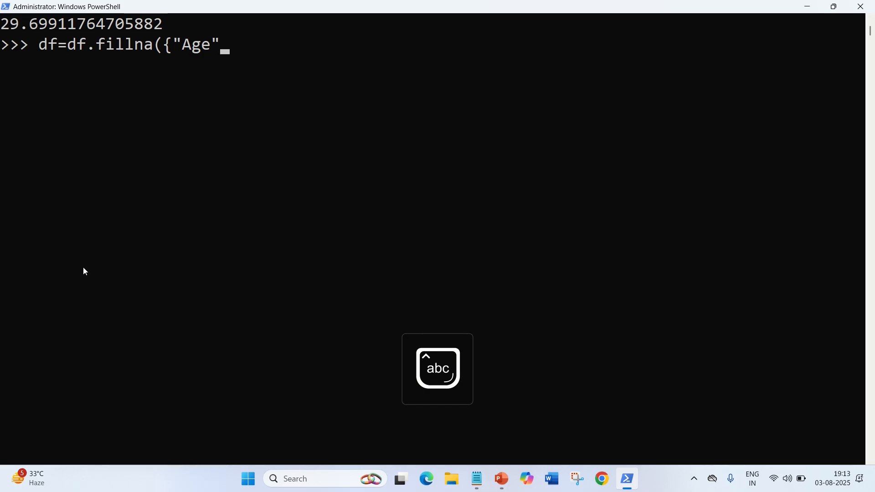
{"action": "type", "text": ":avg"}
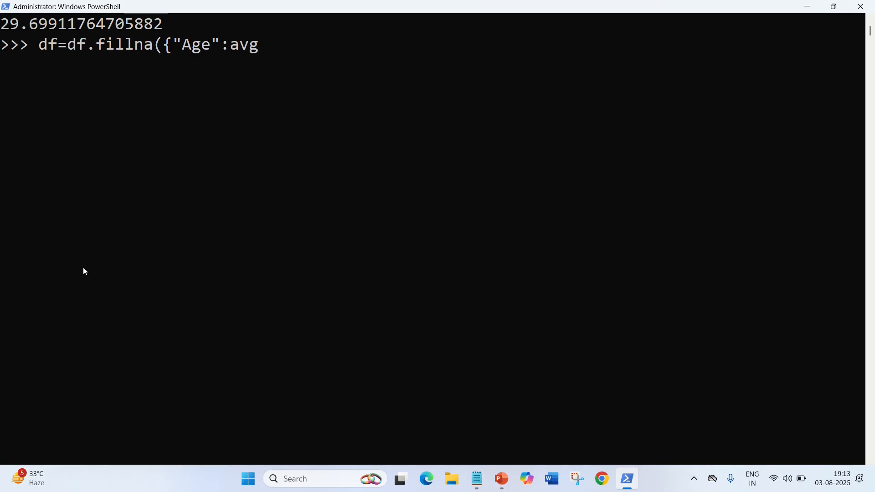
{"action": "type", "text": "_age"}
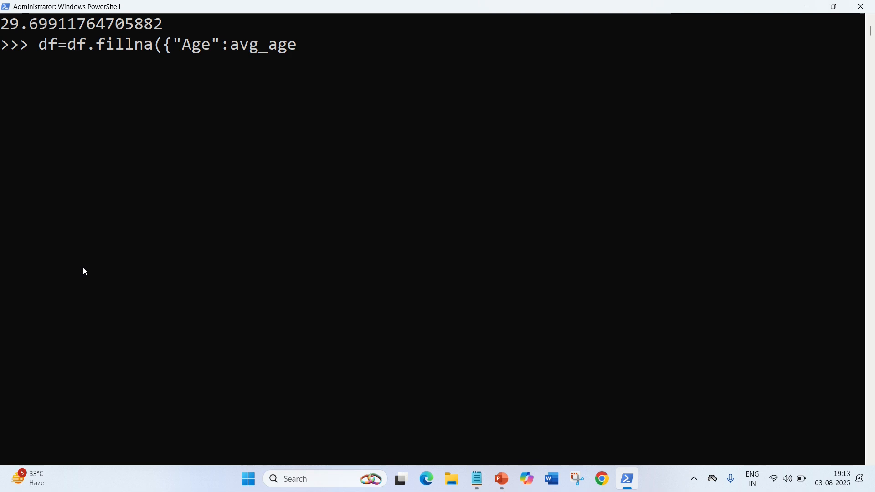
{"action": "type", "text": "})"}
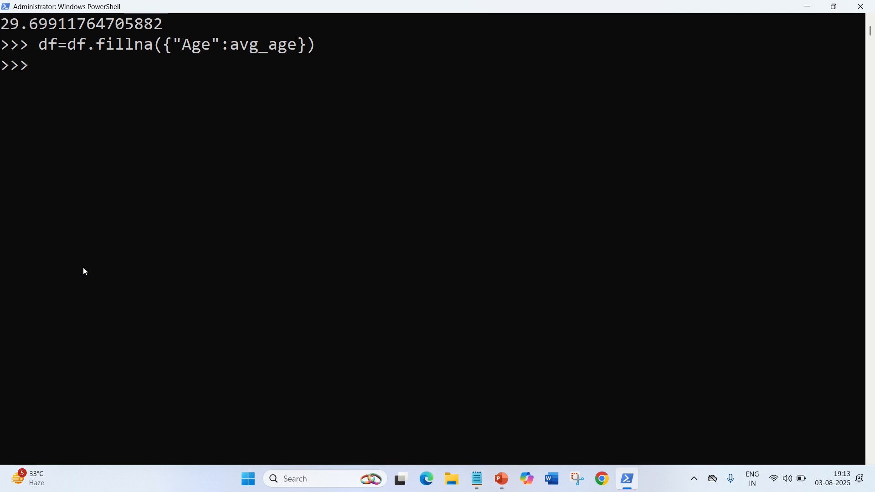
{"action": "mouse_move", "coordinate": [116, 255]}
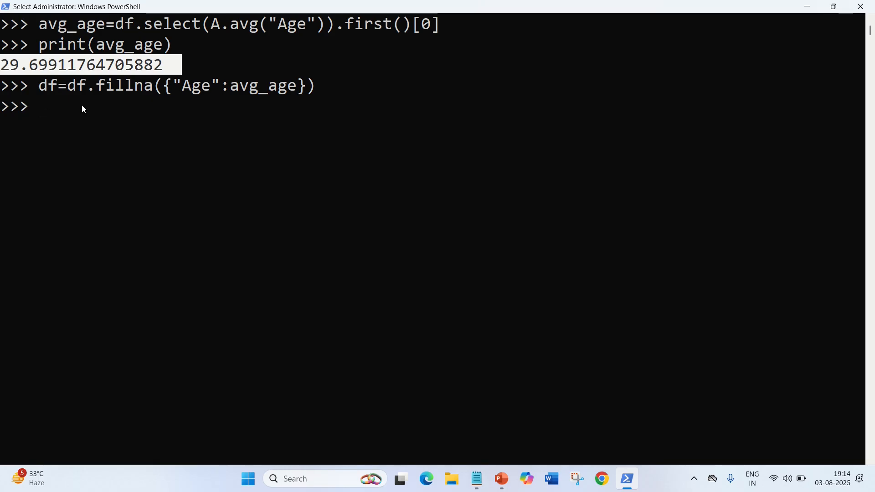
Run df.select("Age").show() and highlight a filled 29.69911764705882 age value
{"action": "type", "text": "df"}
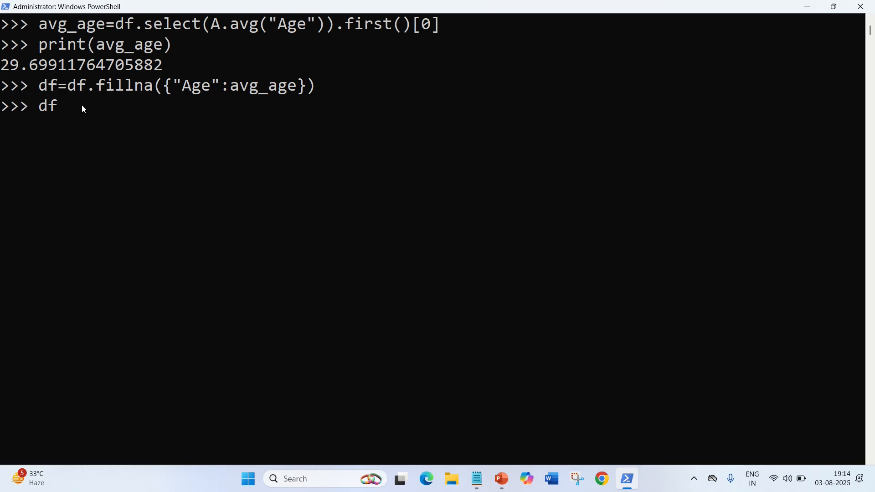
{"action": "type", "text": ".select"}
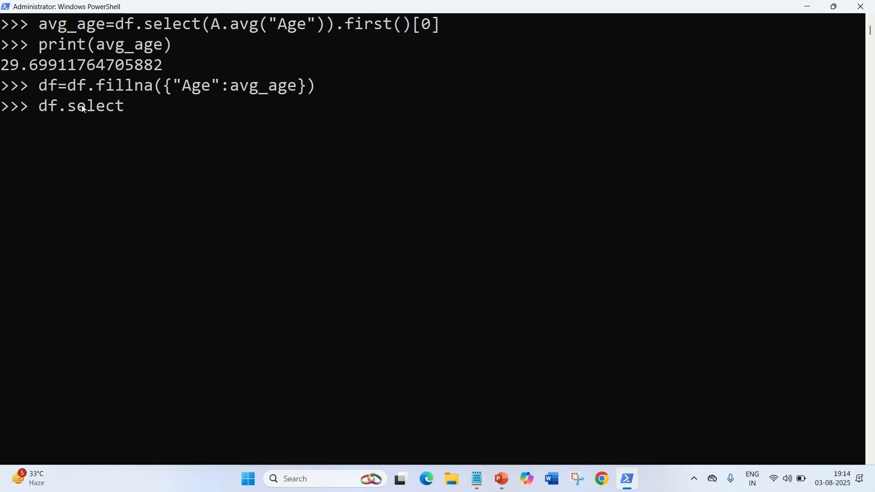
{"action": "type", "text": "("}
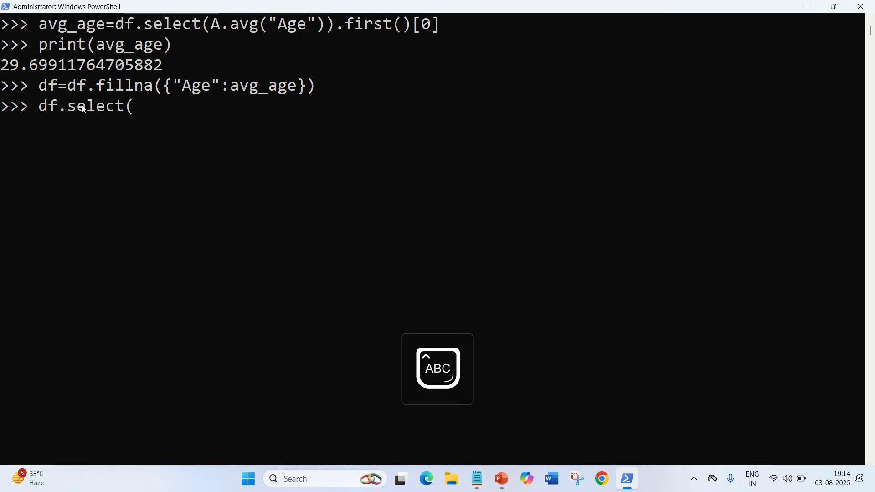
{"action": "type", "text": "\"Age"}
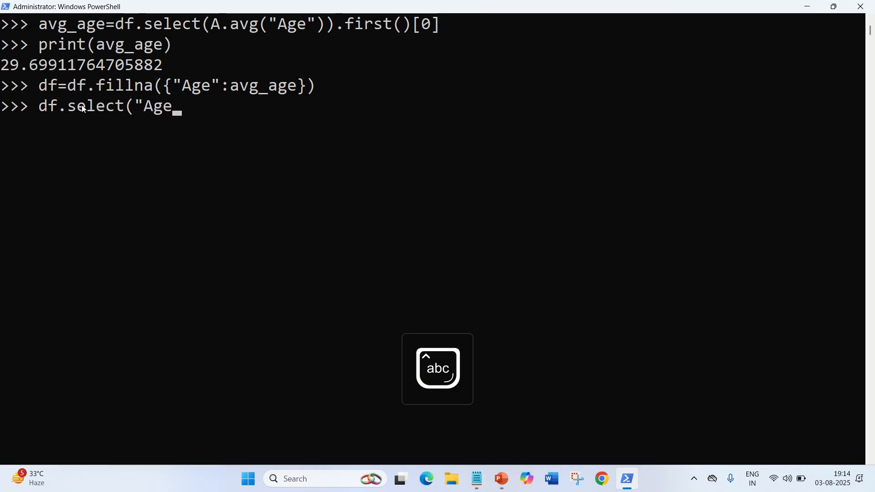
{"action": "type", "text": "\").sh"}
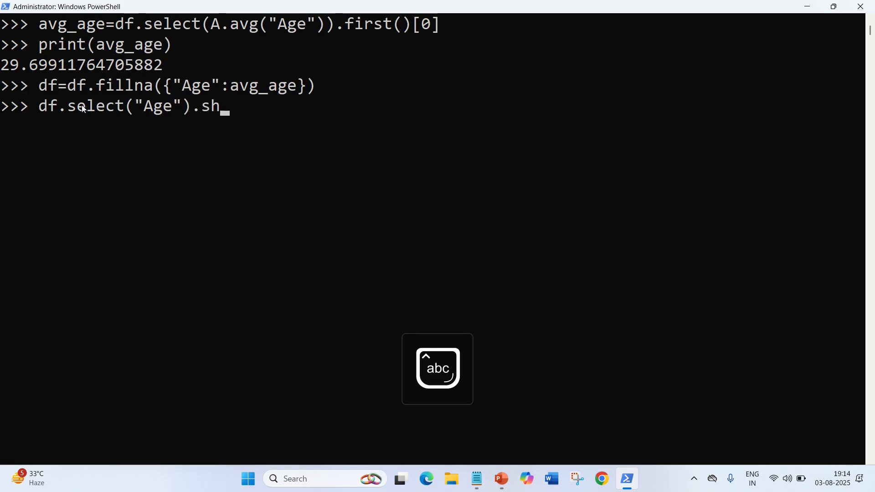
{"action": "type", "text": "ow("}
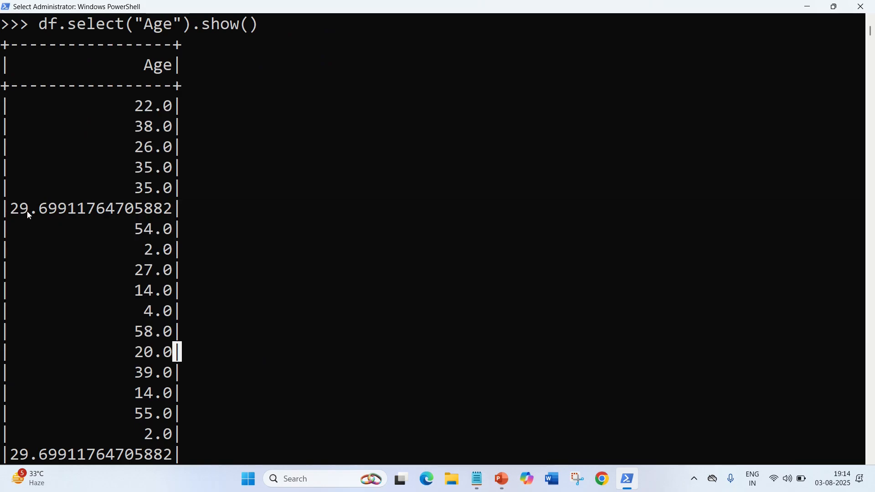
{"action": "double_click", "coordinate": [88, 208]}
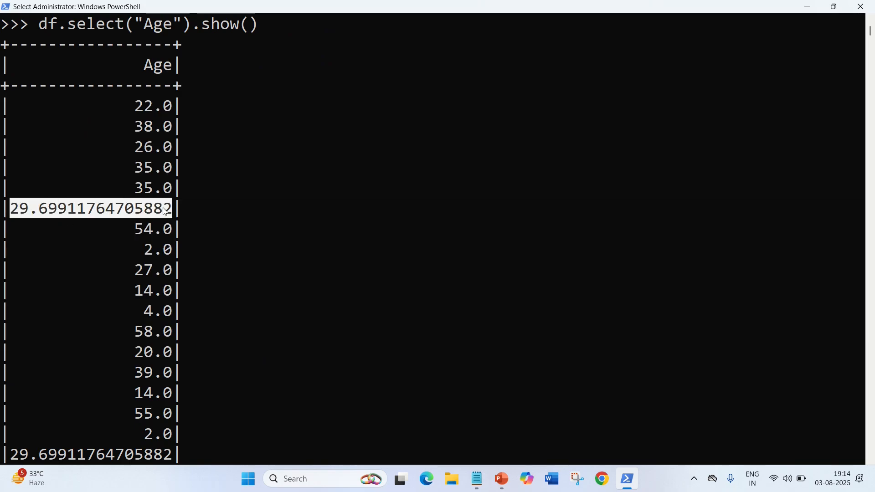
{"action": "mouse_move", "coordinate": [83, 213]}
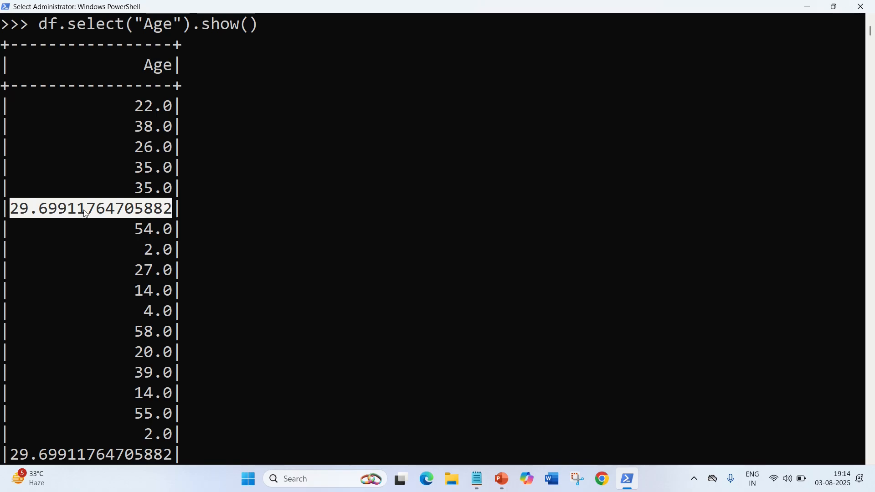
{"action": "mouse_move", "coordinate": [146, 233]}
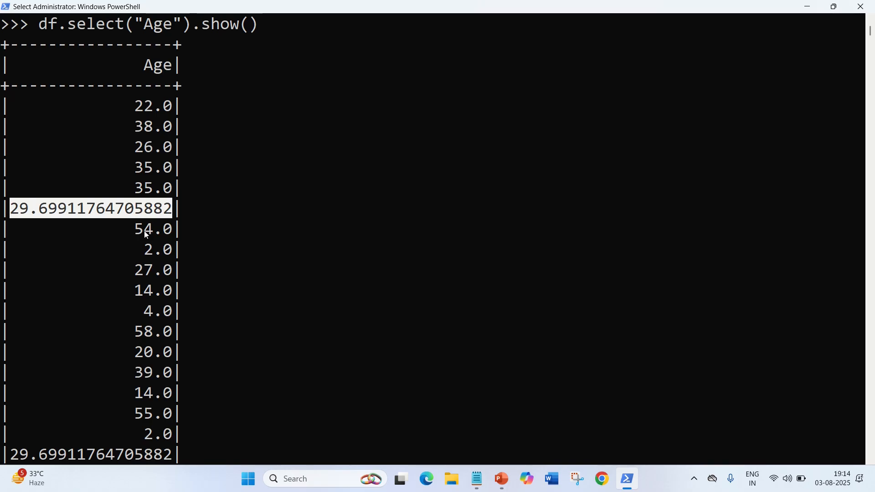
{"action": "scroll", "scroll_direction": "down", "scroll_amount": 3}
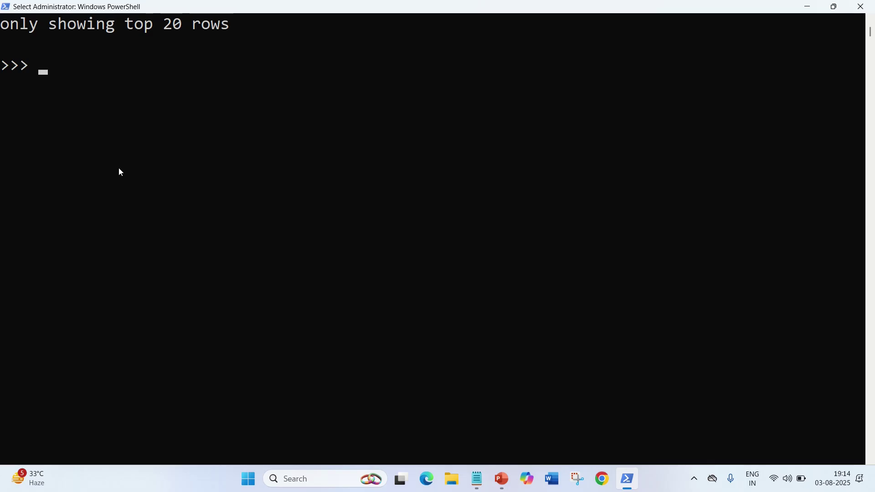
{"action": "mouse_move", "coordinate": [127, 165]}
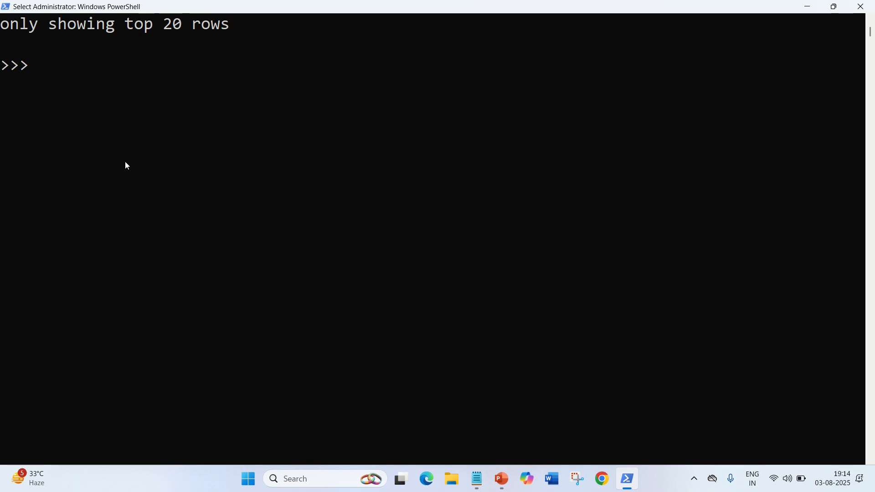
Begin var = df.groupBy("Embarked").count(), correcting the misspelled Embarked column name
{"action": "type", "text": "var"}
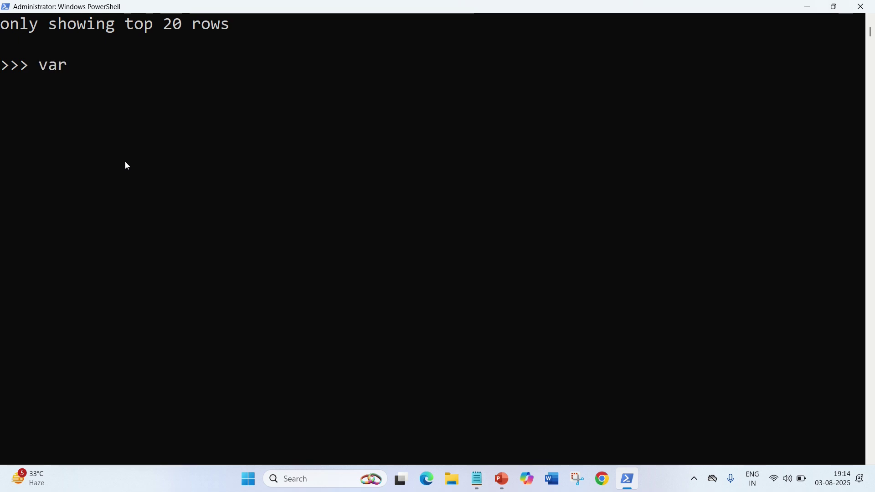
{"action": "type", "text": "="}
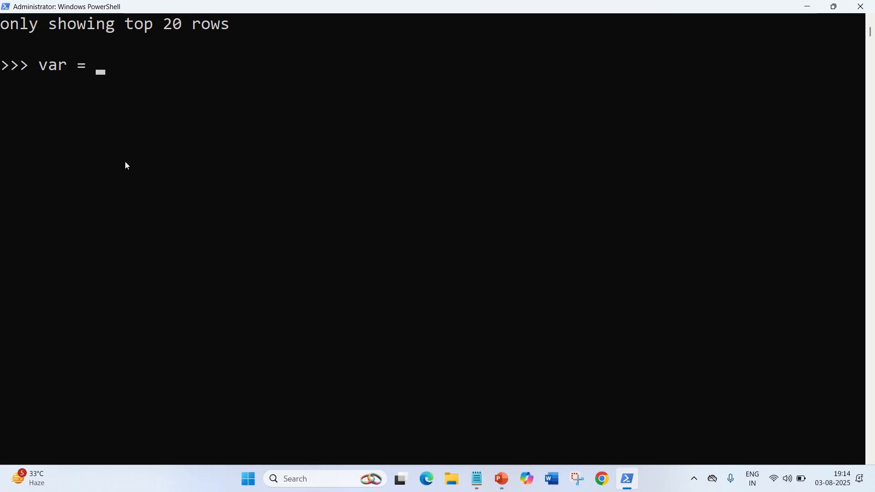
{"action": "type", "text": "df"}
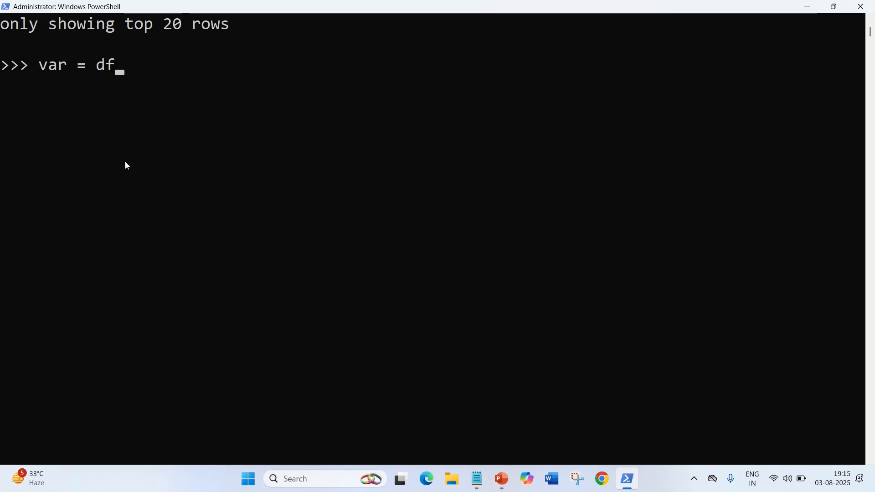
{"action": "type", "text": ".gr"}
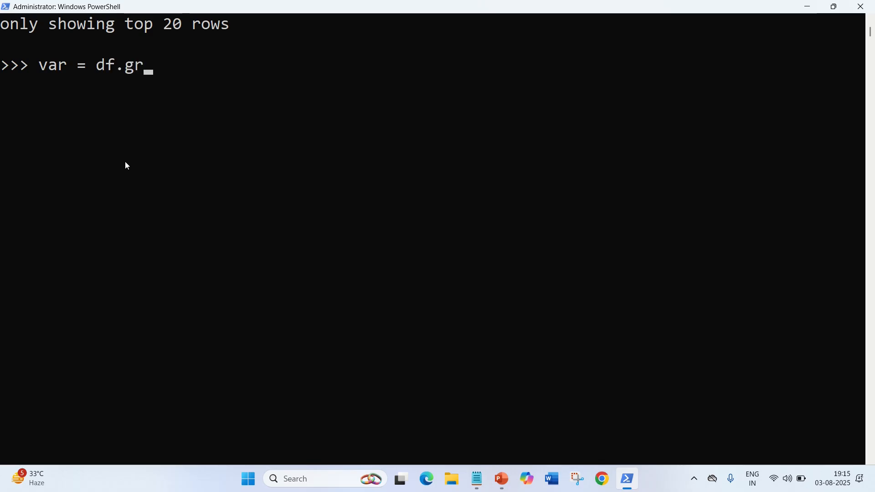
{"action": "type", "text": "oupBy"}
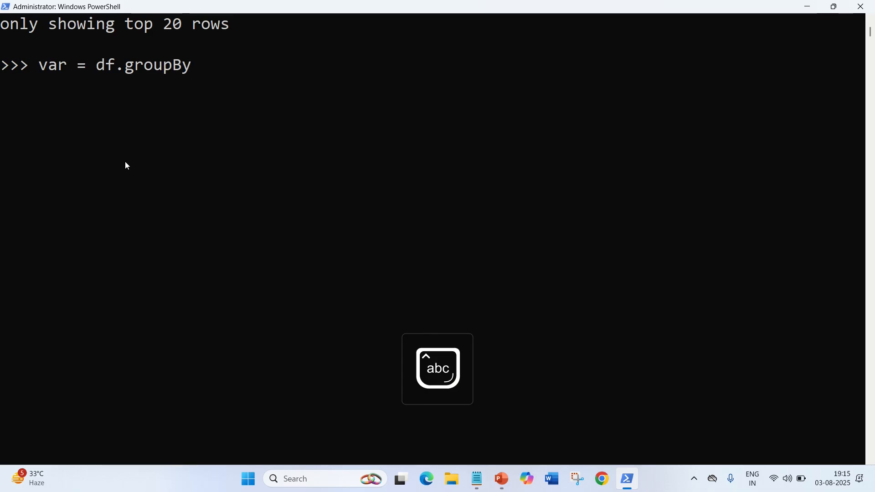
{"action": "type", "text": "(\""}
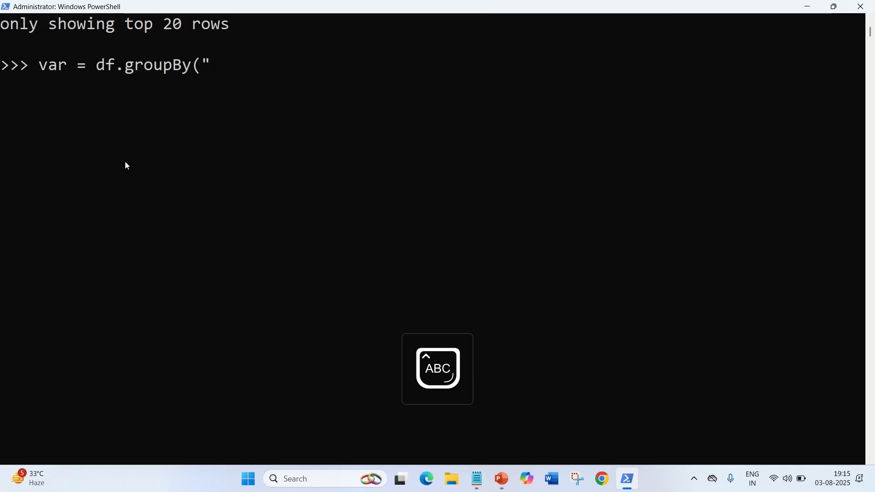
{"action": "type", "text": "Emab"}
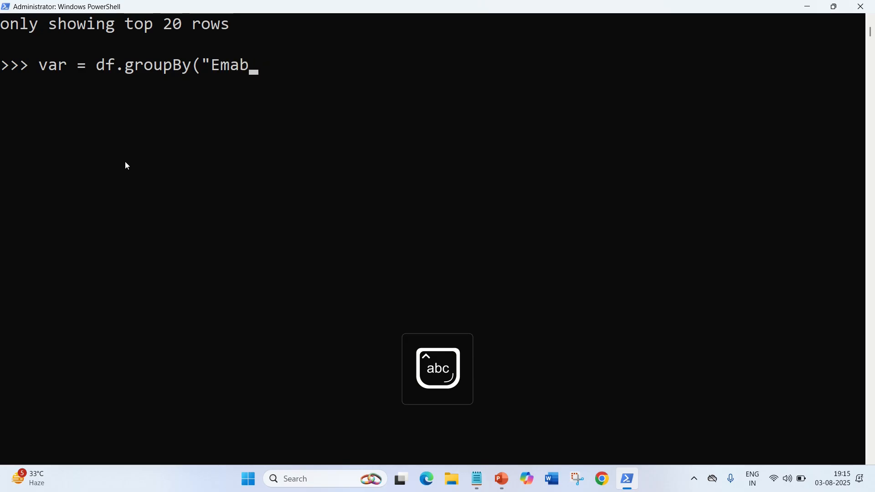
{"action": "key", "text": "Backspace"}
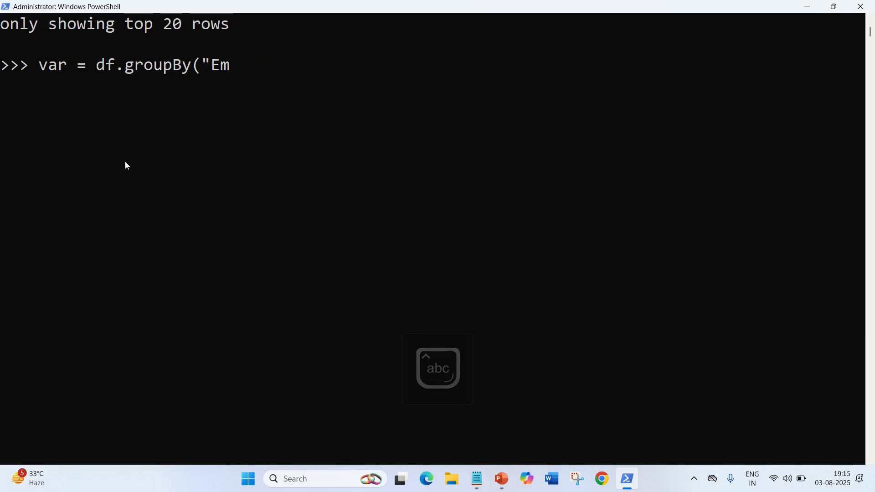
{"action": "type", "text": "barked"}
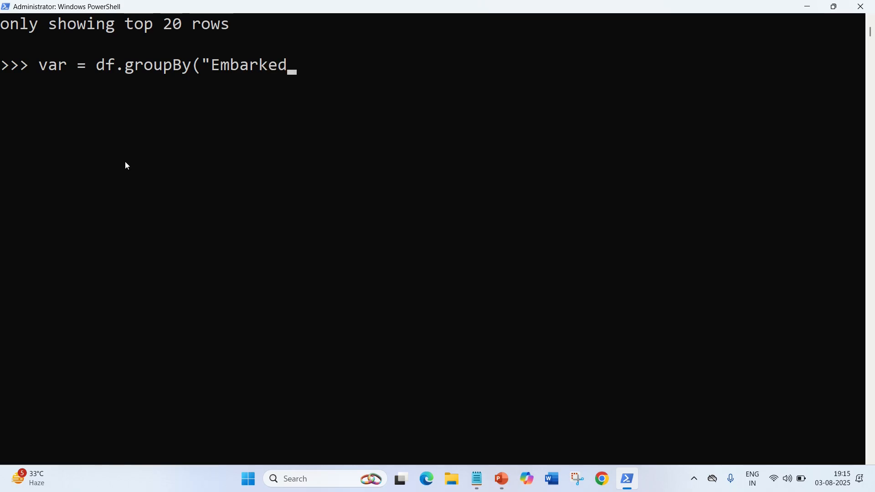
{"action": "type", "text": "\")"}
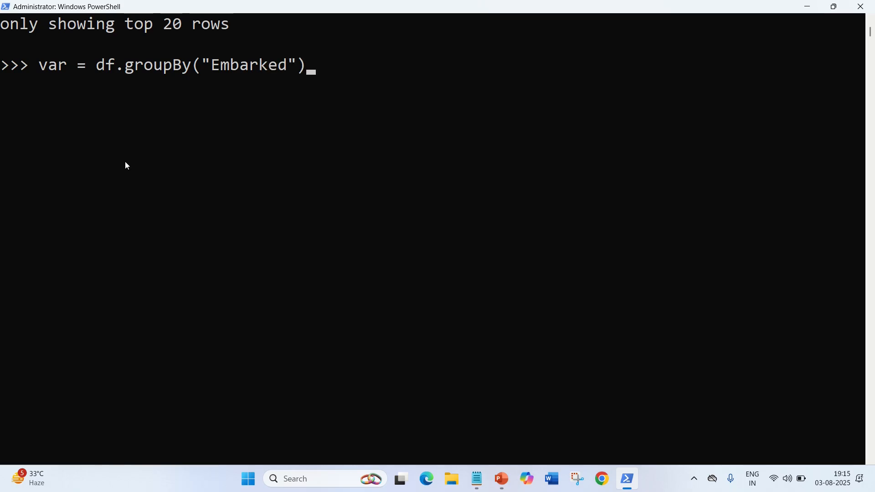
{"action": "type", "text": ".coun"}
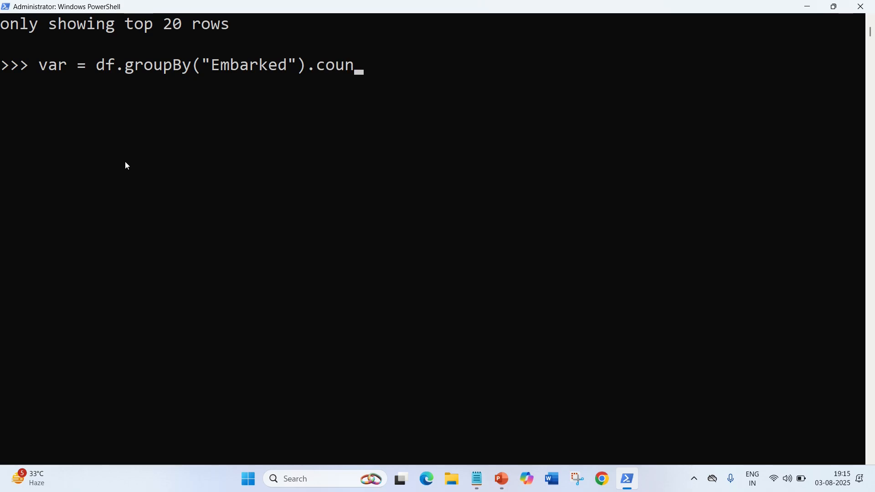
{"action": "type", "text": "t()"}
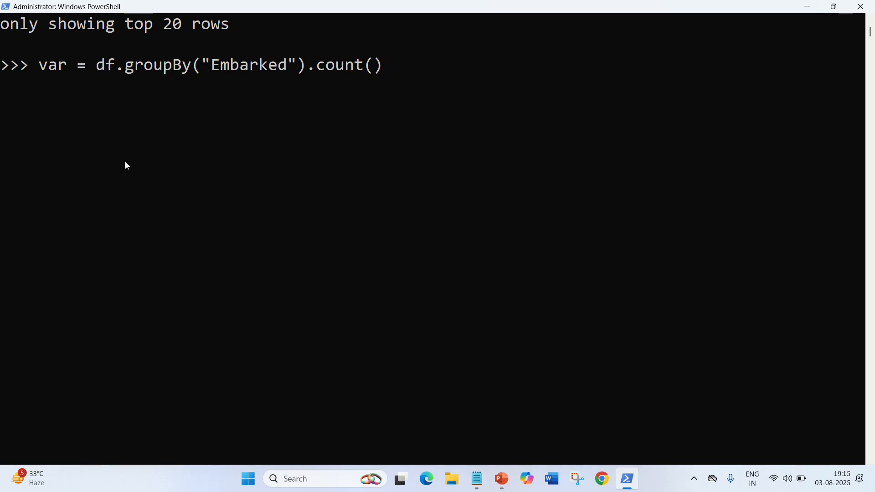
Order counts descending, store the first Embarked value in var, and highlight the grouping
{"action": "type", "text": ".order"}
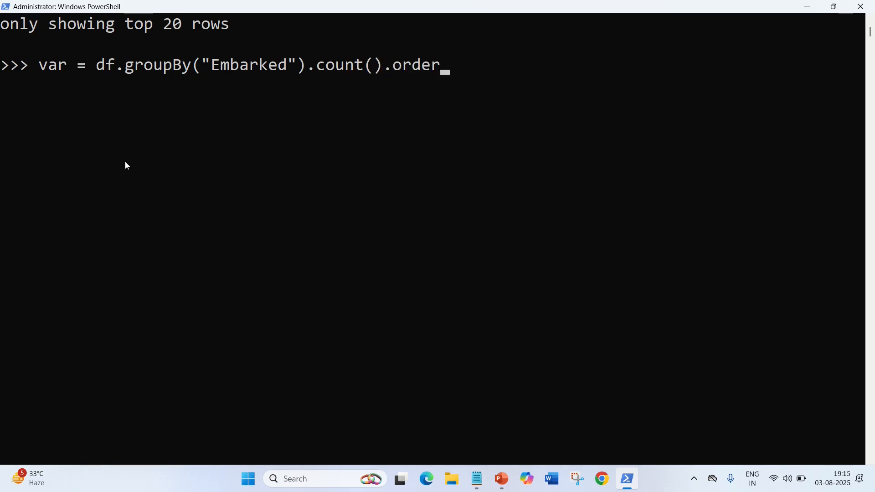
{"action": "type", "text": "By"}
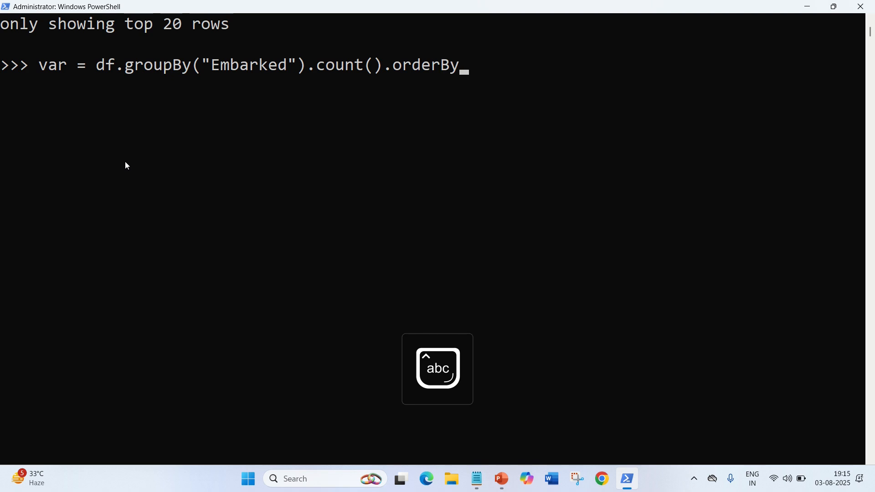
{"action": "type", "text": "(A"}
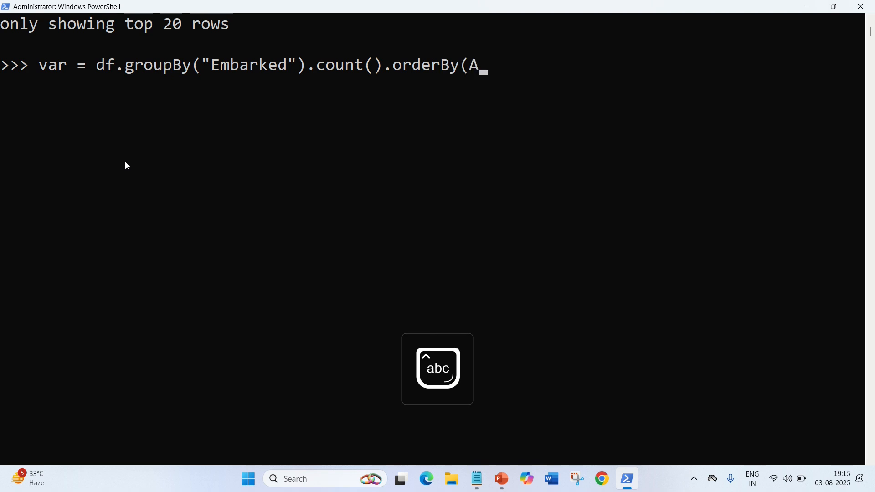
{"action": "type", "text": ".d"}
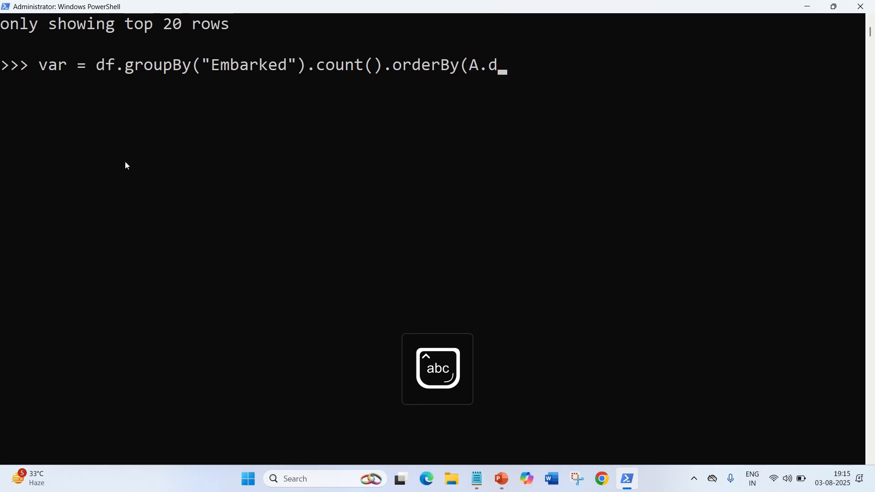
{"action": "type", "text": "esc"}
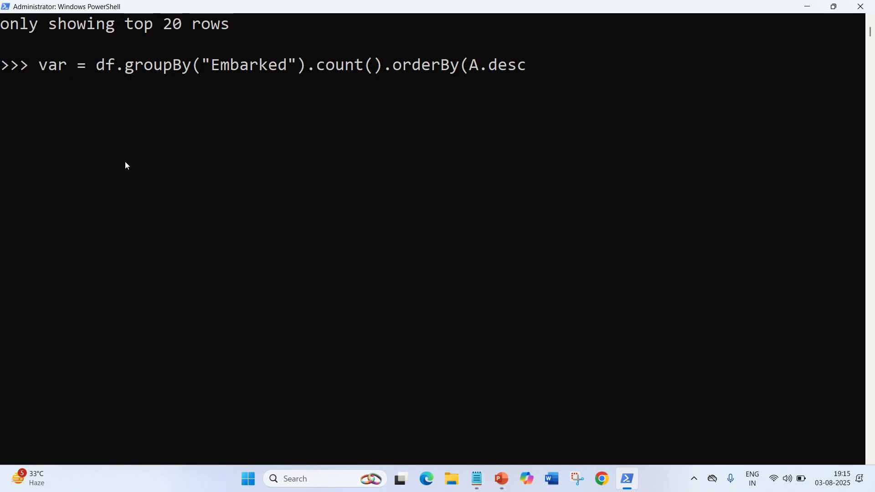
{"action": "type", "text": "(\"co"}
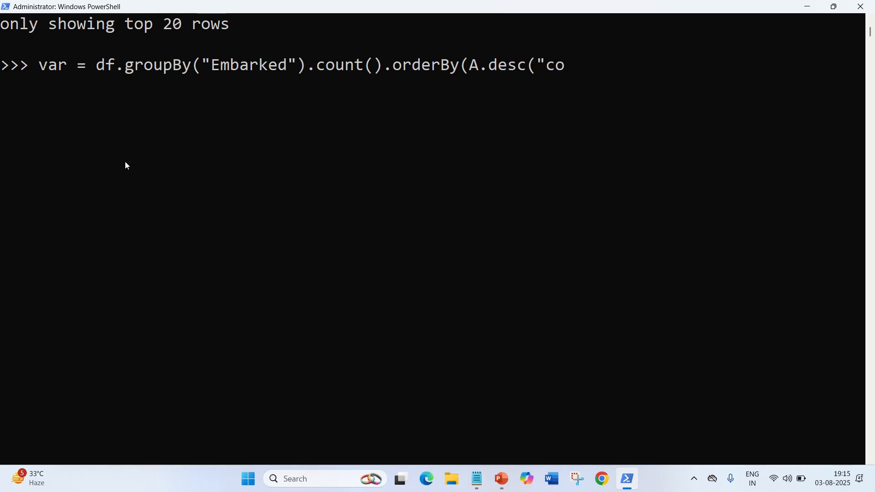
{"action": "type", "text": "unt\")"}
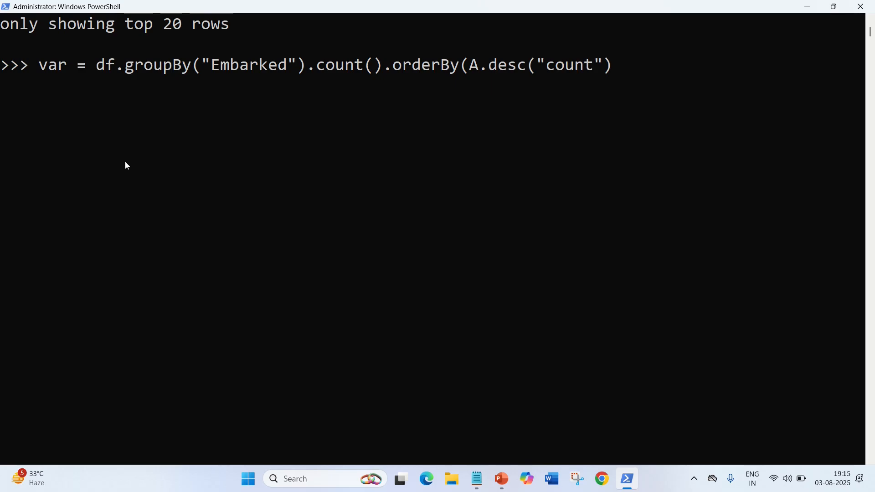
{"action": "type", "text": "."}
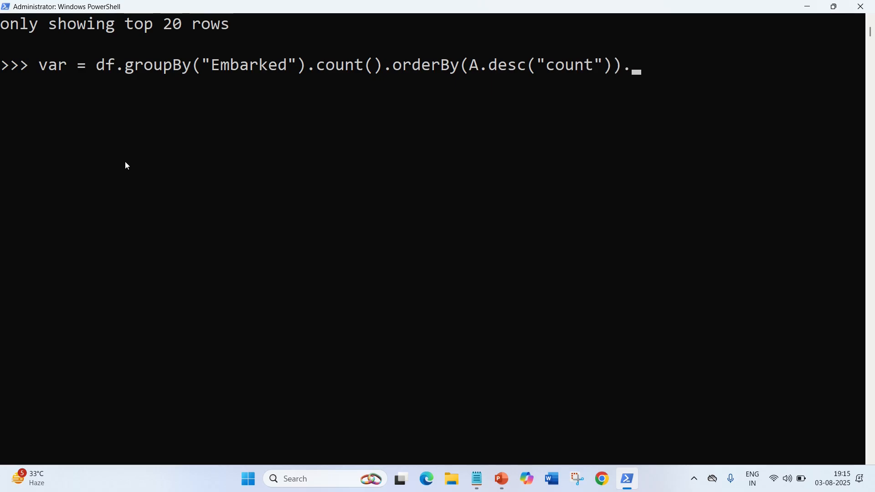
{"action": "type", "text": "first()"}
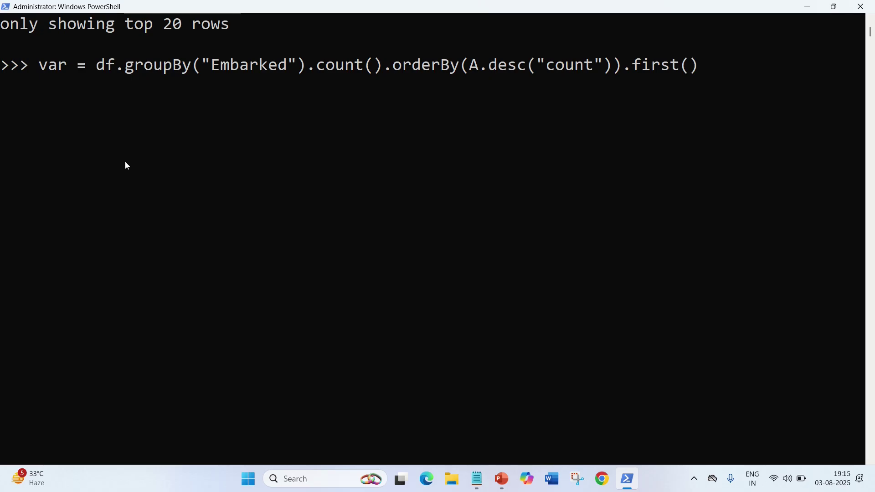
{"action": "type", "text": "["}
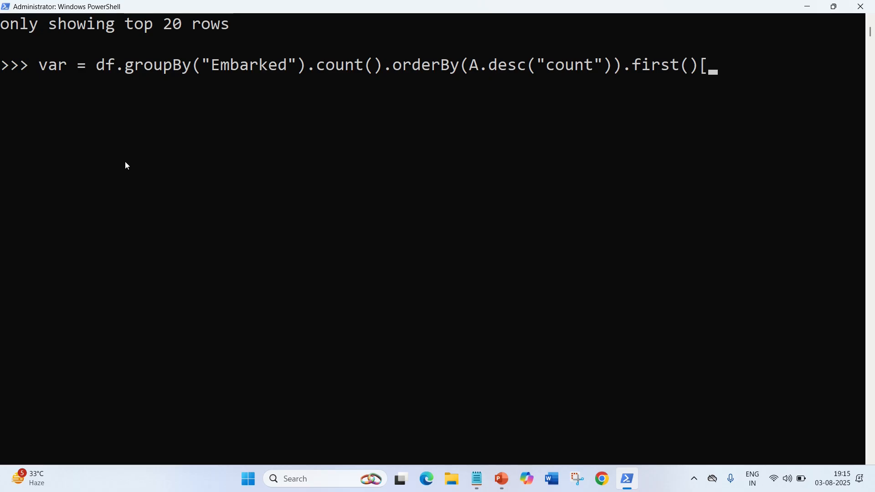
{"action": "type", "text": "\"Ema"}
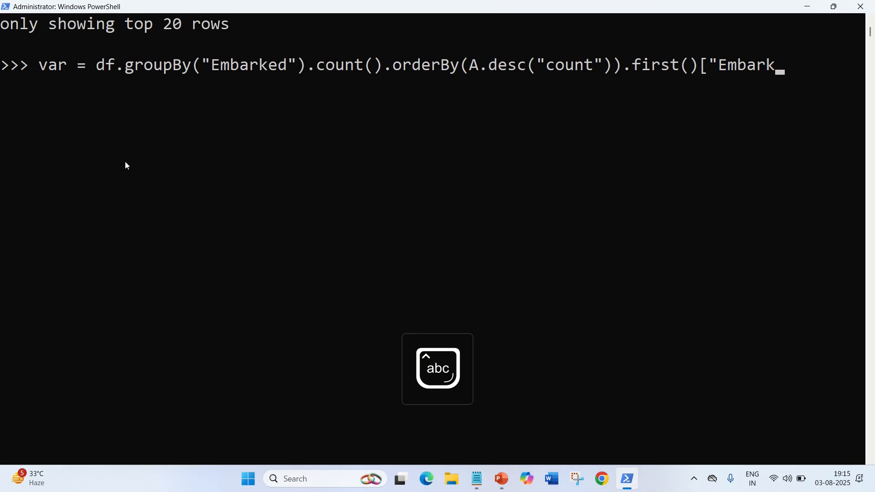
{"action": "type", "text": "ed\"]"}
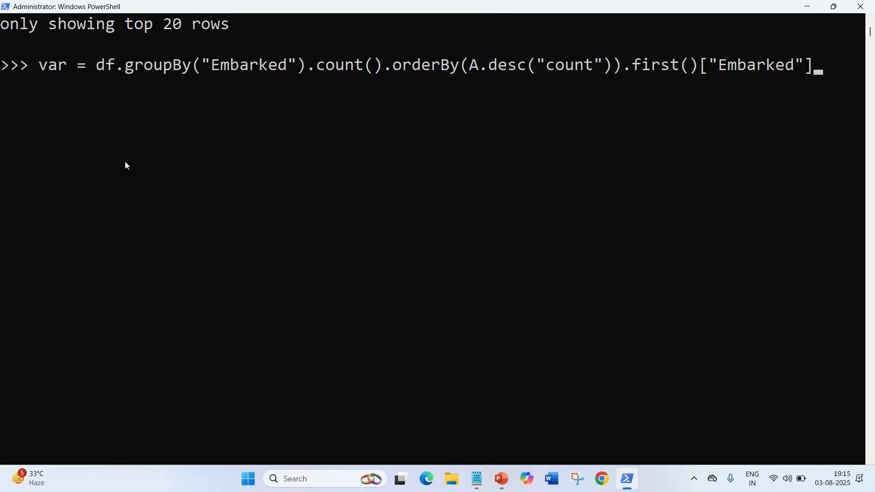
{"action": "key", "text": "Enter"}
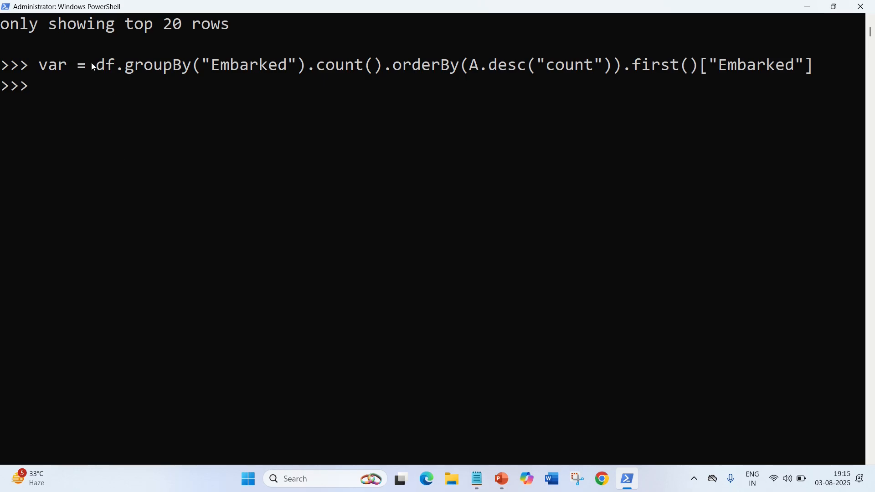
{"action": "left_click_drag", "start_coordinate": [91, 64], "coordinate": [258, 64]}
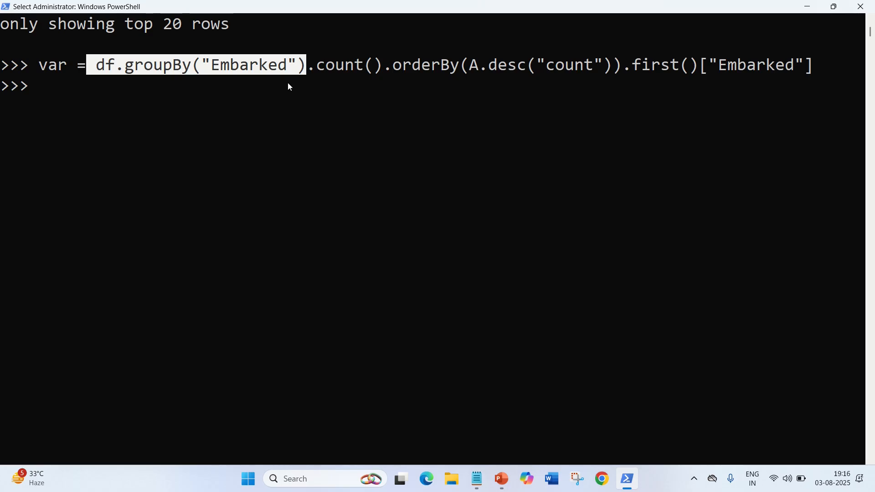
{"action": "mouse_move", "coordinate": [395, 67]}
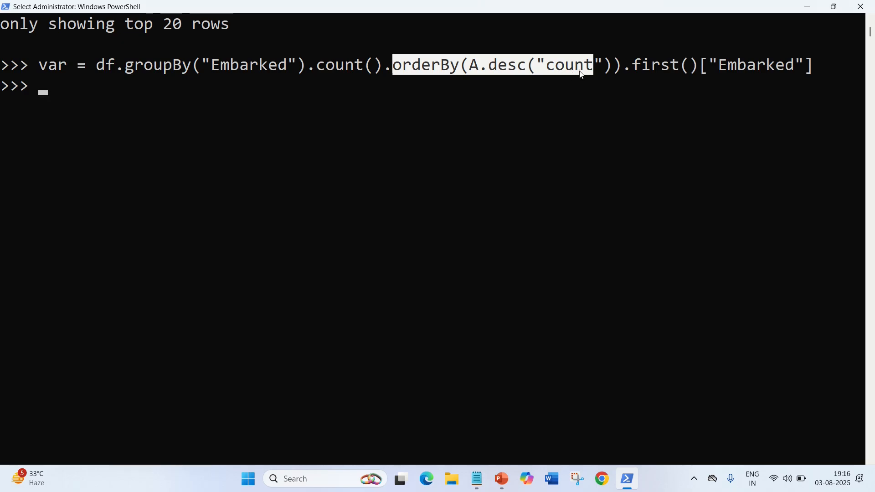
{"action": "mouse_move", "coordinate": [591, 68]}
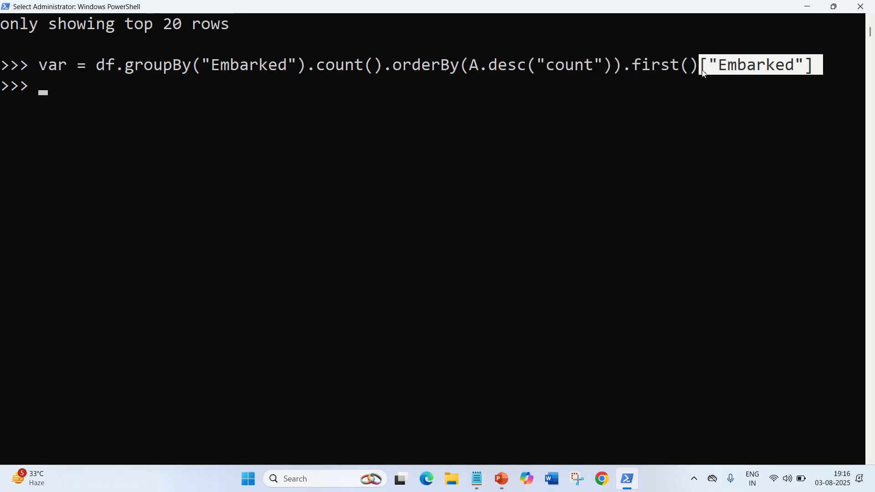
{"action": "mouse_move", "coordinate": [421, 101]}
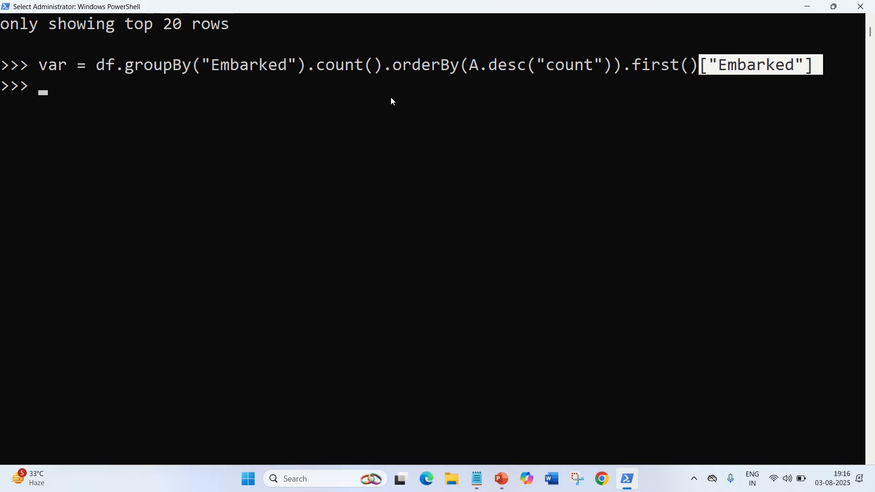
Run df = df.fillna({"Embarked":var}) to fill missing ports with the most common one
{"action": "type", "text": "df"}
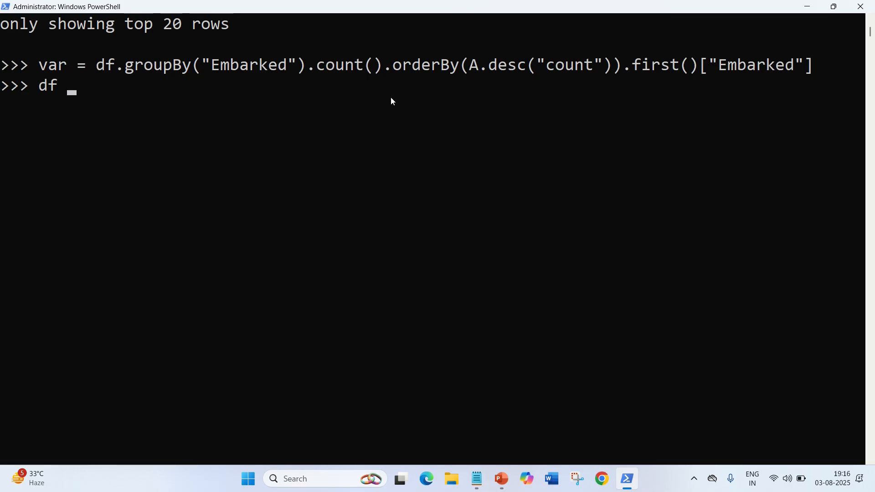
{"action": "type", "text": "= d"}
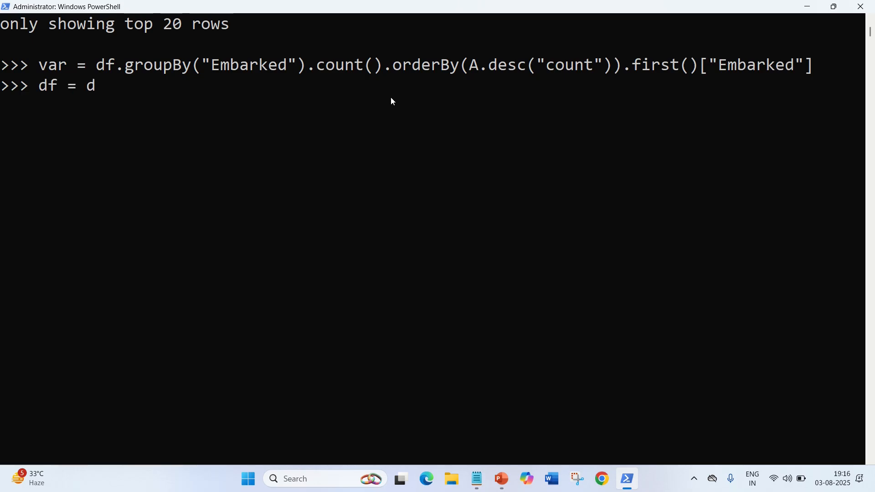
{"action": "type", "text": "f.fill"}
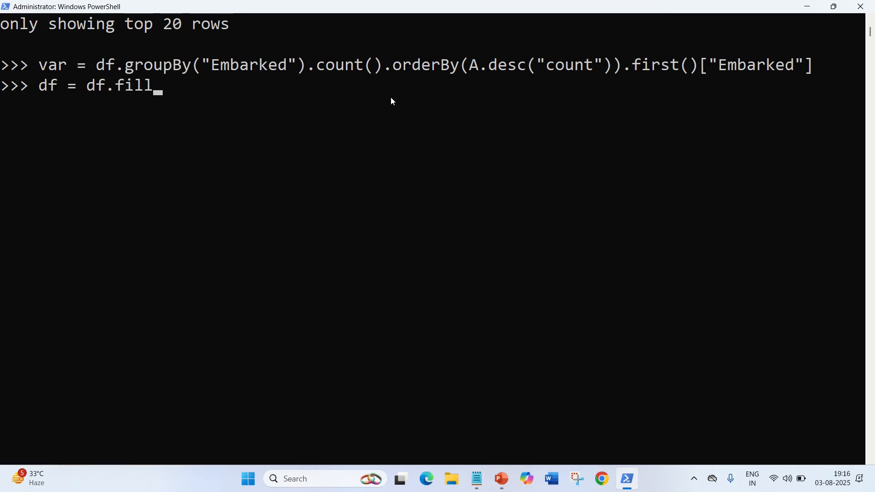
{"action": "type", "text": "na("}
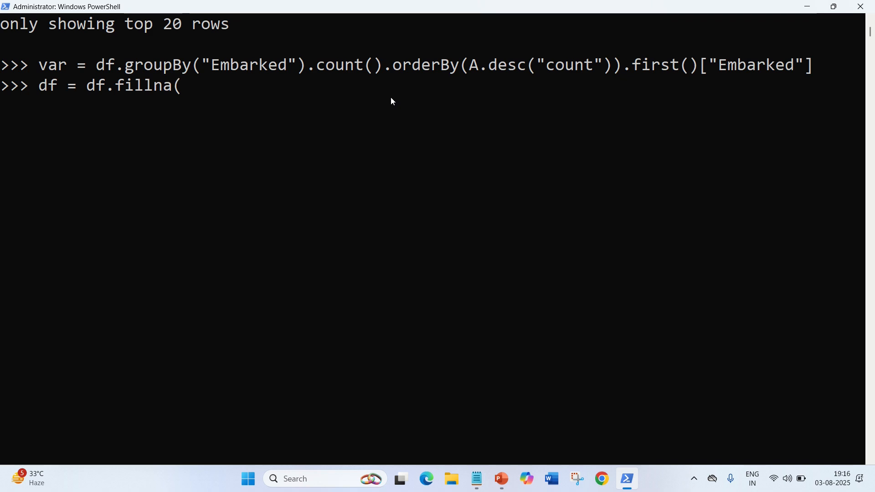
{"action": "type", "text": "{"}
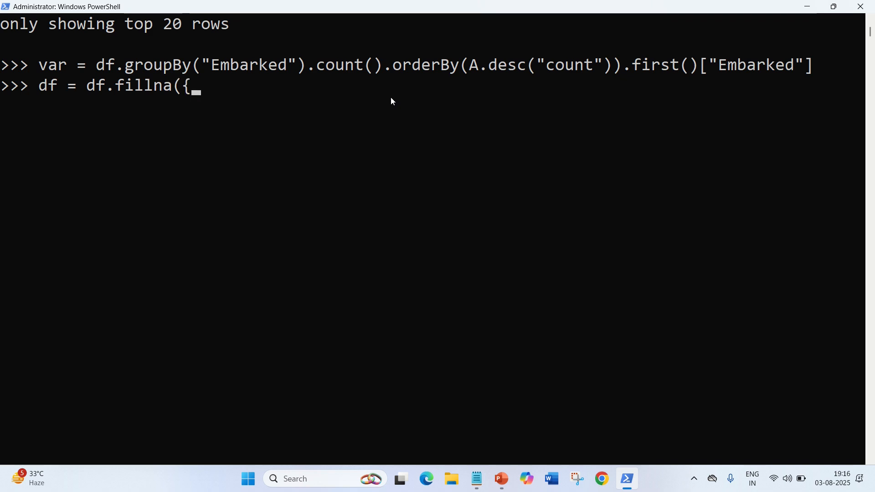
{"action": "type", "text": "\"Embar"}
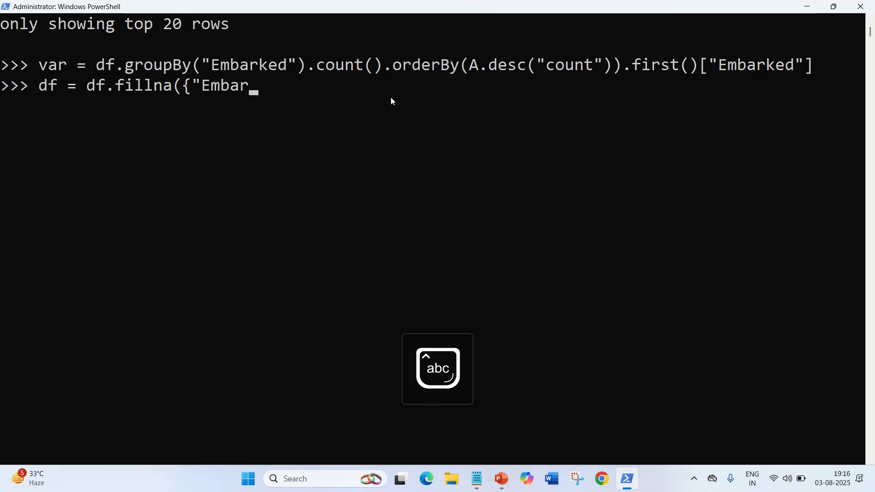
{"action": "type", "text": "ked\""}
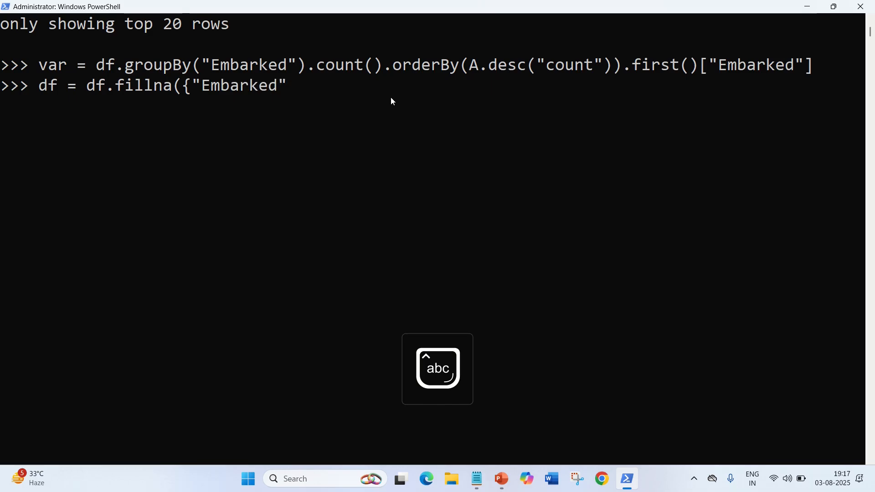
{"action": "type", "text": ":"}
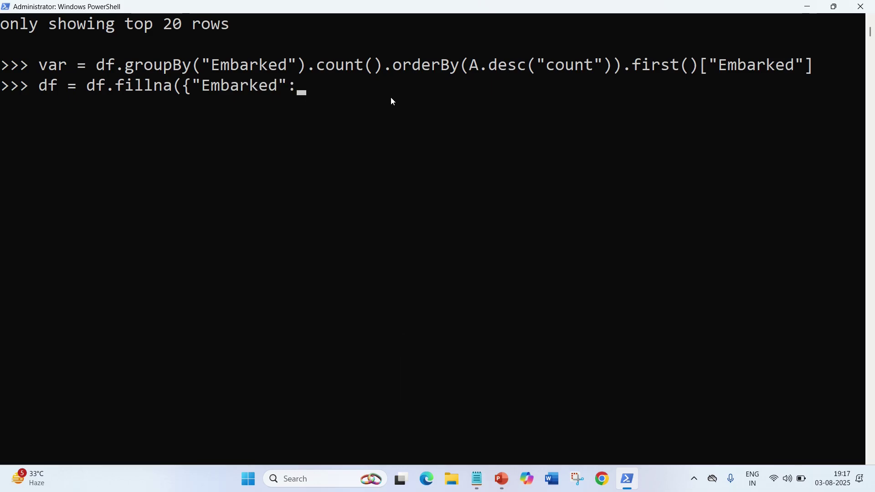
{"action": "type", "text": "var"}
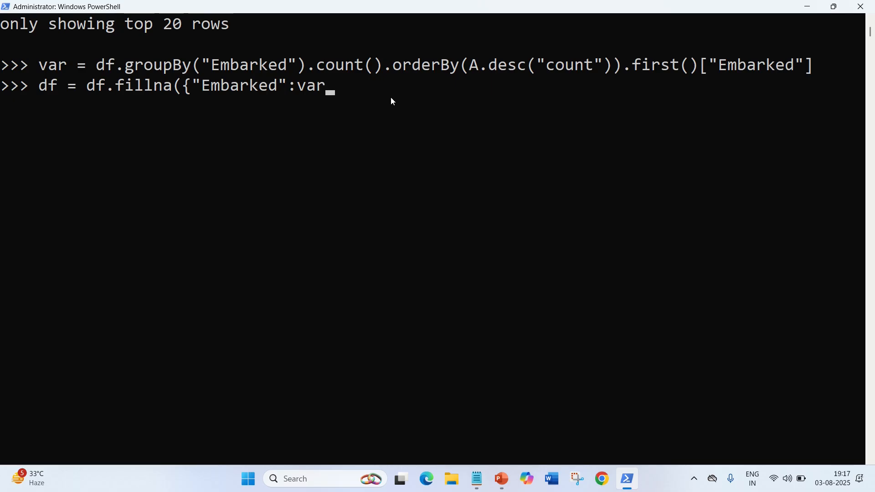
{"action": "type", "text": "}"}
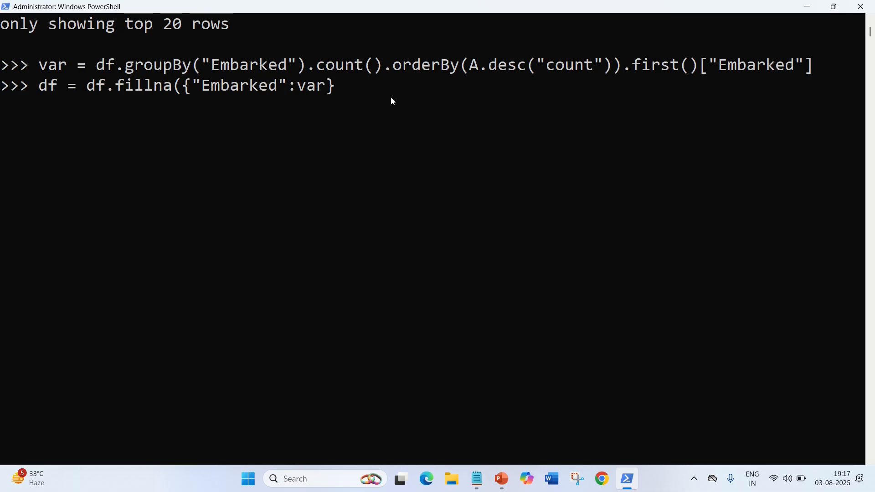
{"action": "key", "text": "Enter"}
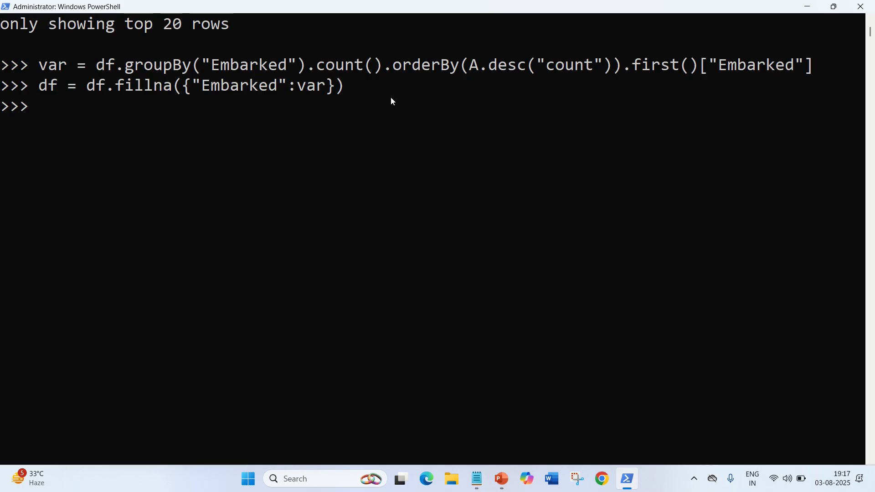
List the Embarked column with df.select("Embarked").show() and scroll through the output
{"action": "type", "text": "df.select(\"Age\").show()"}
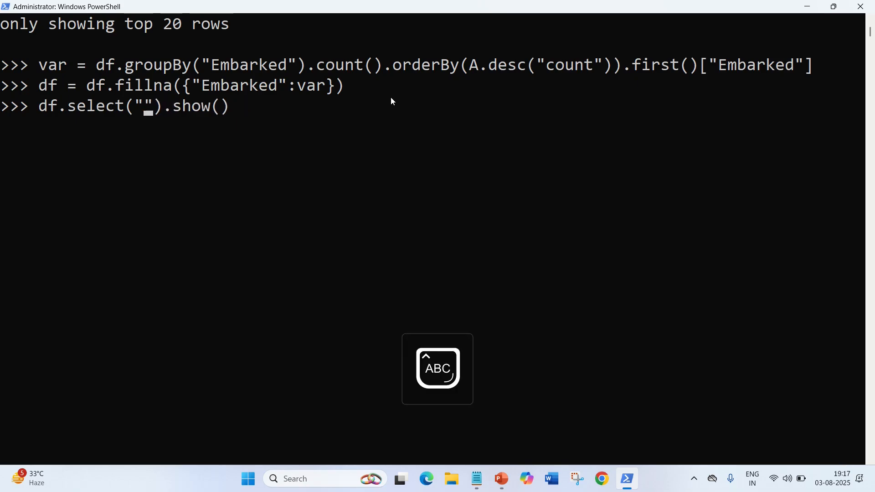
{"action": "type", "text": "Embarked"}
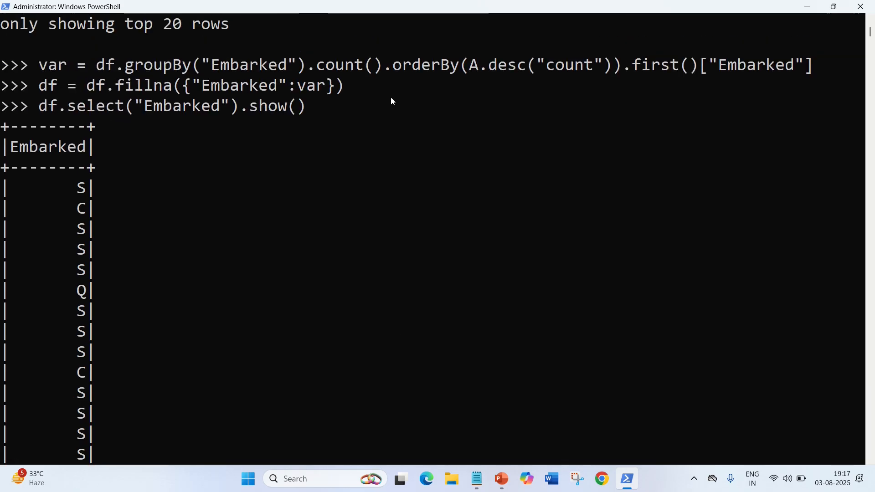
{"action": "scroll", "scroll_direction": "down", "scroll_amount": 3}
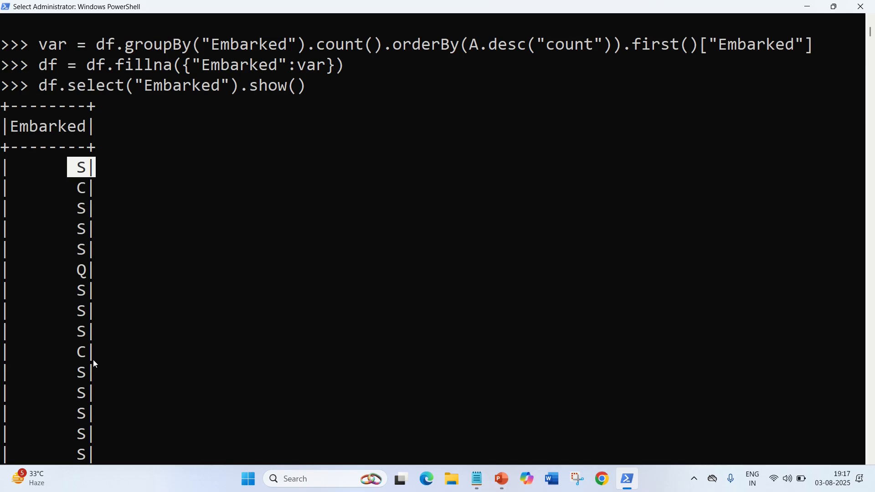
{"action": "mouse_move", "coordinate": [103, 381]}
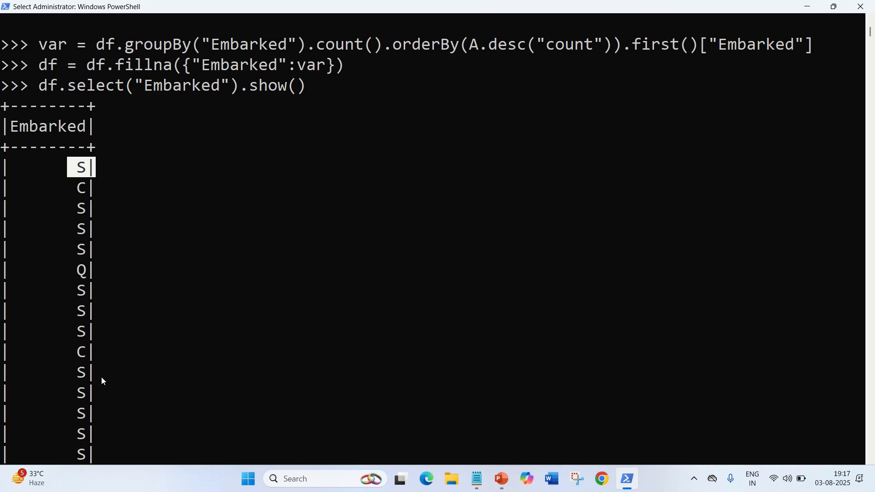
{"action": "mouse_move", "coordinate": [157, 426]}
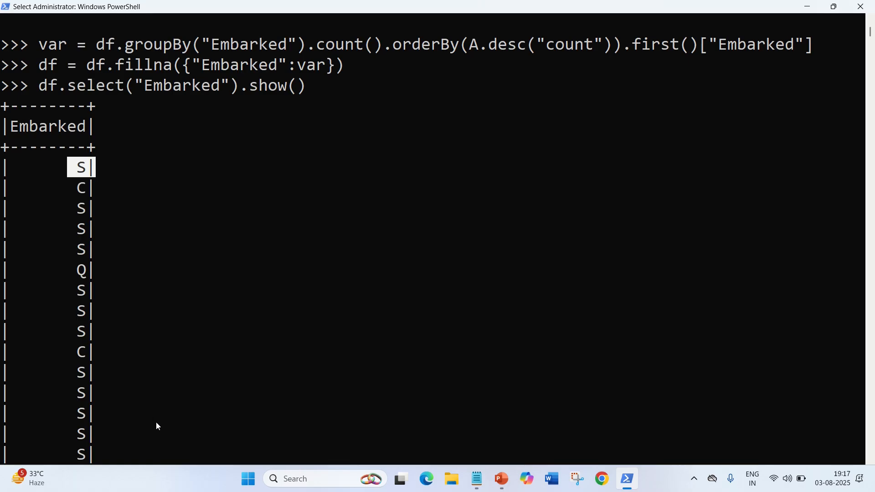
{"action": "scroll", "scroll_direction": "down", "scroll_amount": 3}
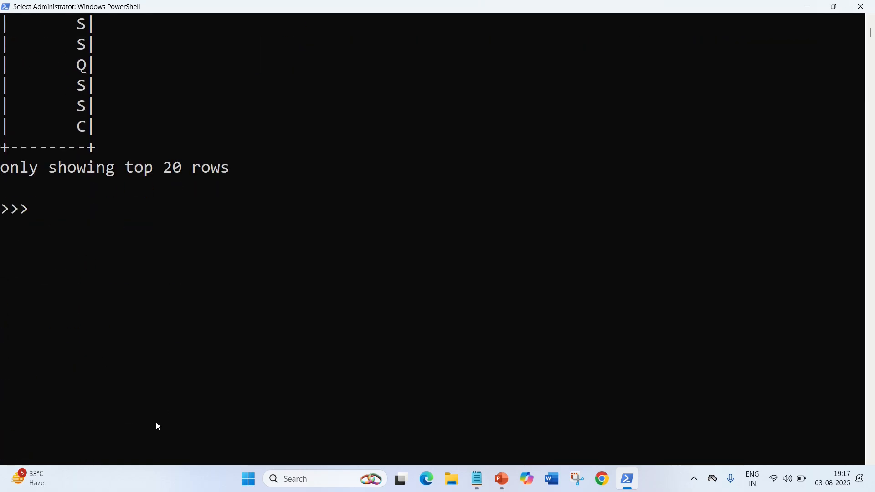
Run df = df.fillna({"Cabin":"Unknown"}) and begin typing df.show(10
{"action": "type", "text": "d"}
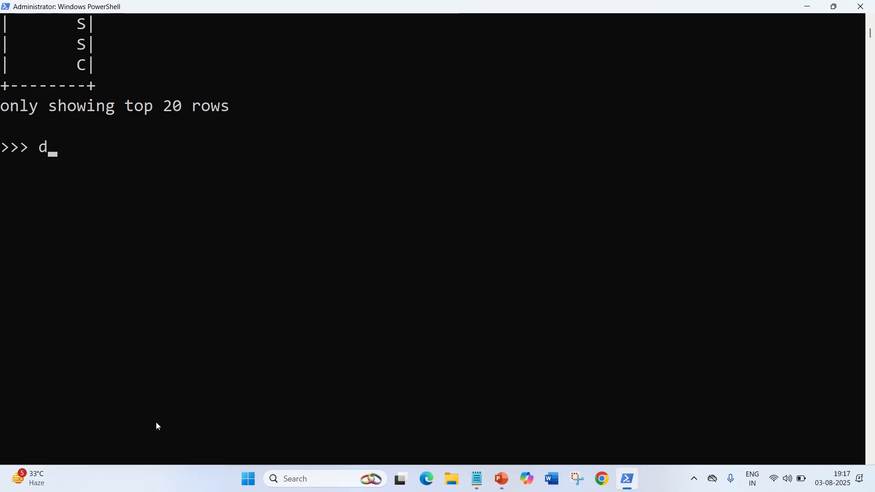
{"action": "type", "text": "f = df"}
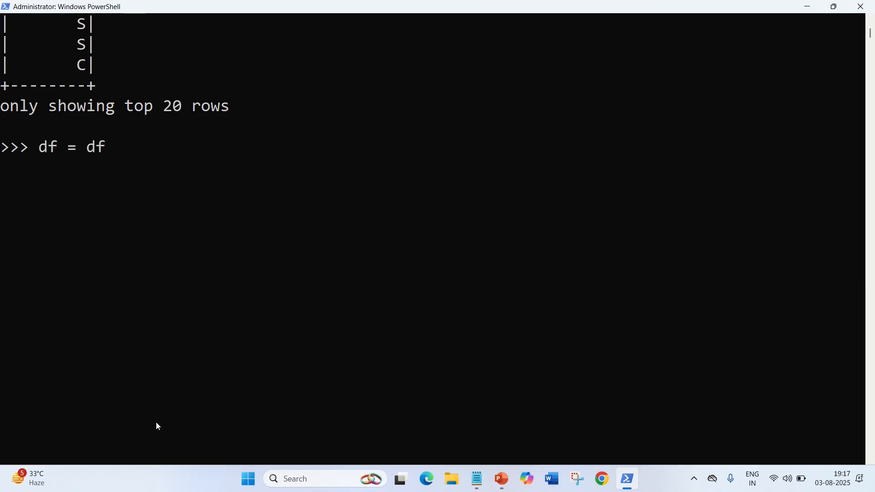
{"action": "type", "text": "."}
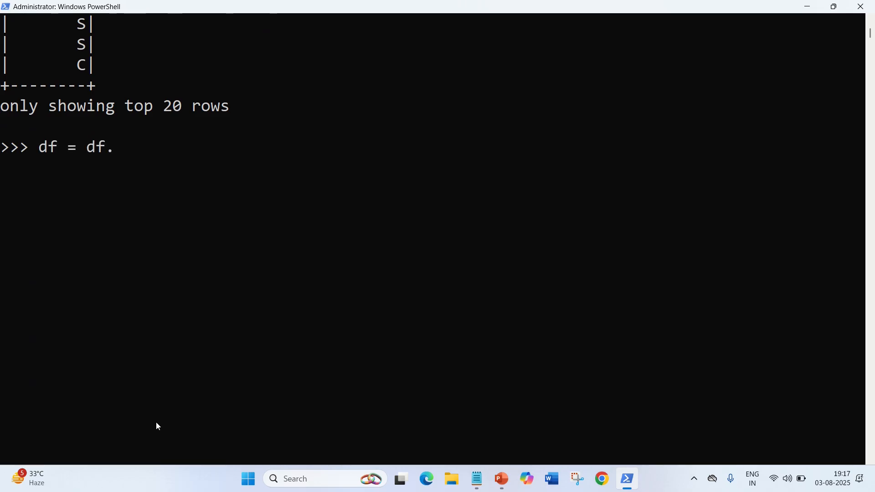
{"action": "type", "text": "fillna"}
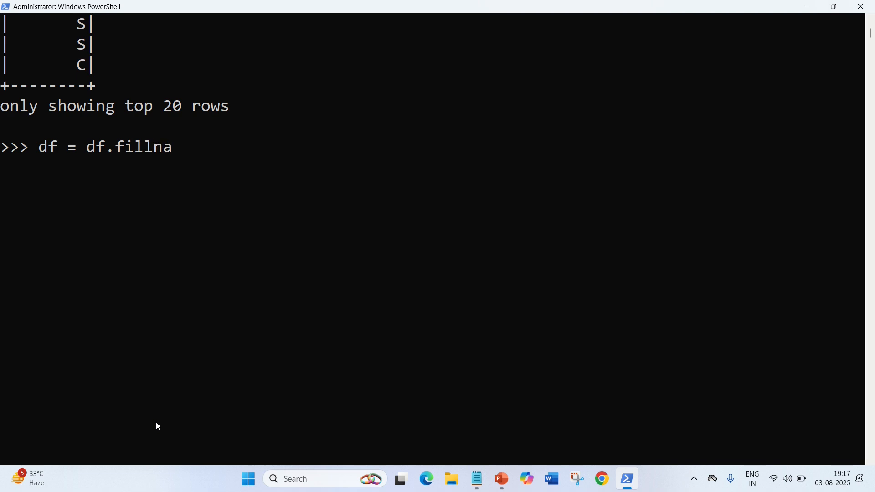
{"action": "type", "text": "("}
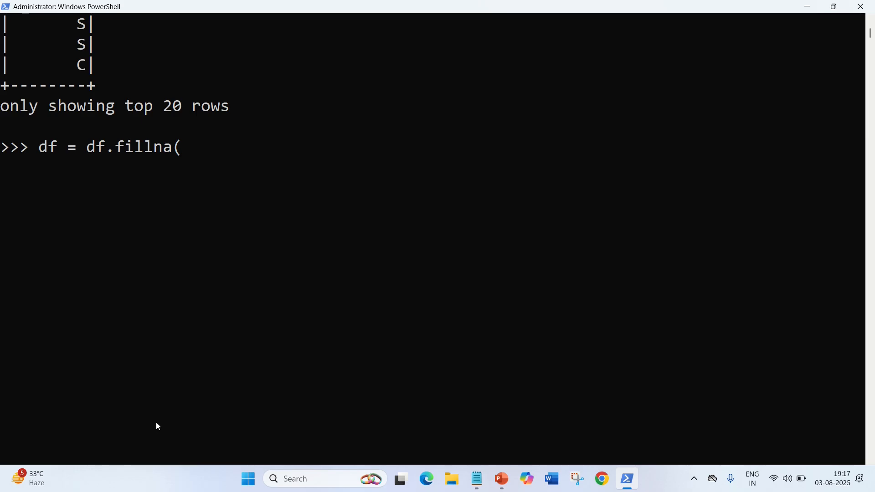
{"action": "type", "text": "{\"Ca"}
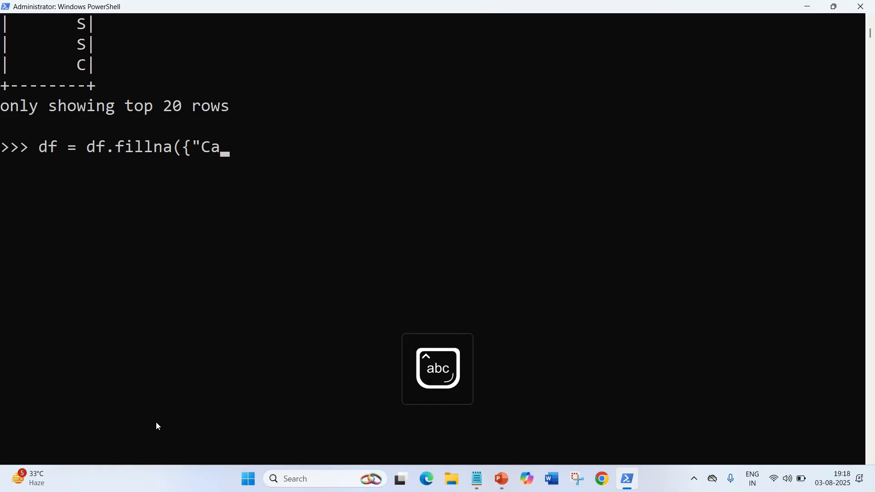
{"action": "type", "text": "bin\""}
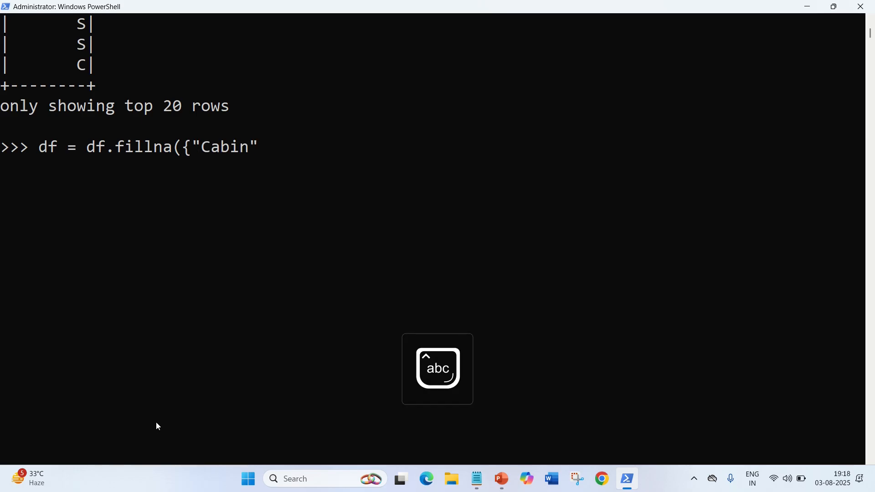
{"action": "type", "text": ":\""}
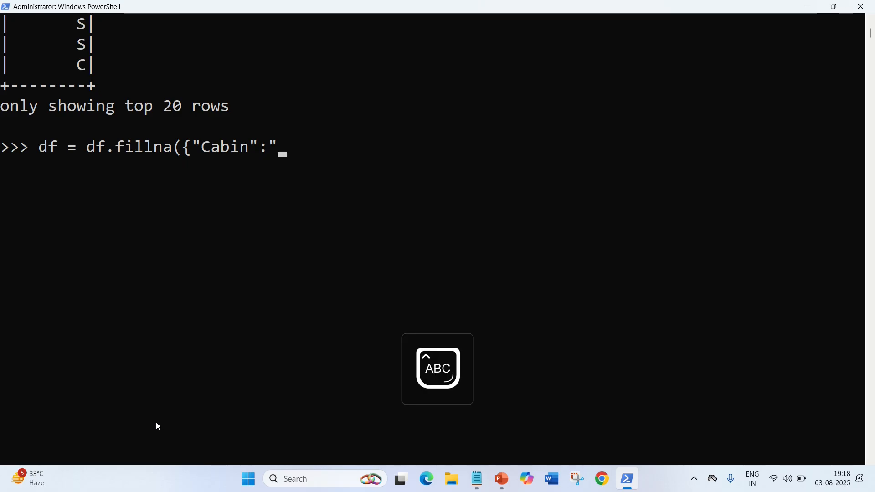
{"action": "type", "text": "Unknow"}
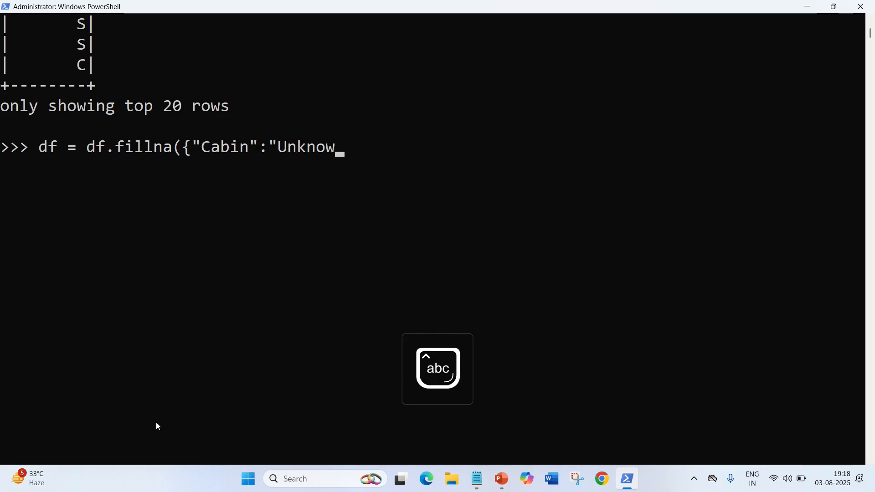
{"action": "type", "text": "n\""}
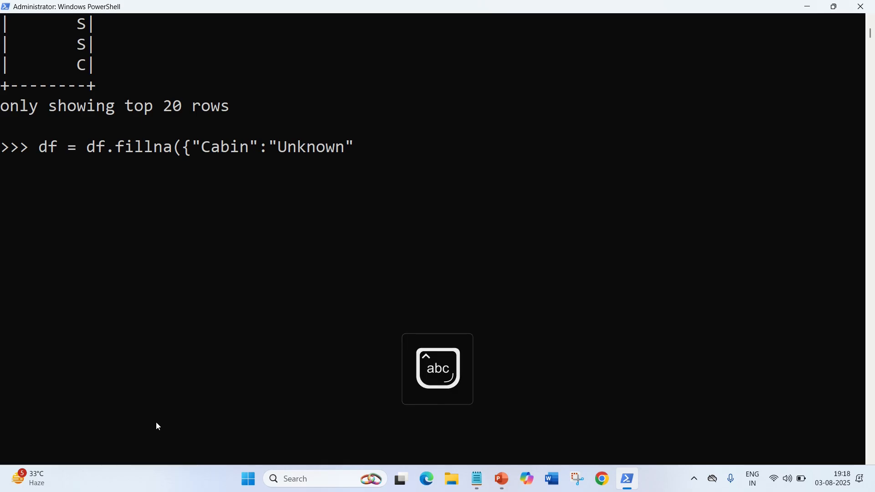
{"action": "type", "text": "}"}
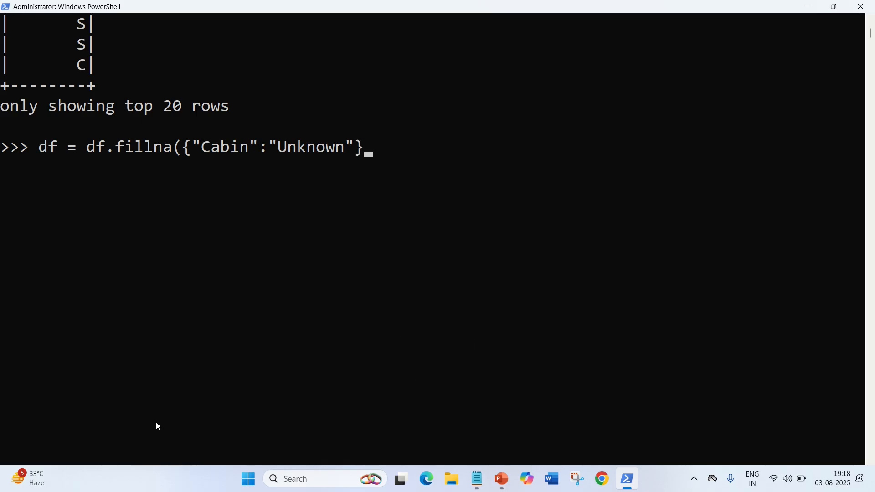
{"action": "key", "text": "Enter"}
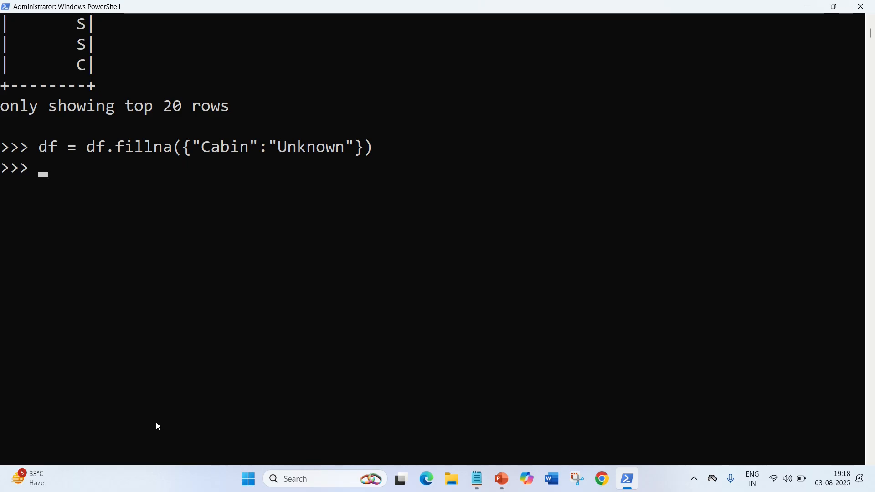
{"action": "type", "text": "df.sh"}
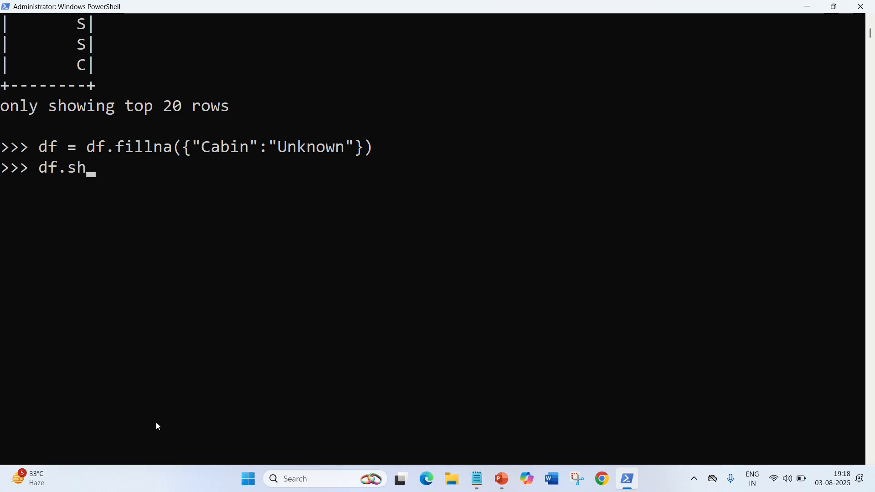
{"action": "type", "text": "ow(10"}
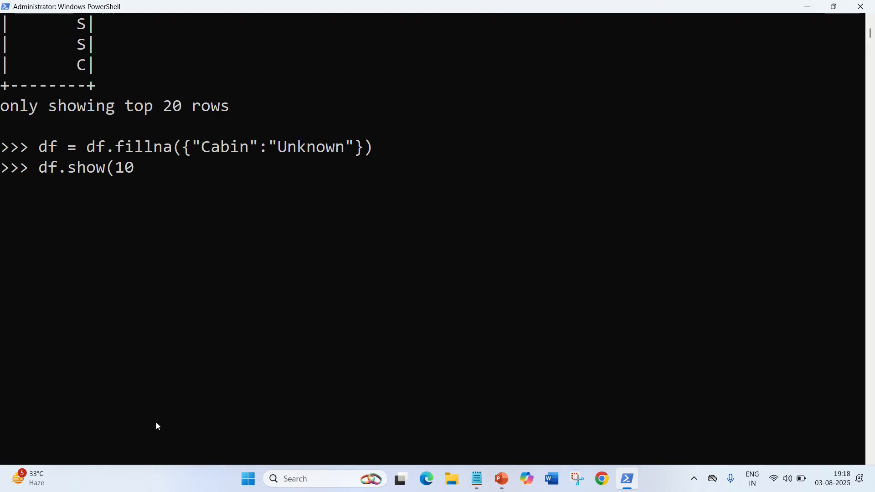
Print ten DataFrame rows with df.show(10), where empty Cabin entries show Unknown
{"action": "key", "text": "Enter"}
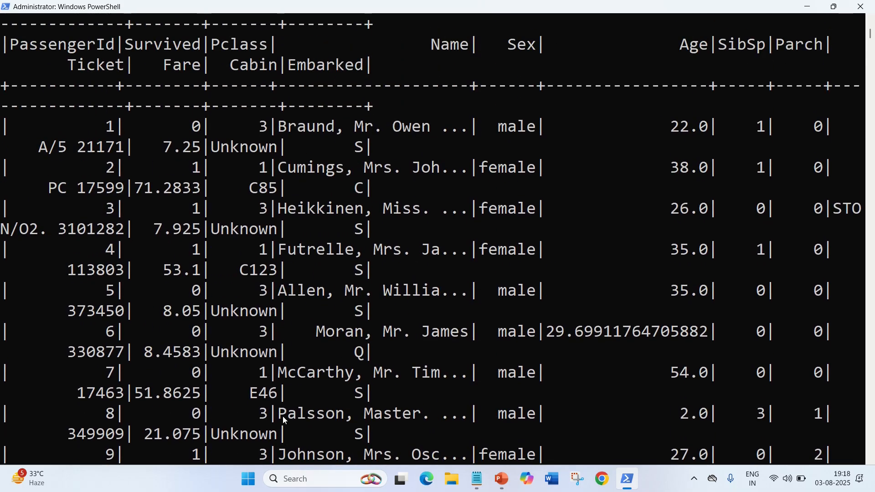
{"action": "scroll", "scroll_direction": "down", "scroll_amount": 3}
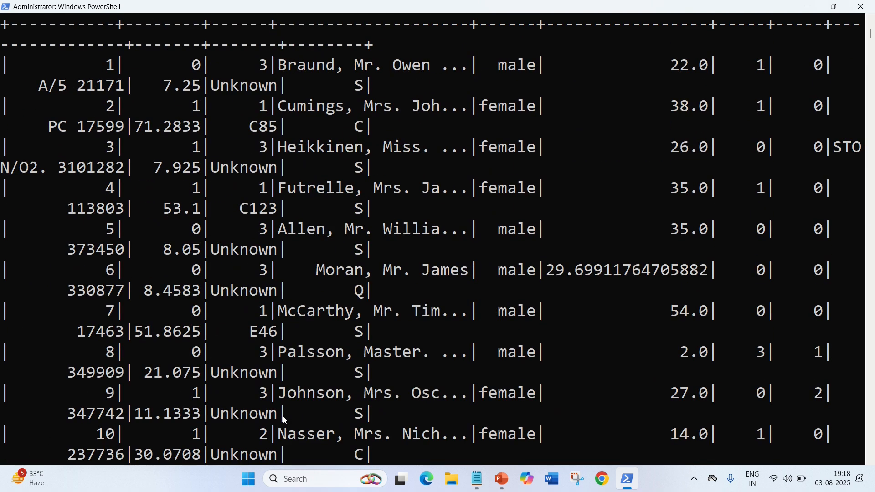
{"action": "left_click", "coordinate": [216, 86]}
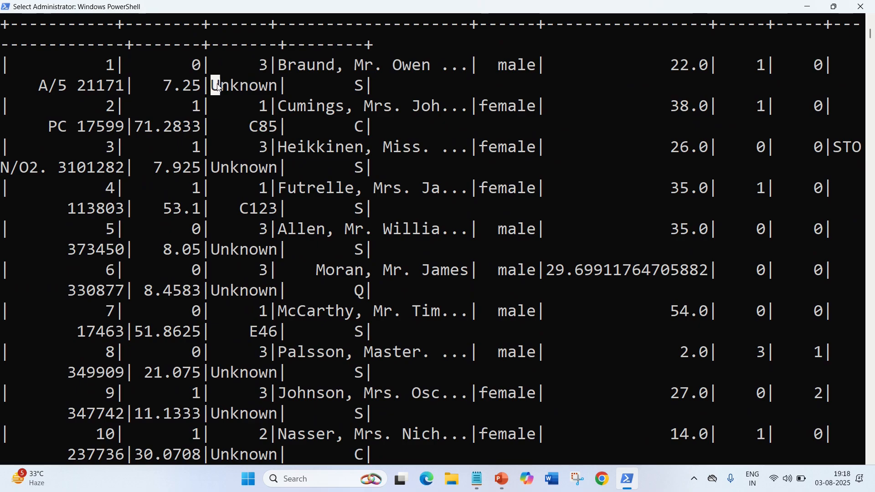